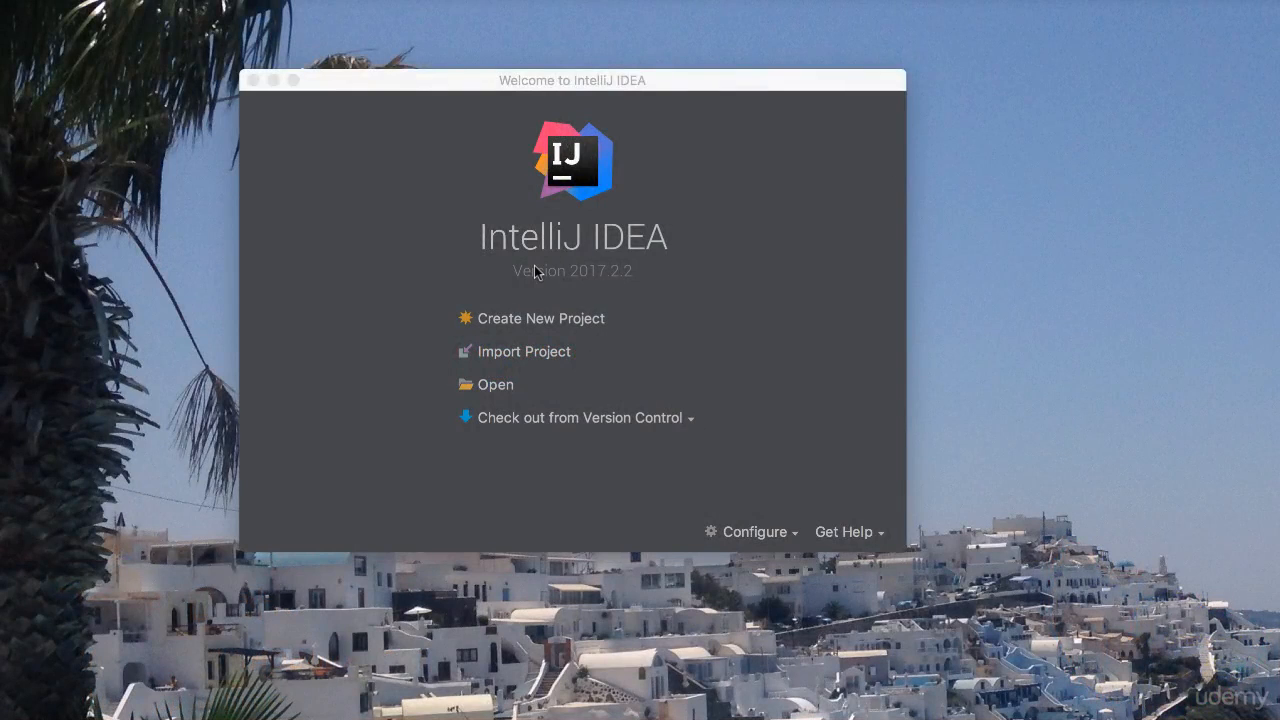
pyautogui.moveTo(363, 211)
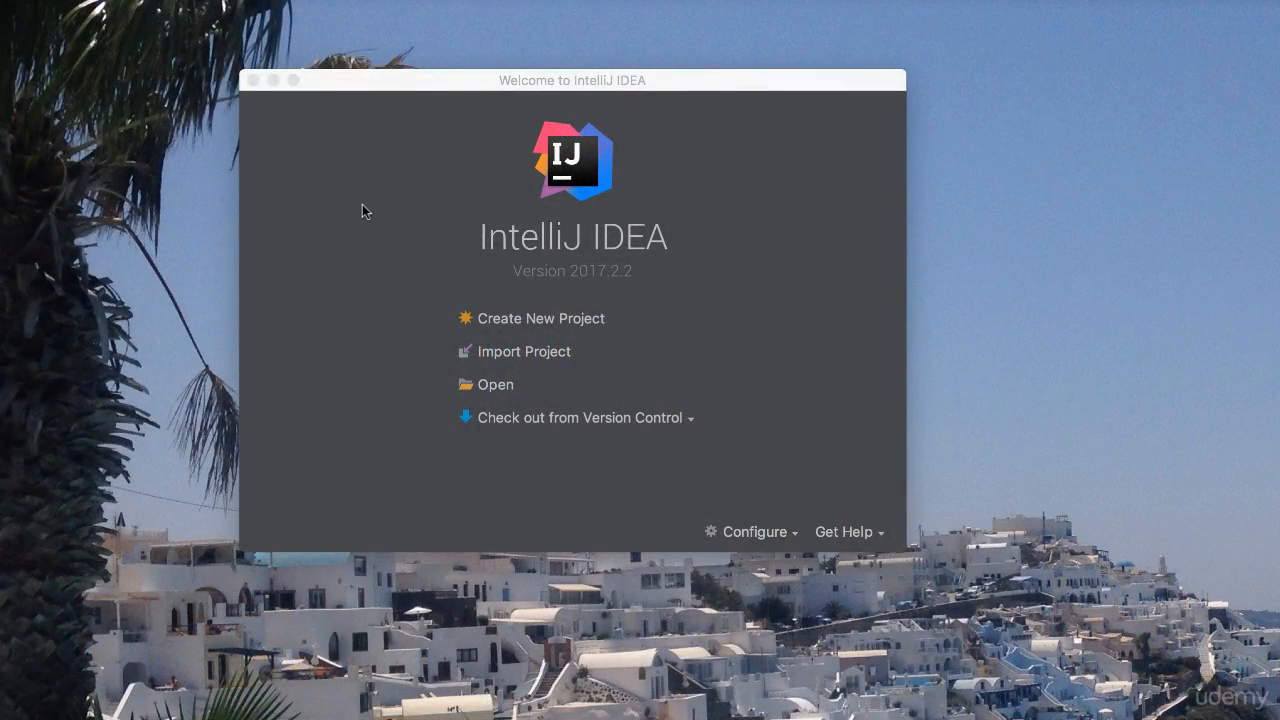
pyautogui.moveTo(276, 153)
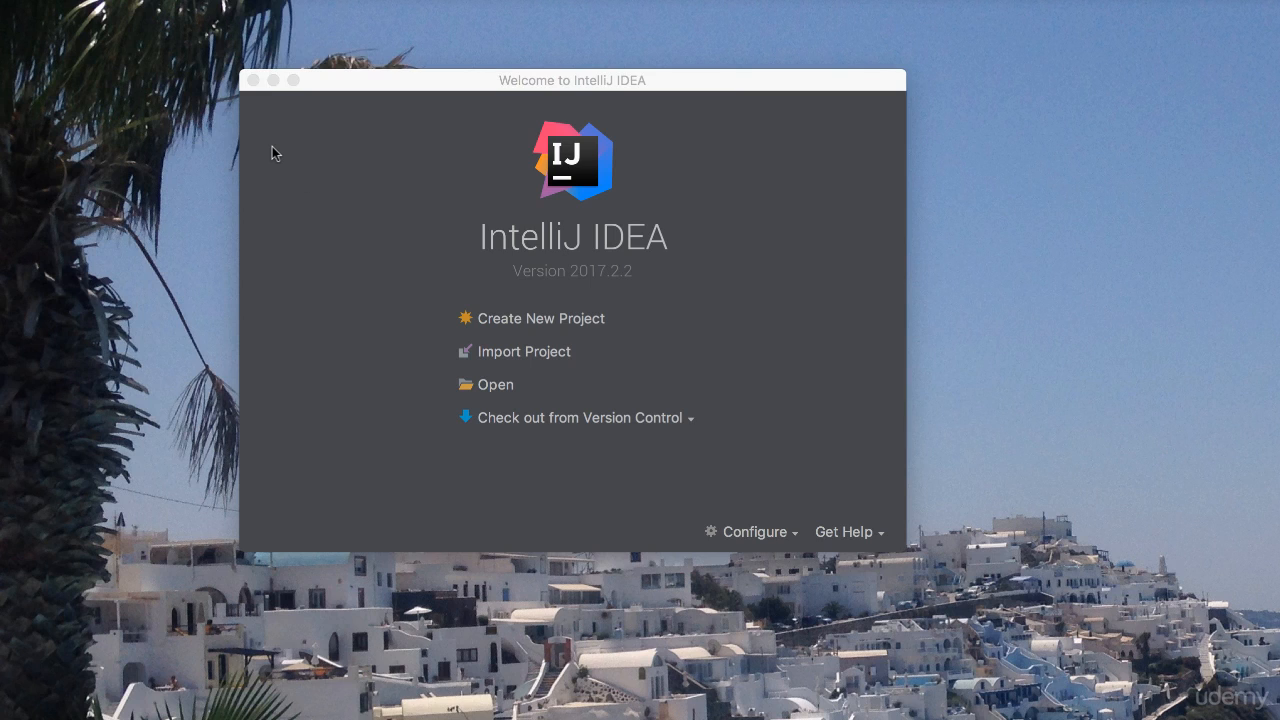
pyautogui.moveTo(770, 111)
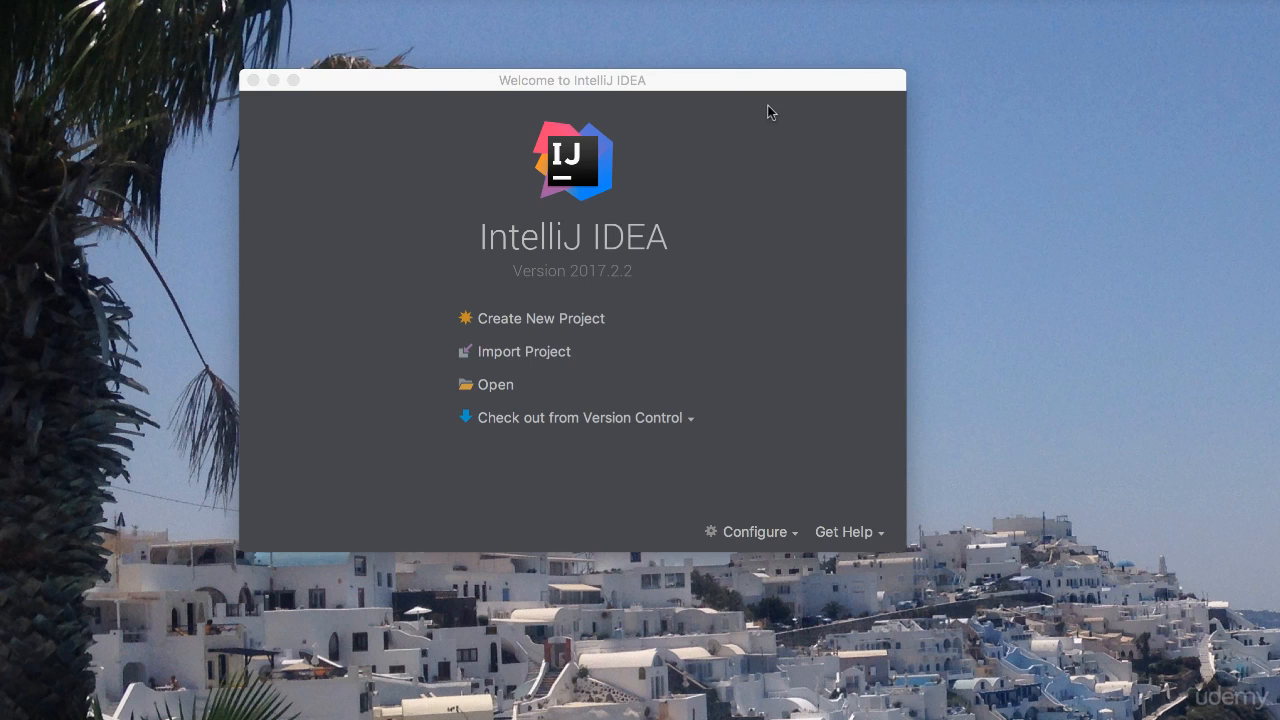
pyautogui.moveTo(527, 300)
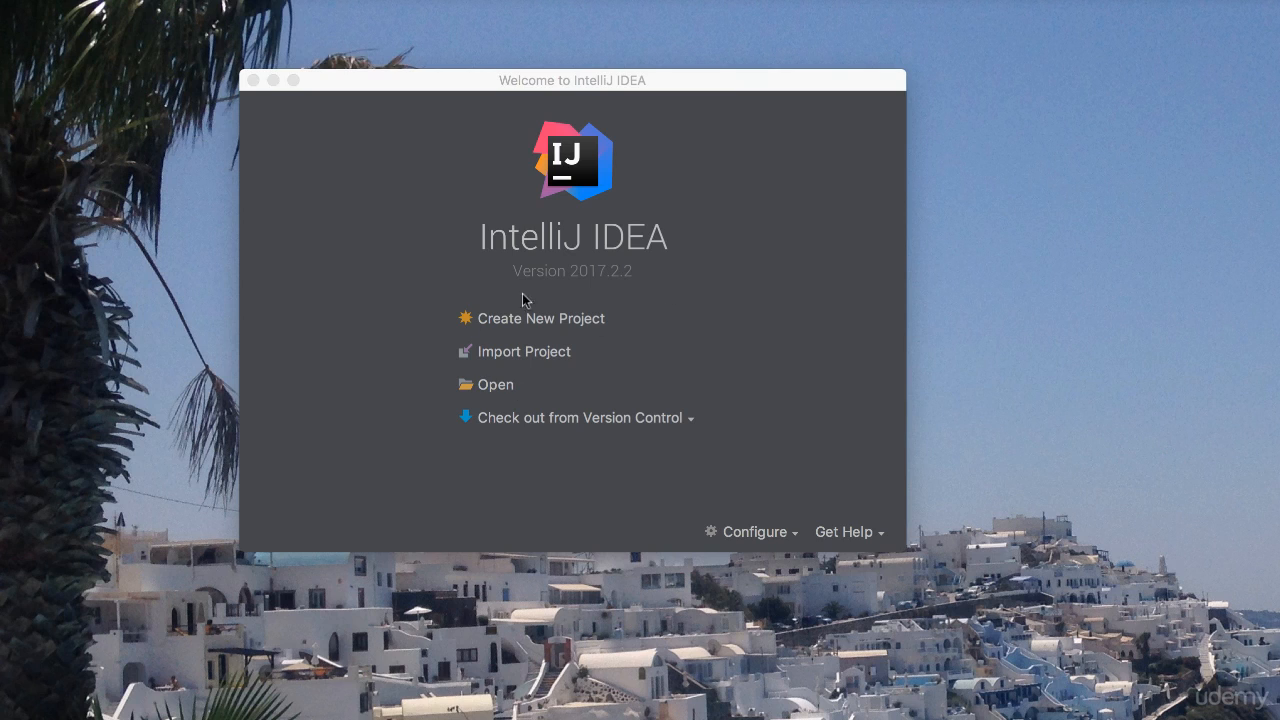
pyautogui.moveTo(573, 431)
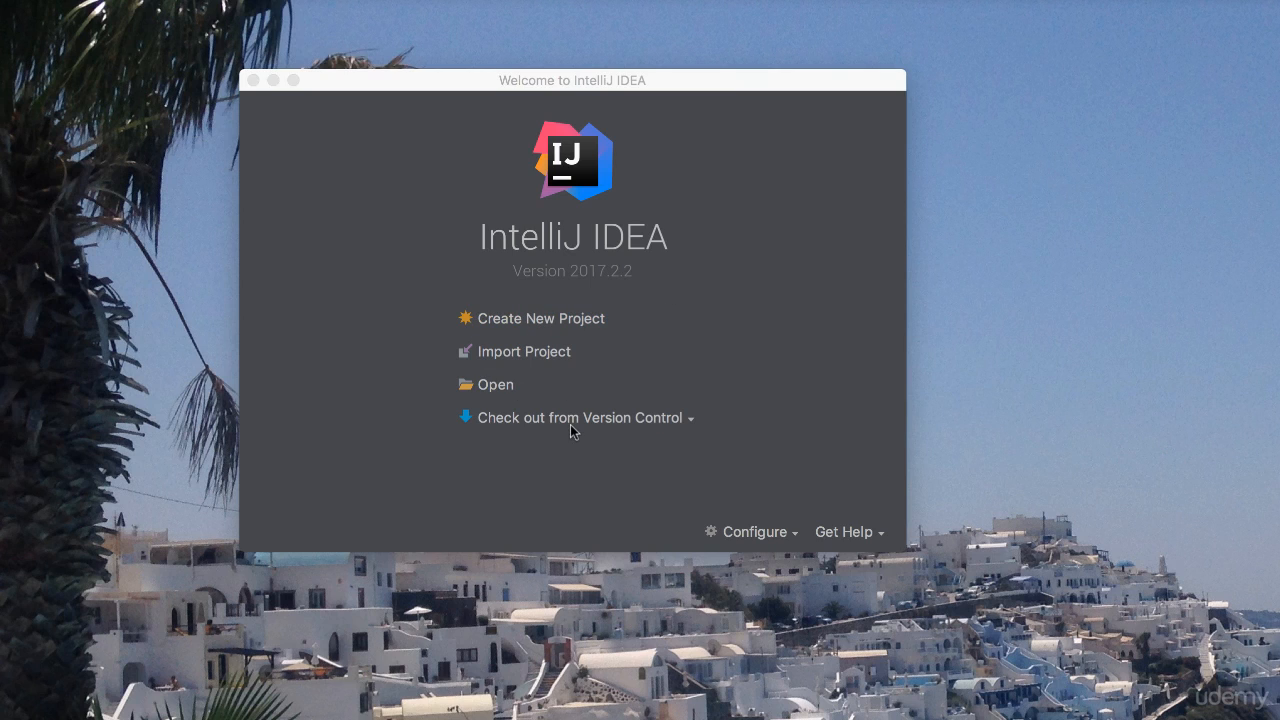
pyautogui.moveTo(540, 318)
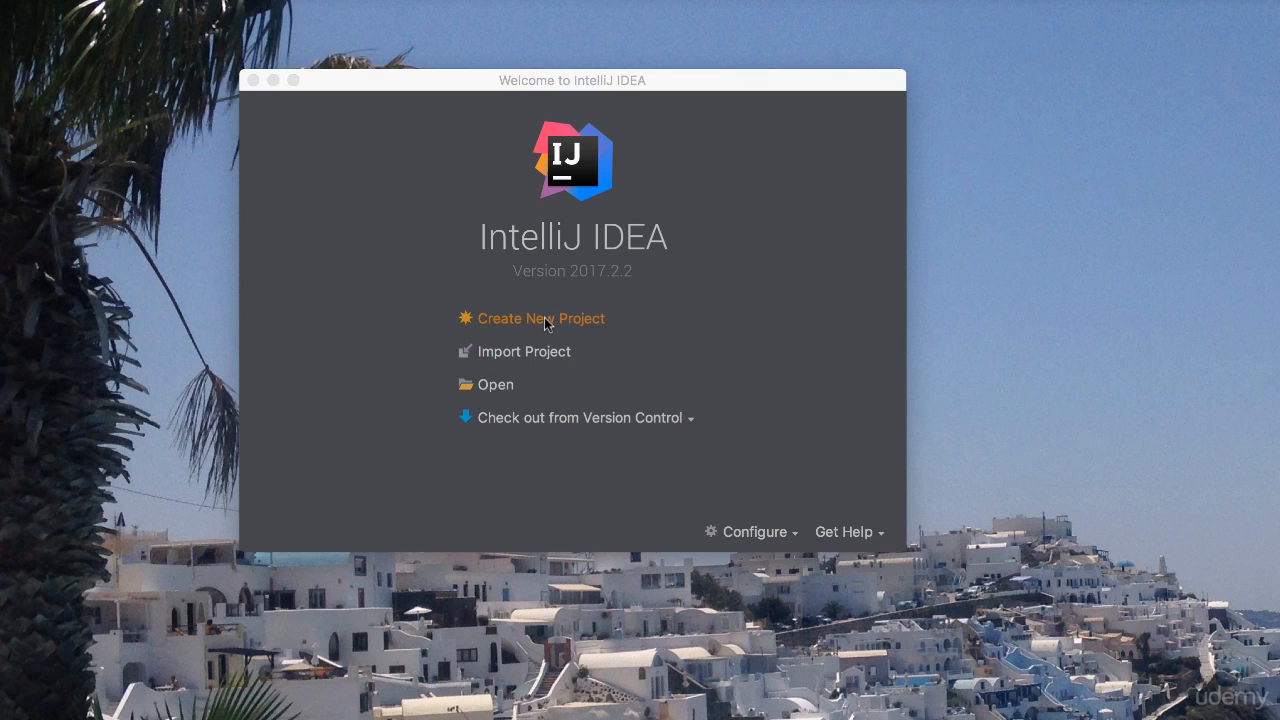
# Start a new Java project and generate it from the Command Line App template
pyautogui.click(541, 318)
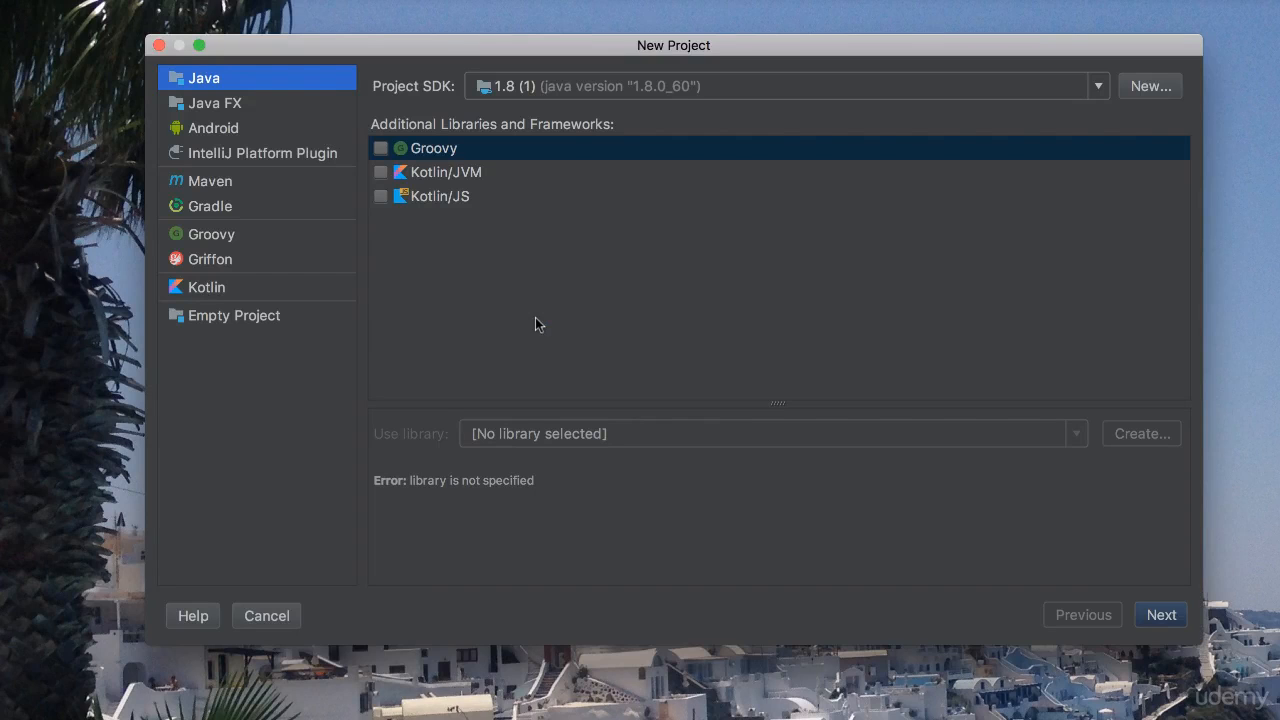
pyautogui.moveTo(290, 463)
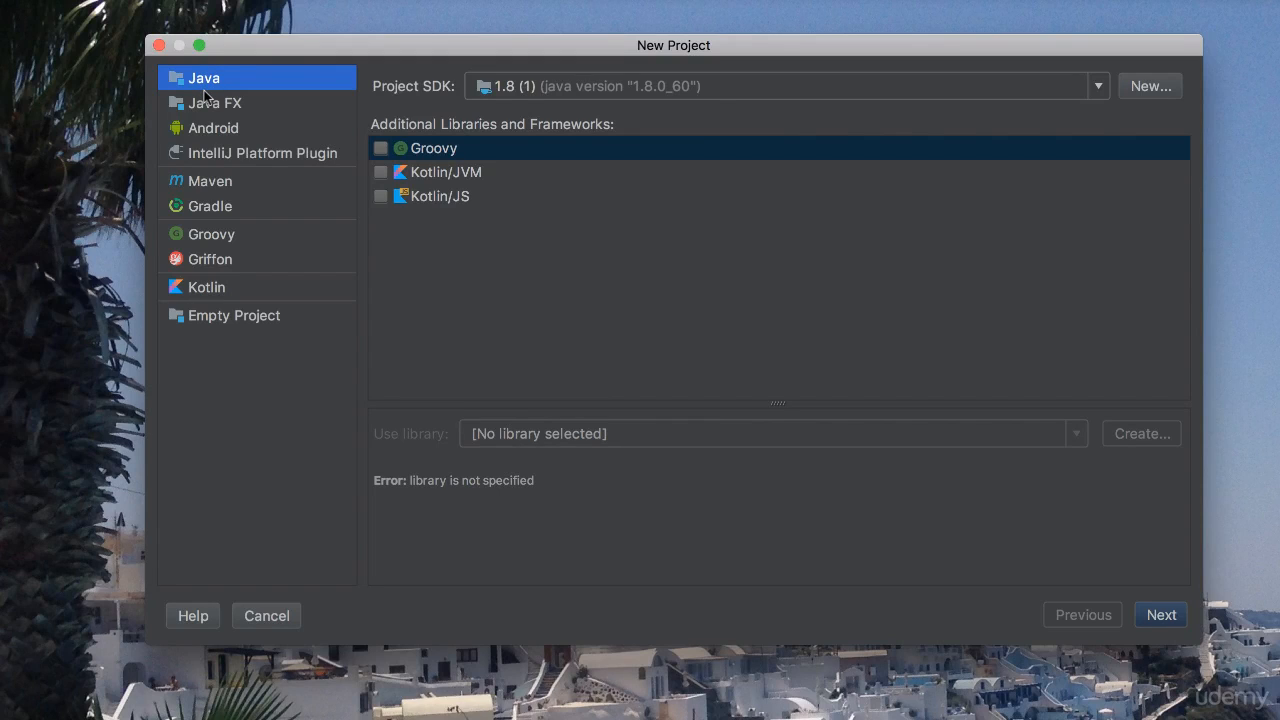
pyautogui.moveTo(208, 95)
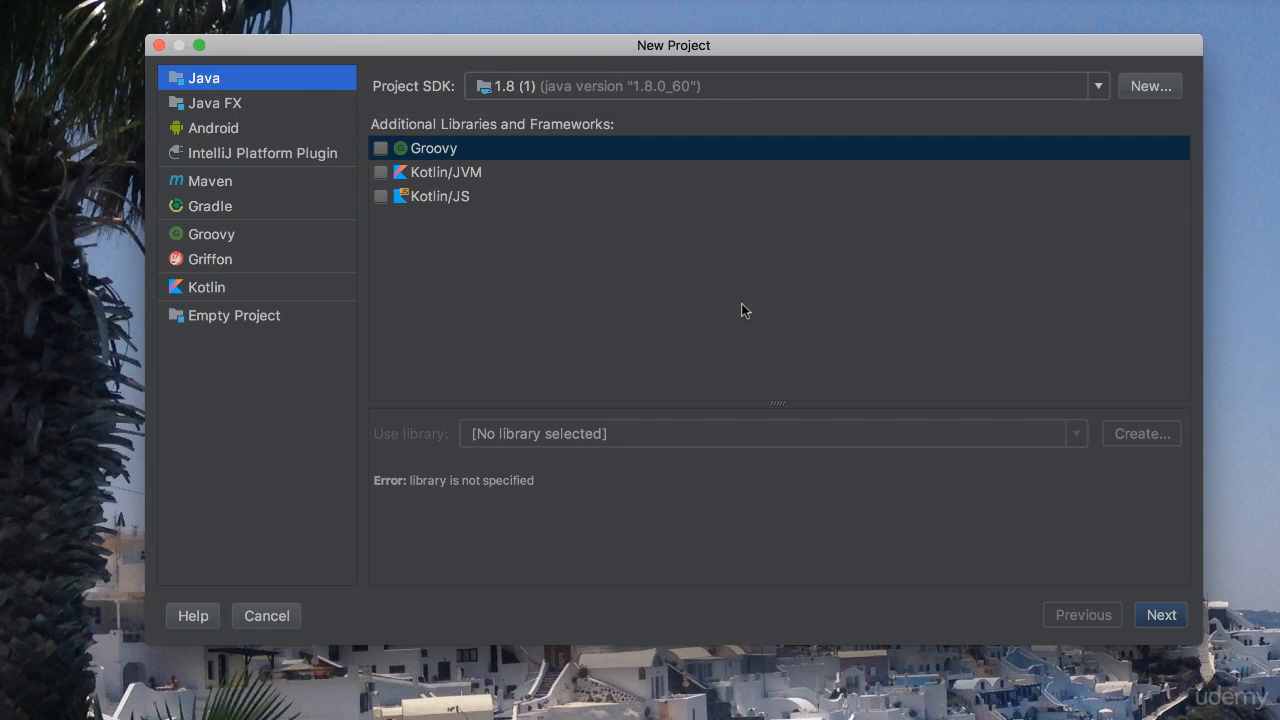
pyautogui.click(1160, 614)
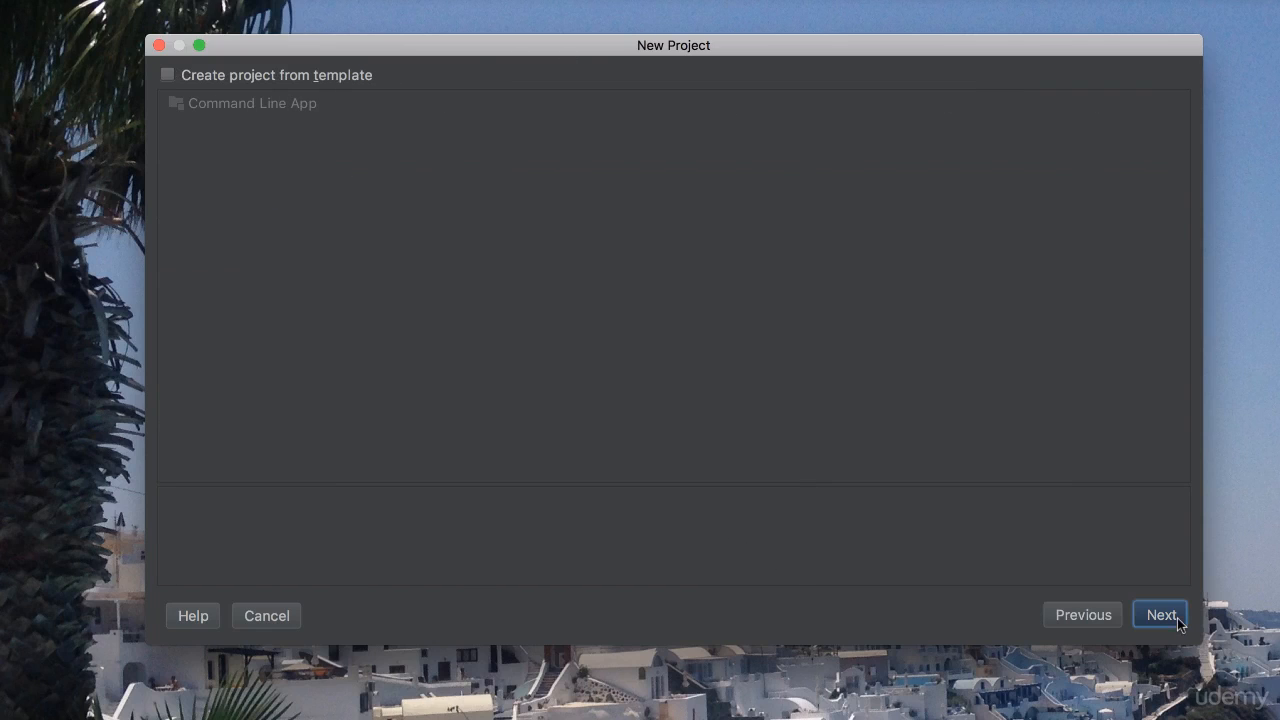
pyautogui.moveTo(172, 81)
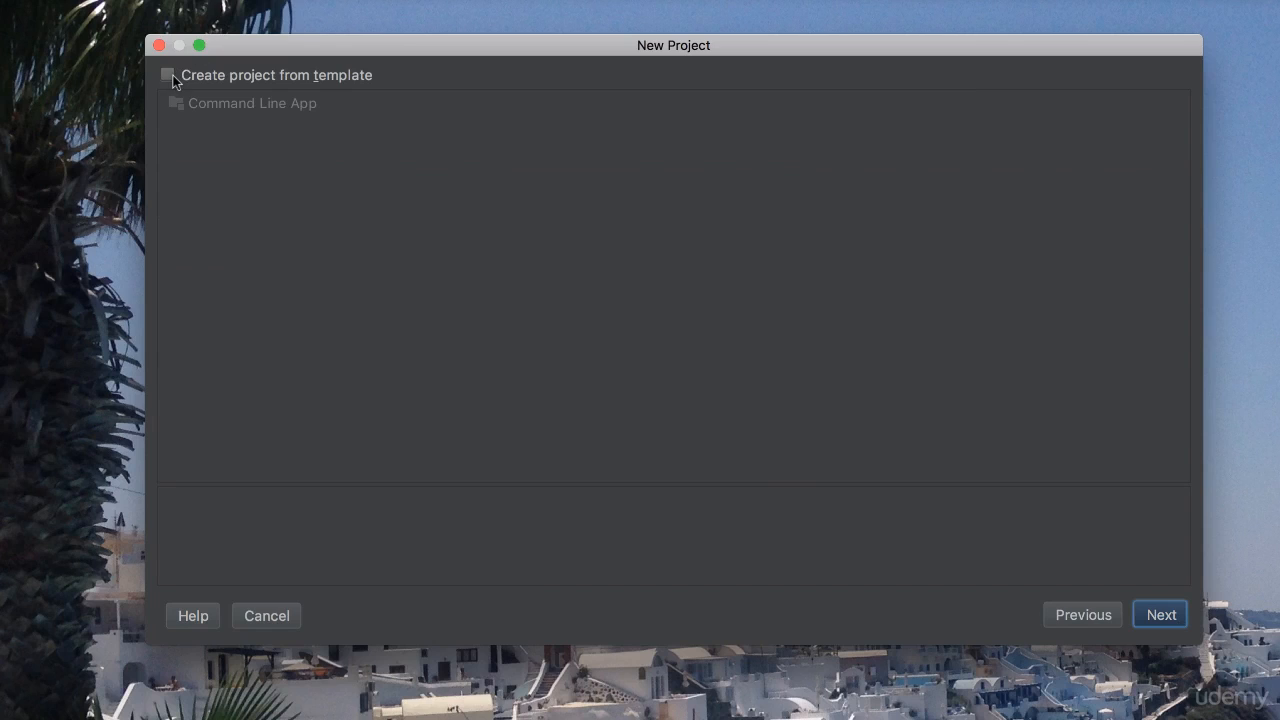
pyautogui.moveTo(210, 84)
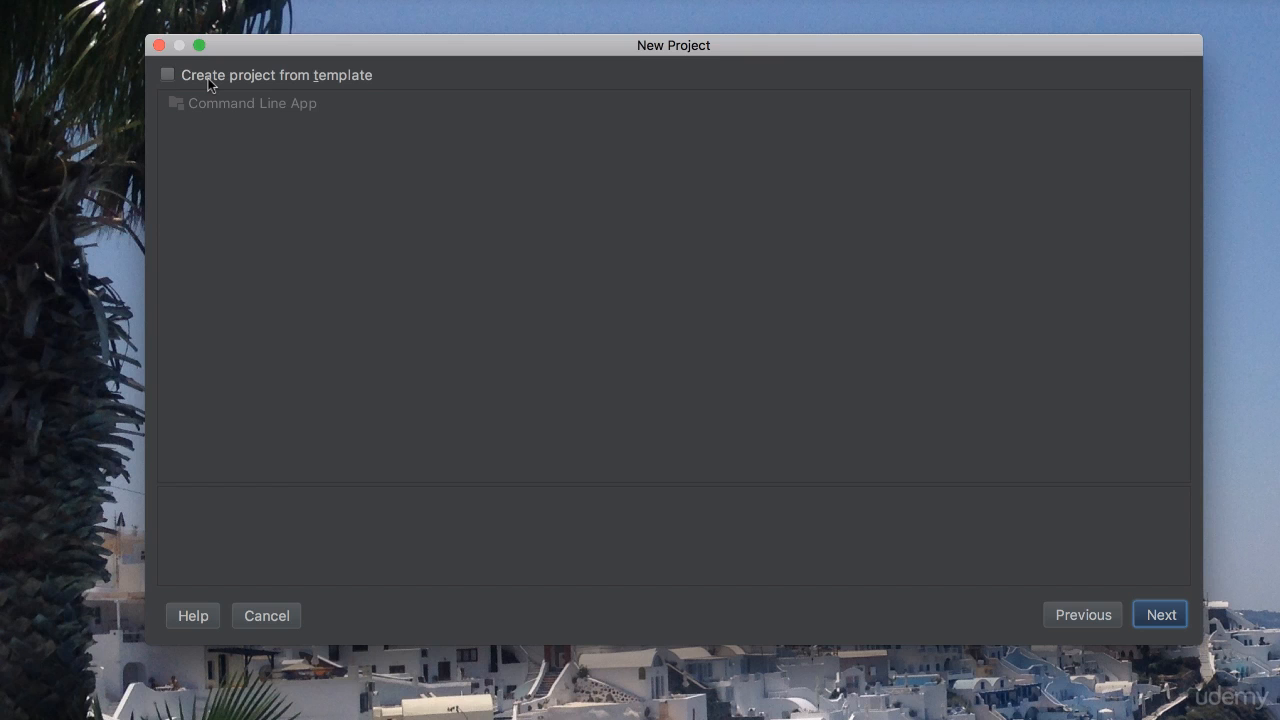
pyautogui.click(167, 74)
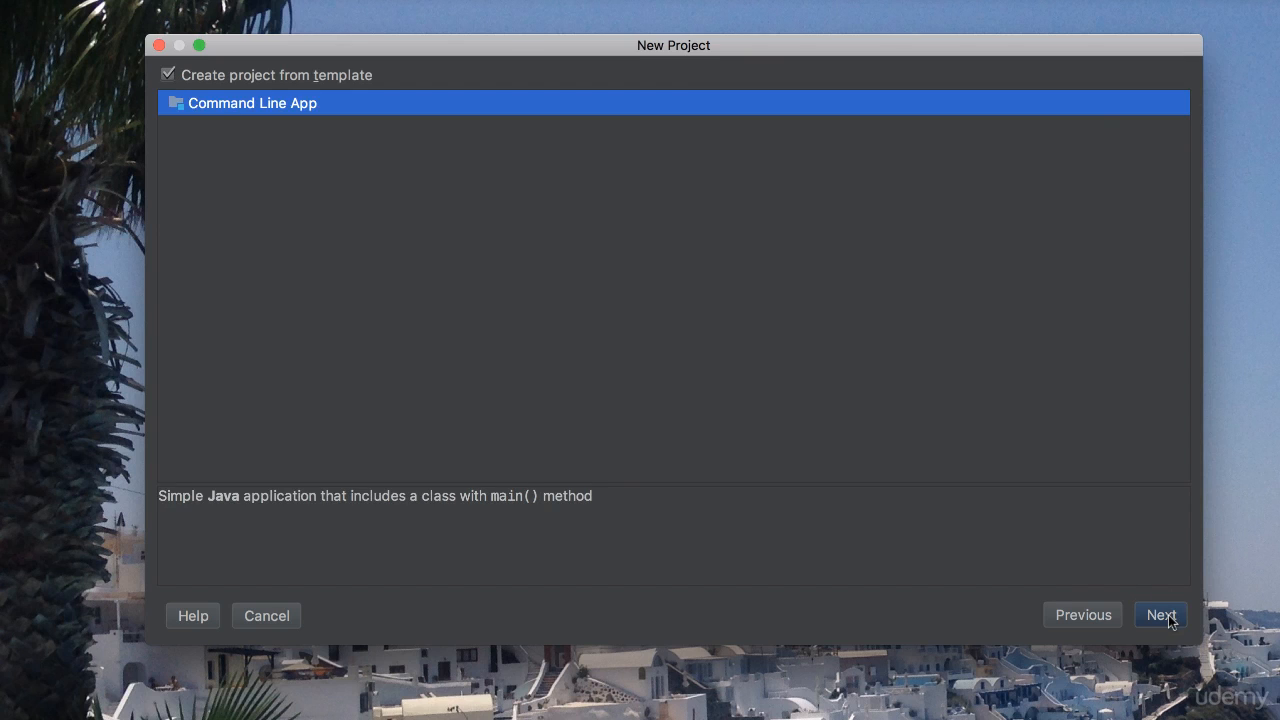
pyautogui.moveTo(248, 508)
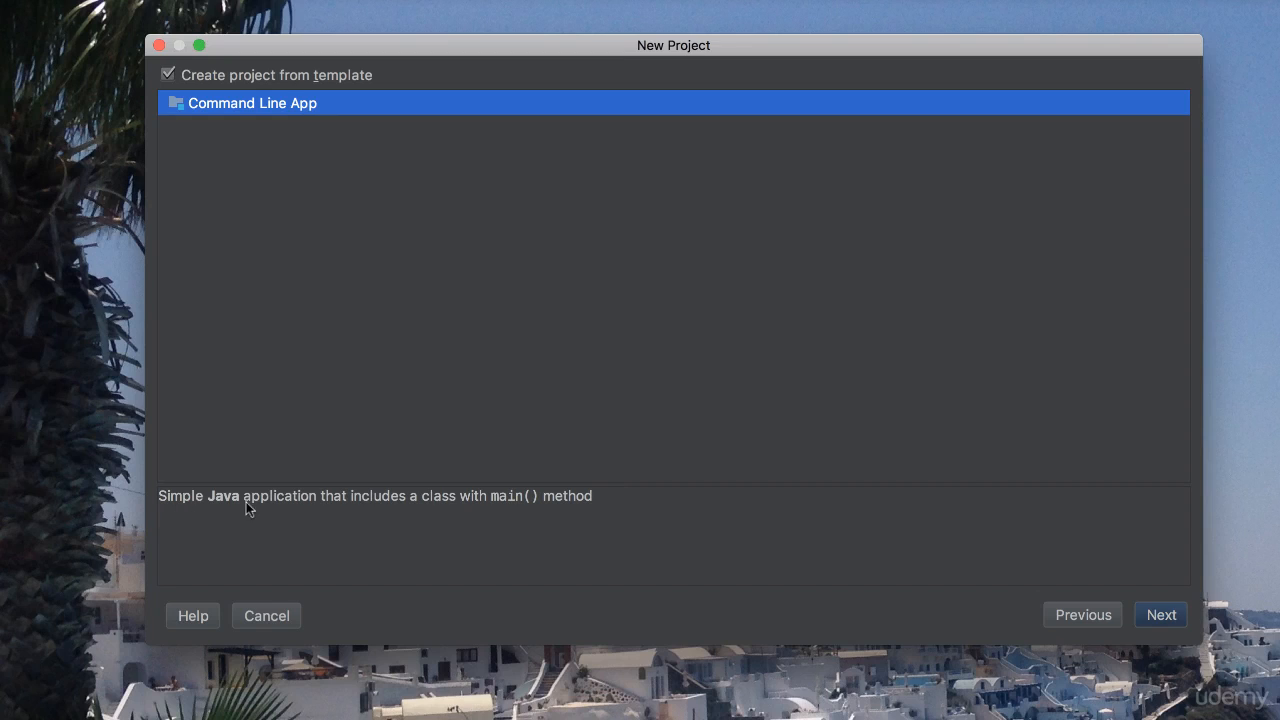
pyautogui.moveTo(285, 508)
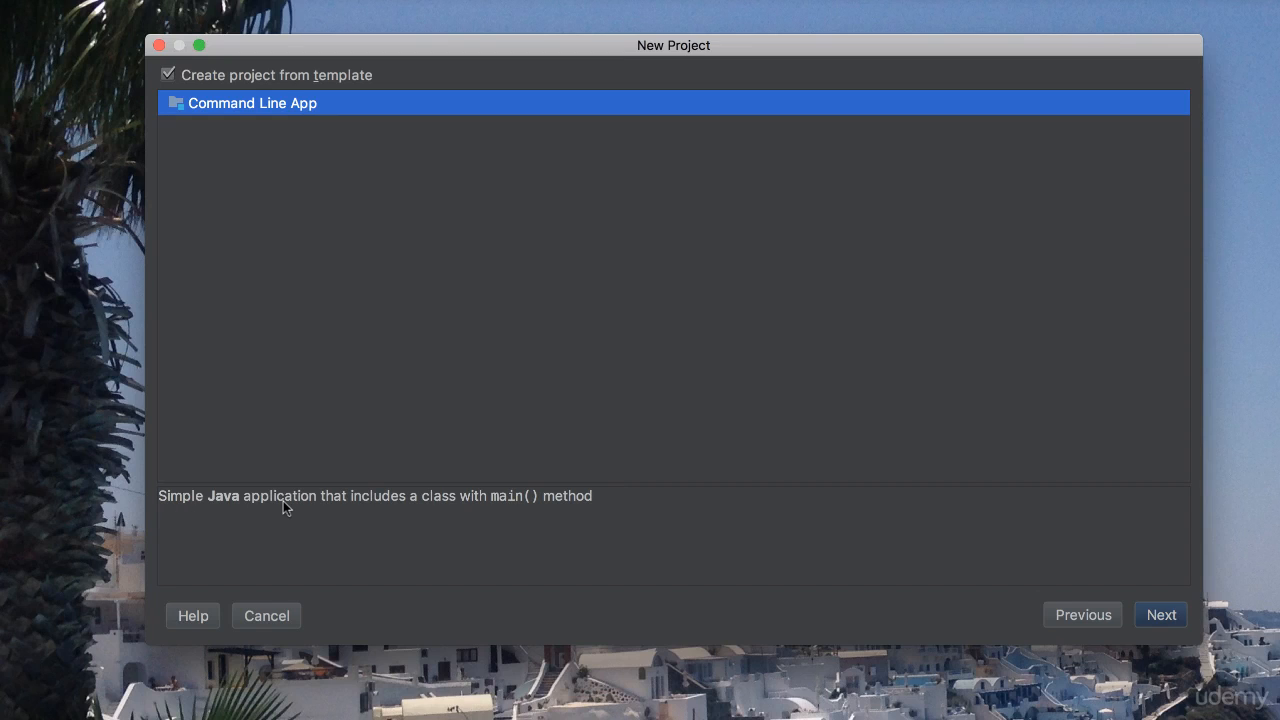
pyautogui.moveTo(328, 514)
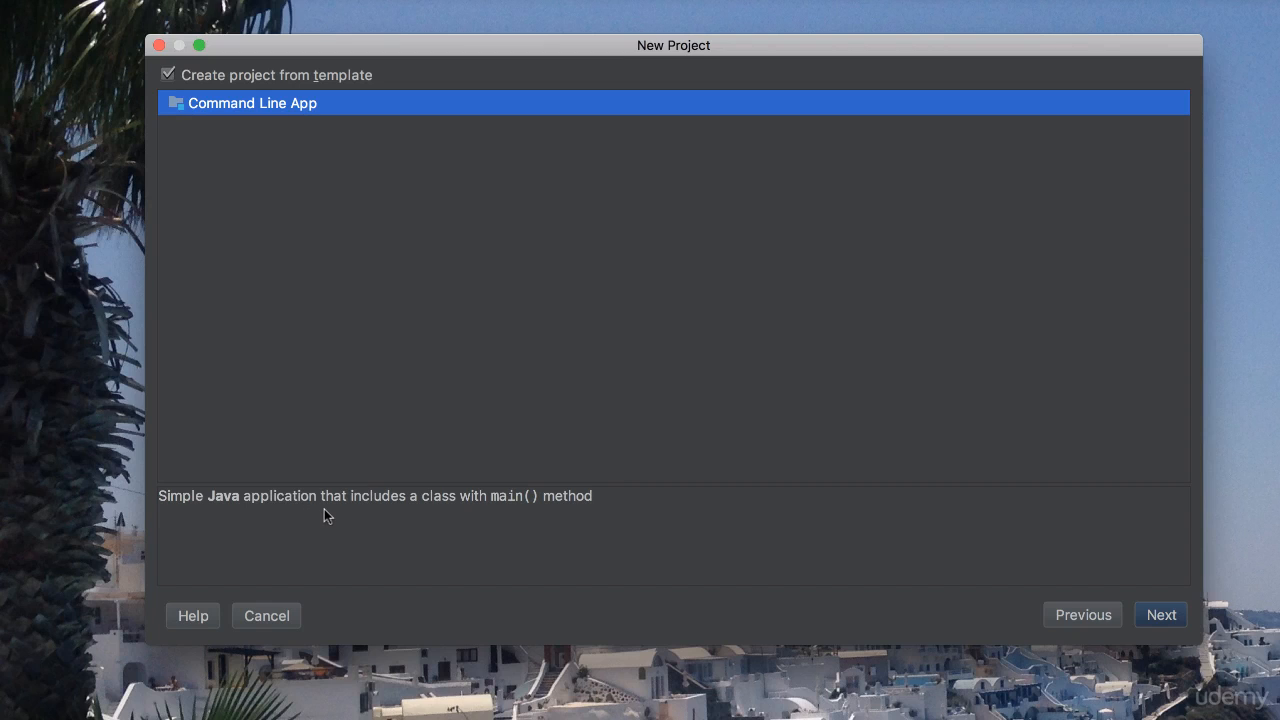
pyautogui.moveTo(952, 606)
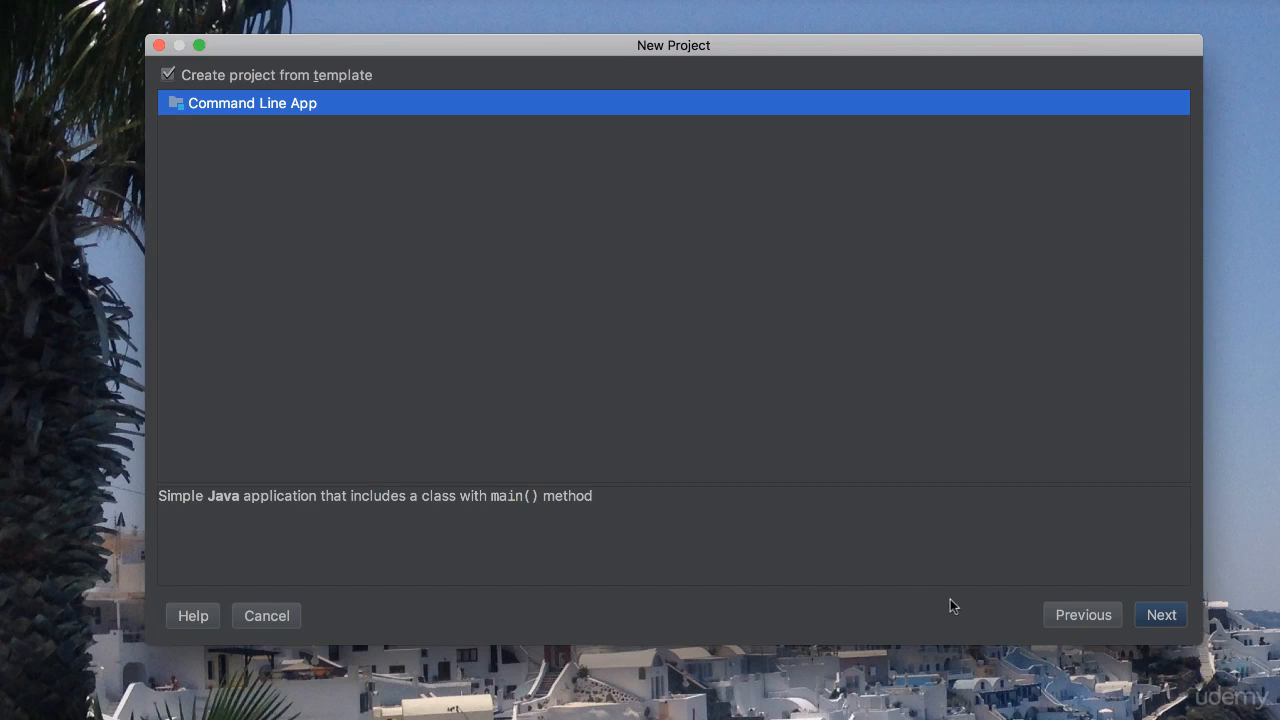
# Name the new project 'Exploring' and finish the wizard
pyautogui.click(1160, 614)
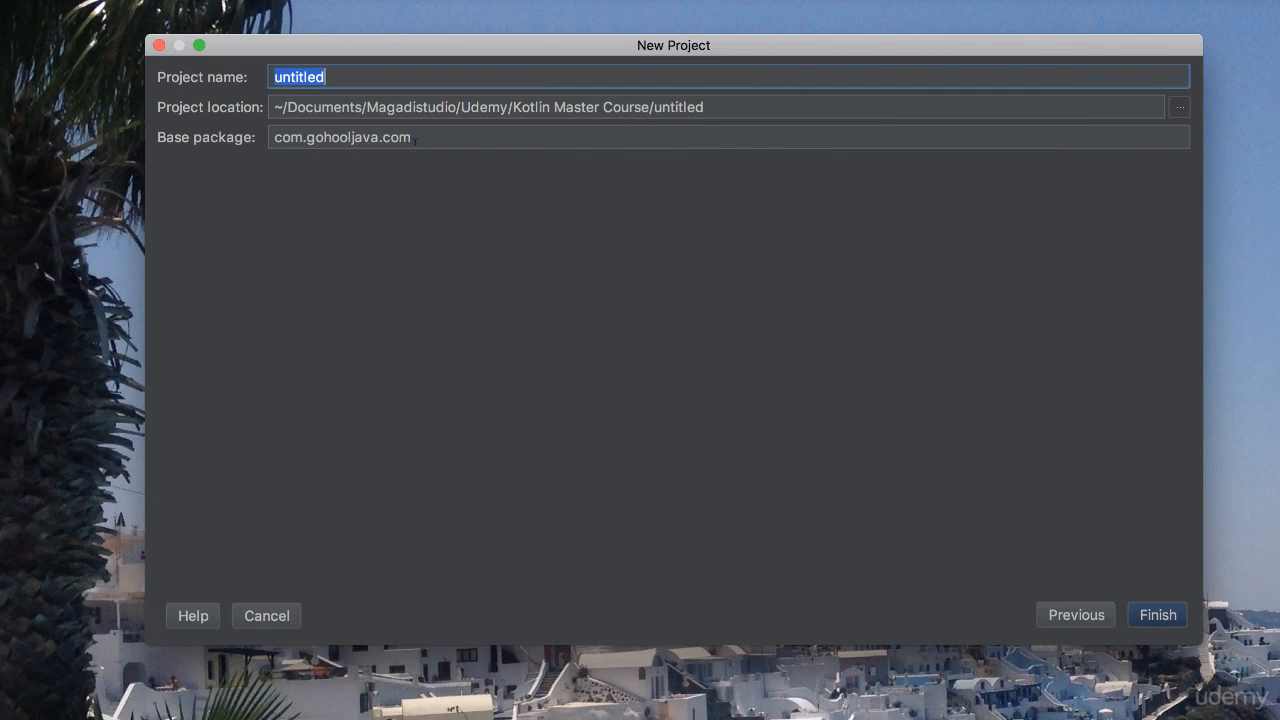
pyautogui.write('E')
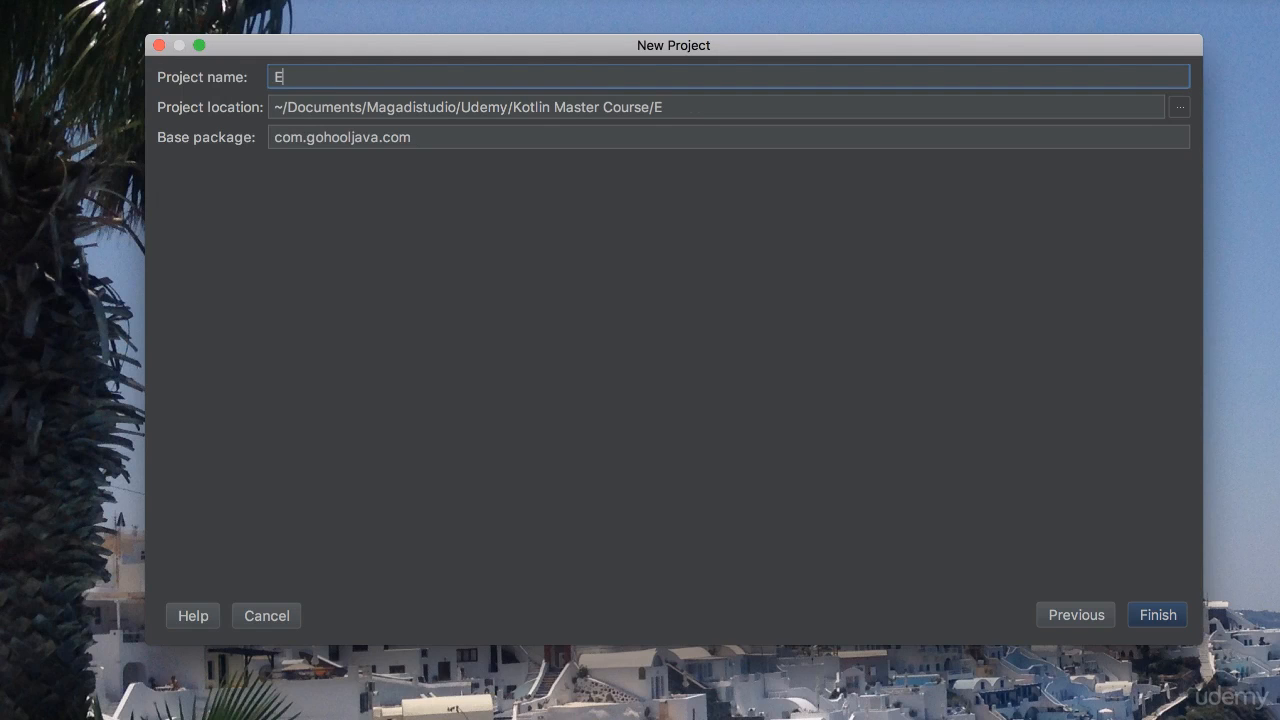
pyautogui.write('xploring')
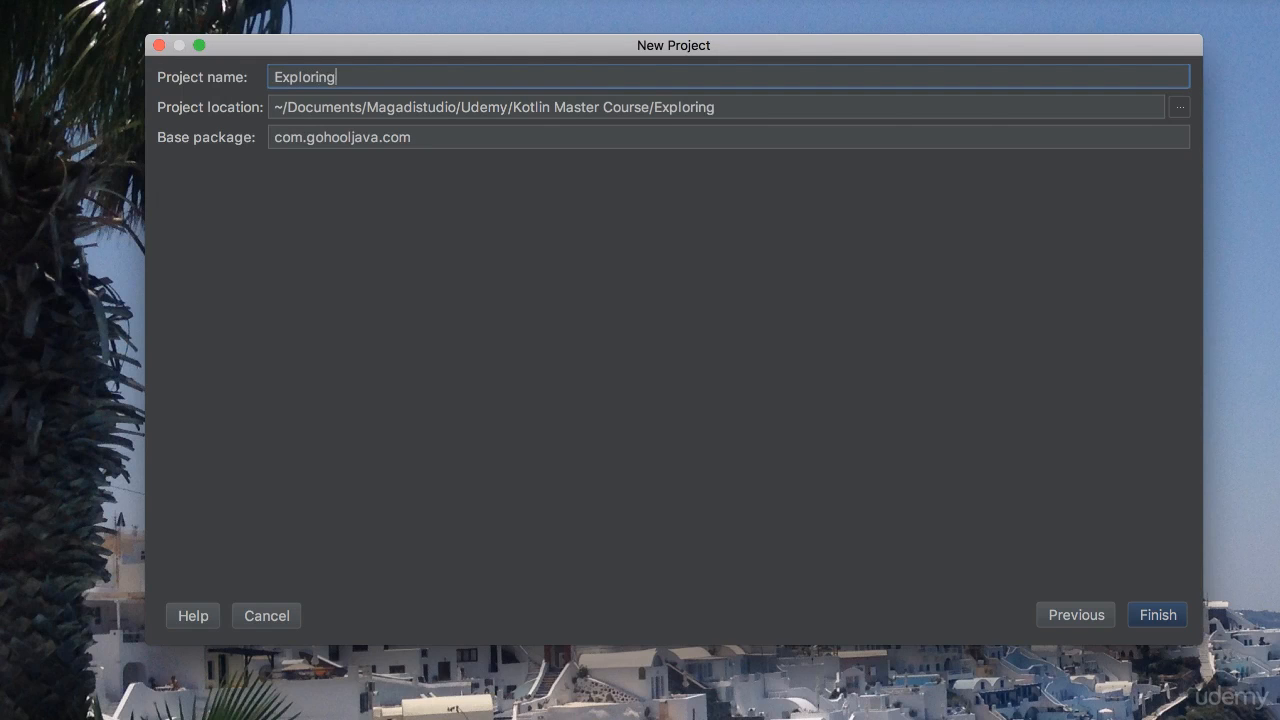
pyautogui.click(1157, 614)
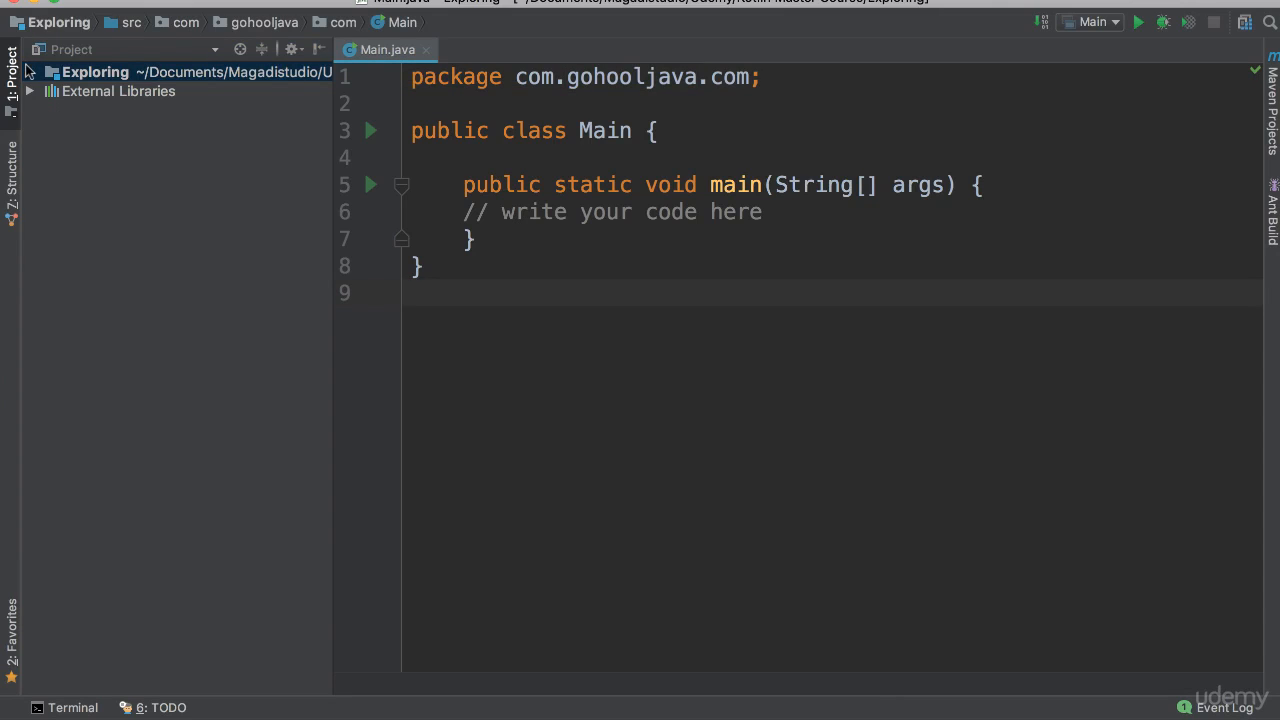
pyautogui.moveTo(103, 50)
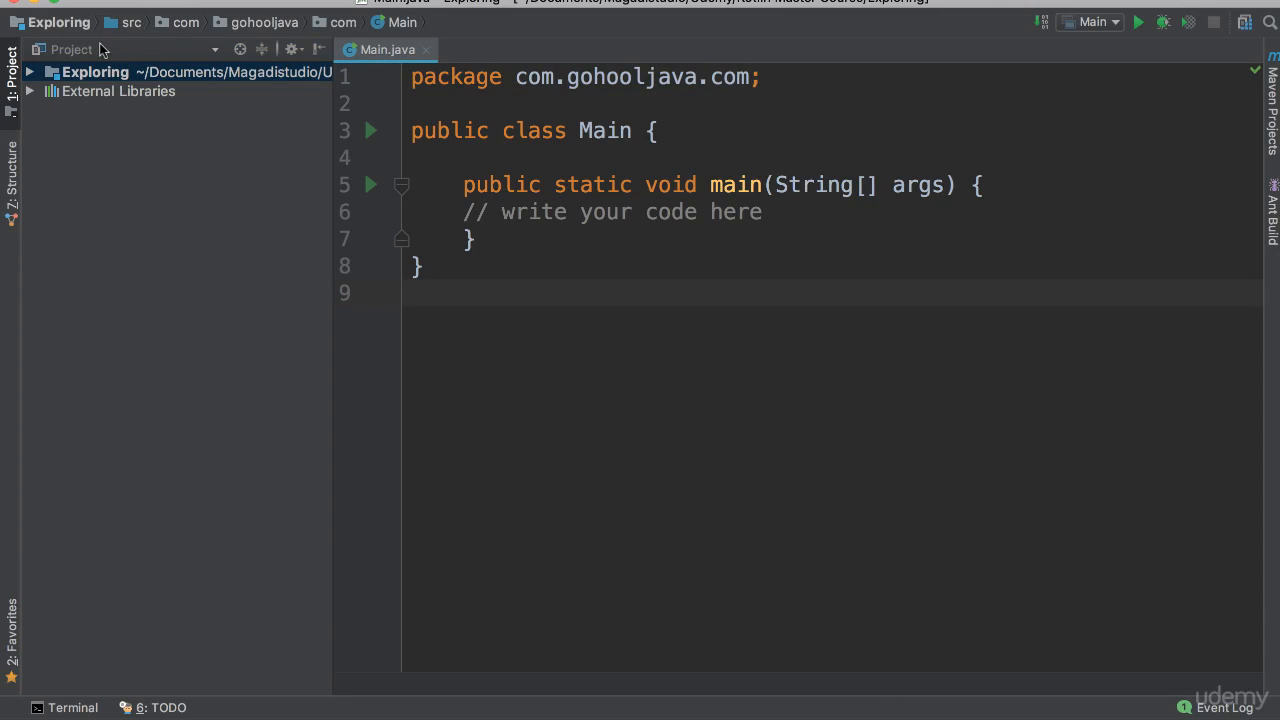
pyautogui.moveTo(155, 224)
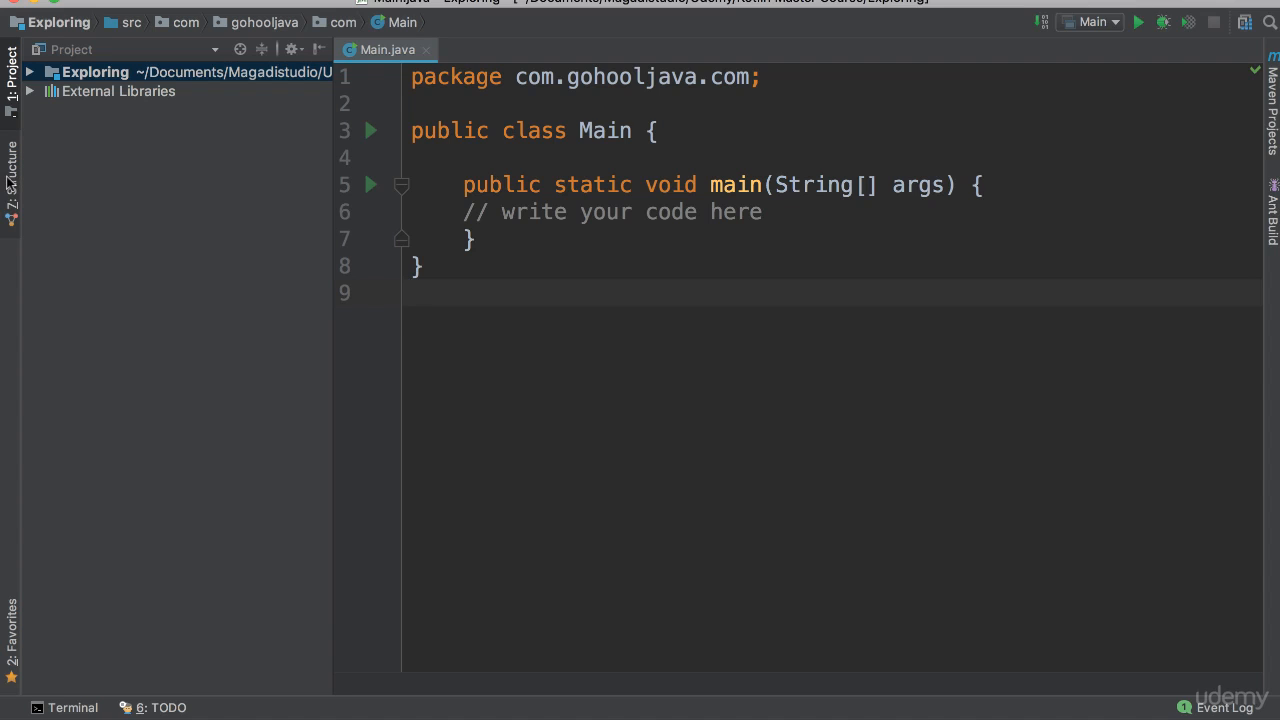
pyautogui.click(11, 180)
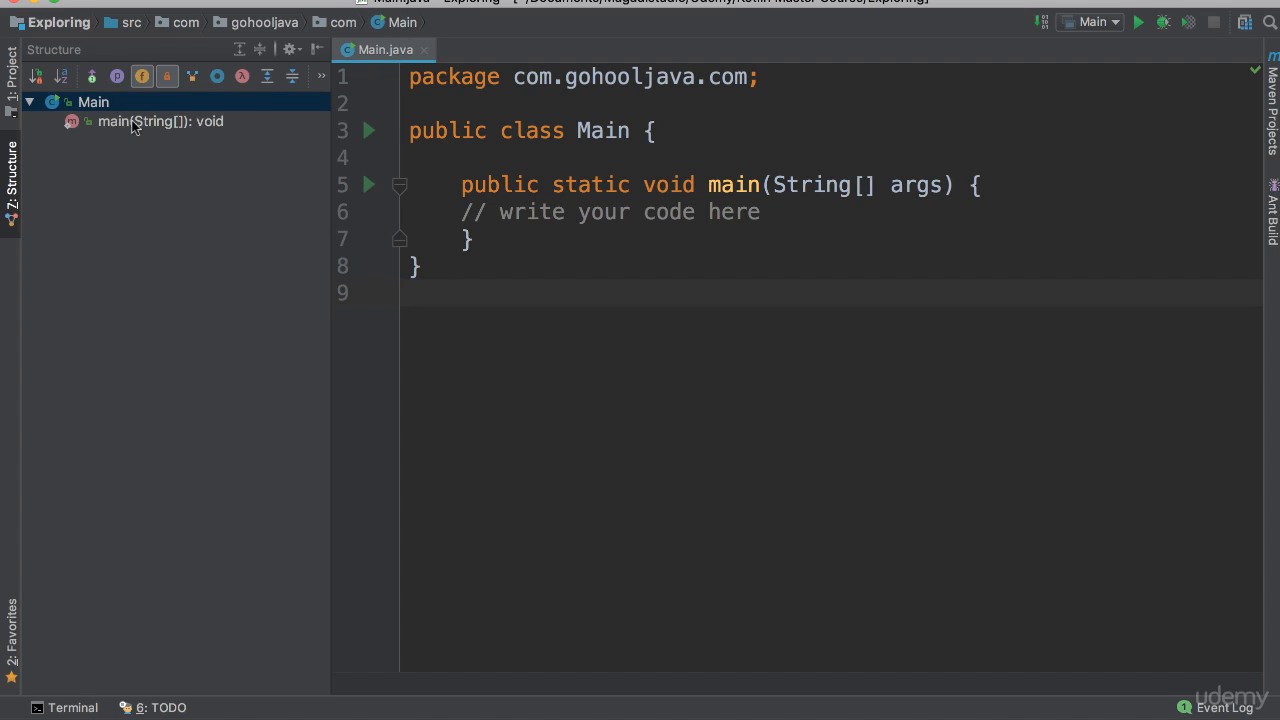
pyautogui.moveTo(688, 311)
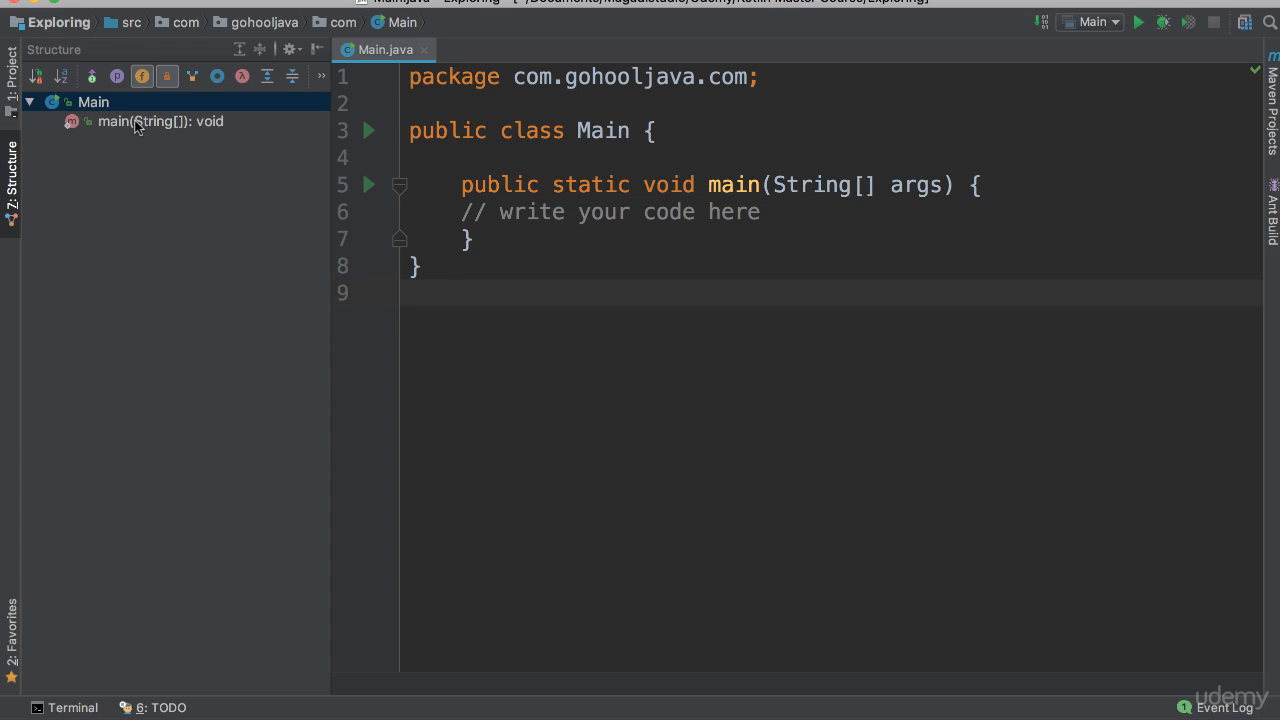
pyautogui.moveTo(668, 233)
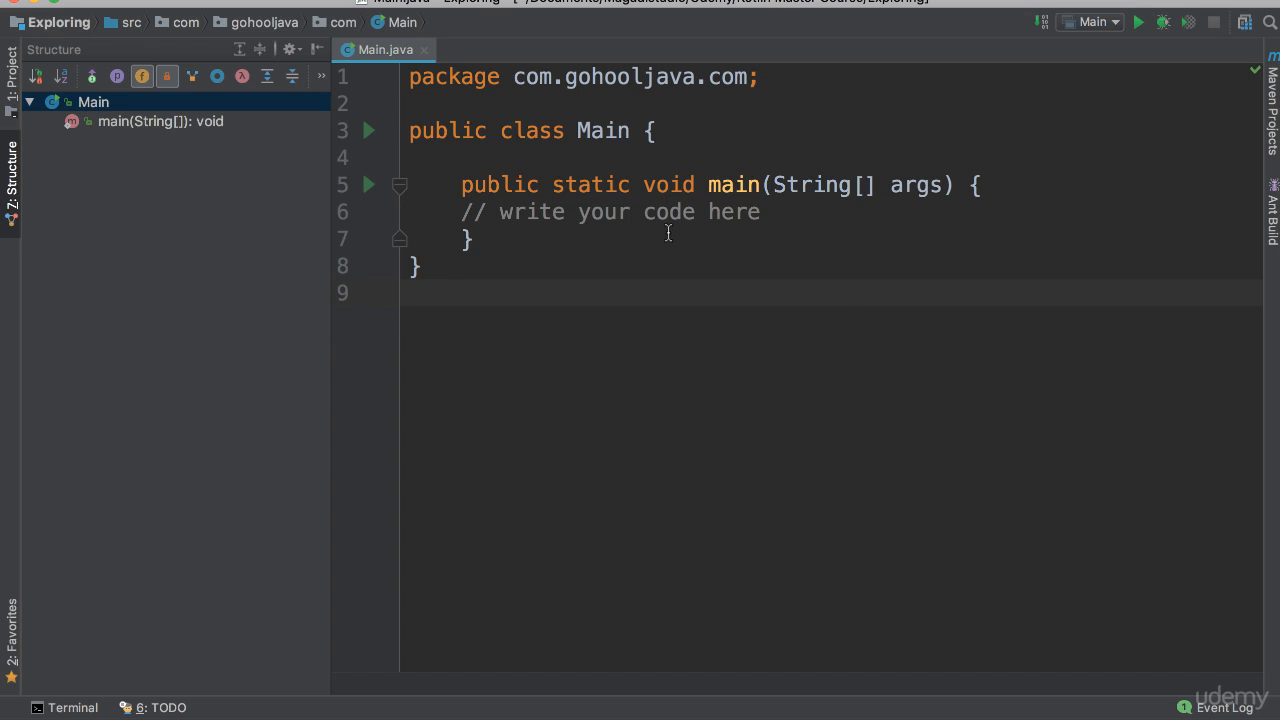
pyautogui.doubleClick(603, 211)
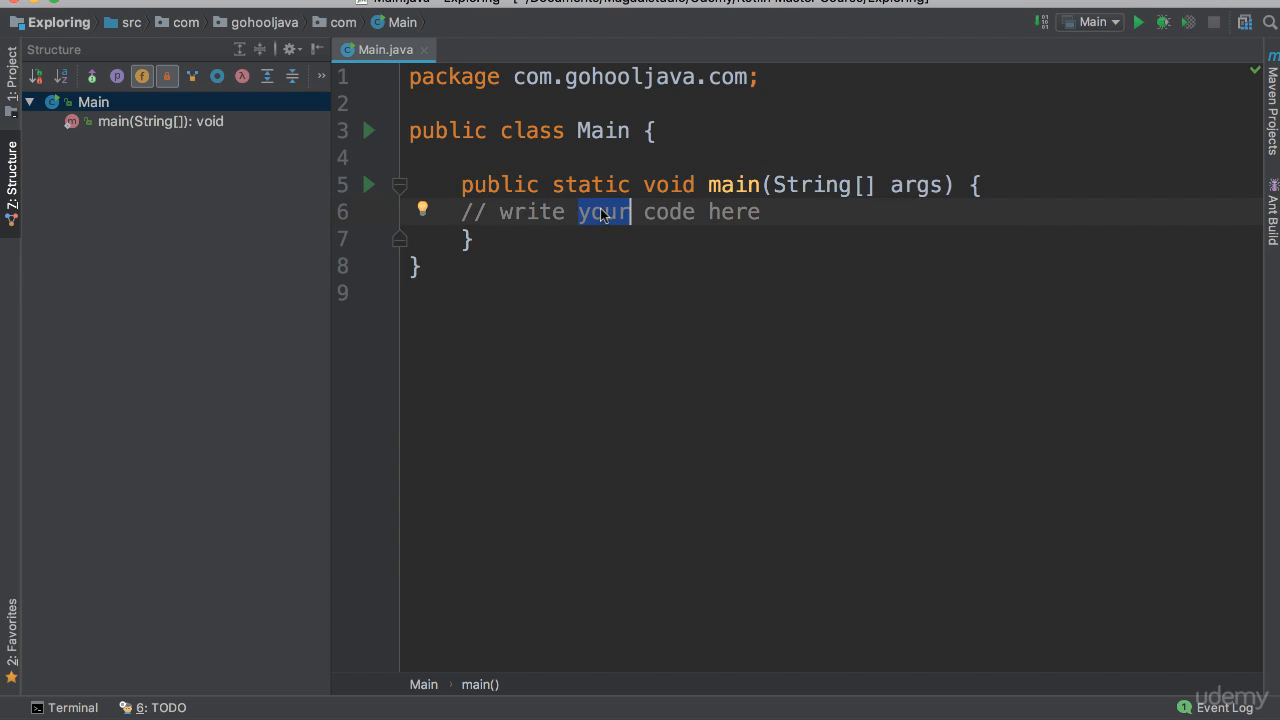
pyautogui.moveTo(191, 76)
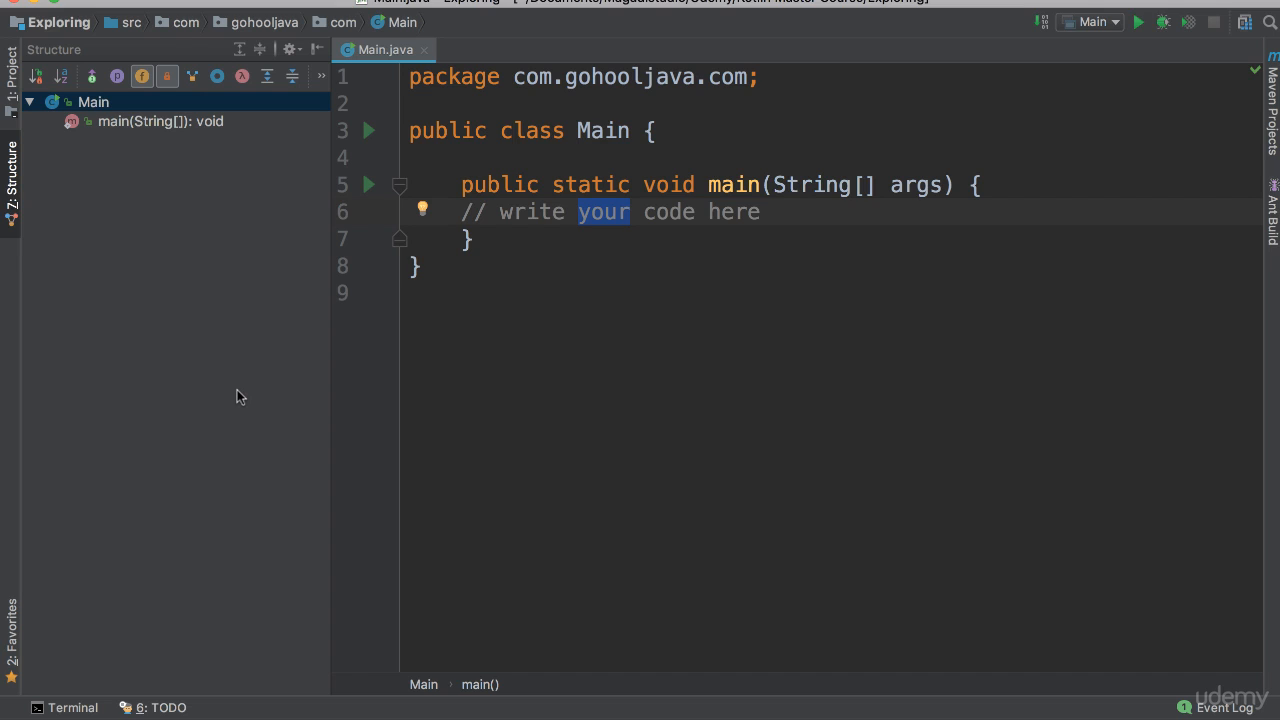
pyautogui.moveTo(125, 147)
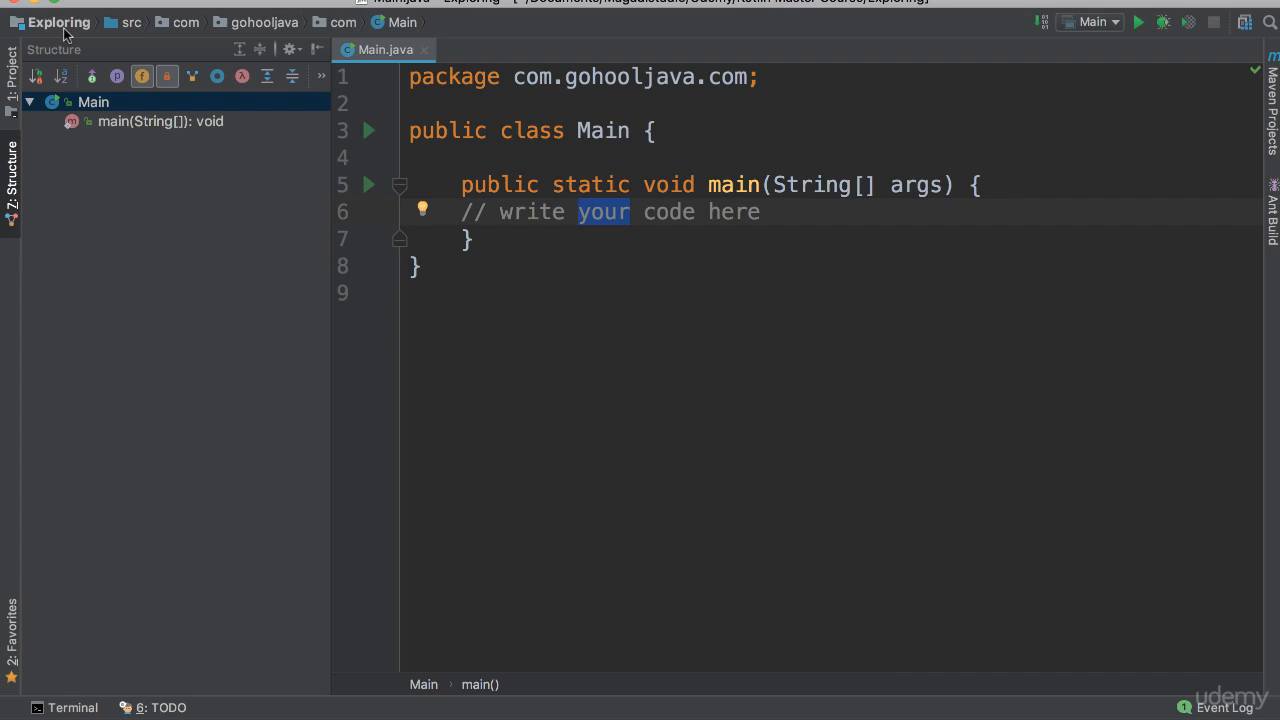
pyautogui.moveTo(248, 27)
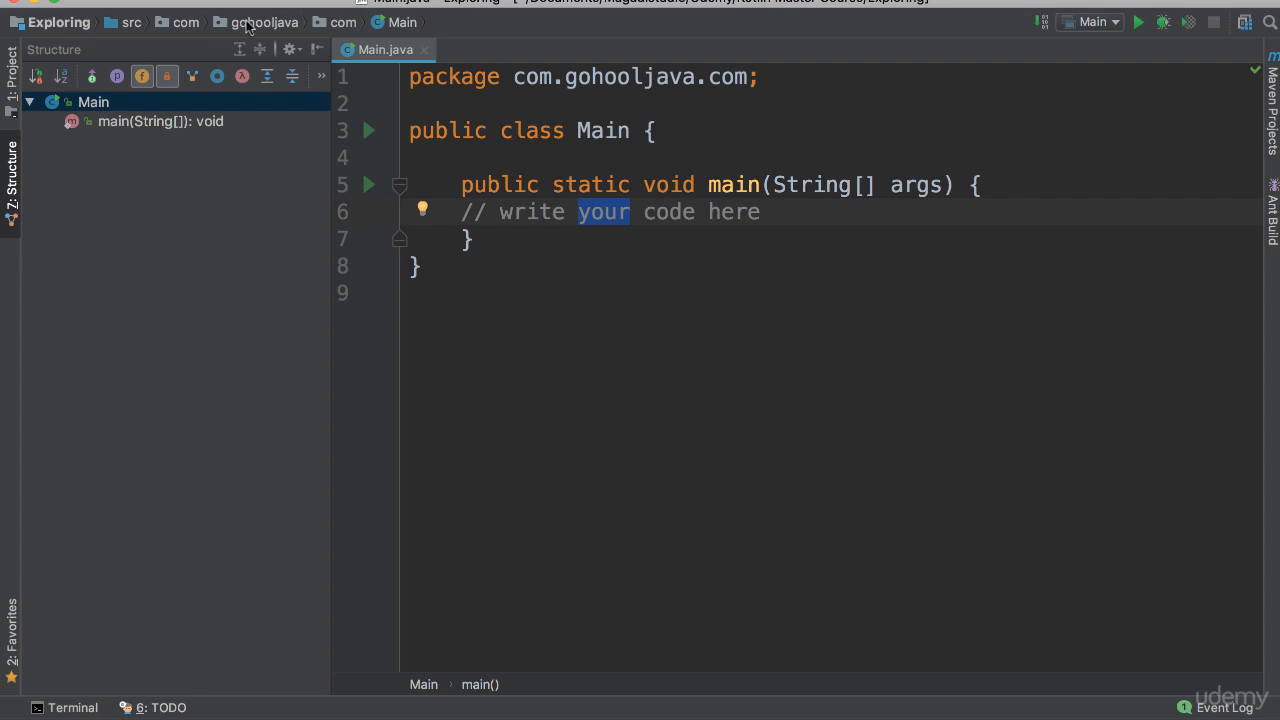
pyautogui.moveTo(48, 30)
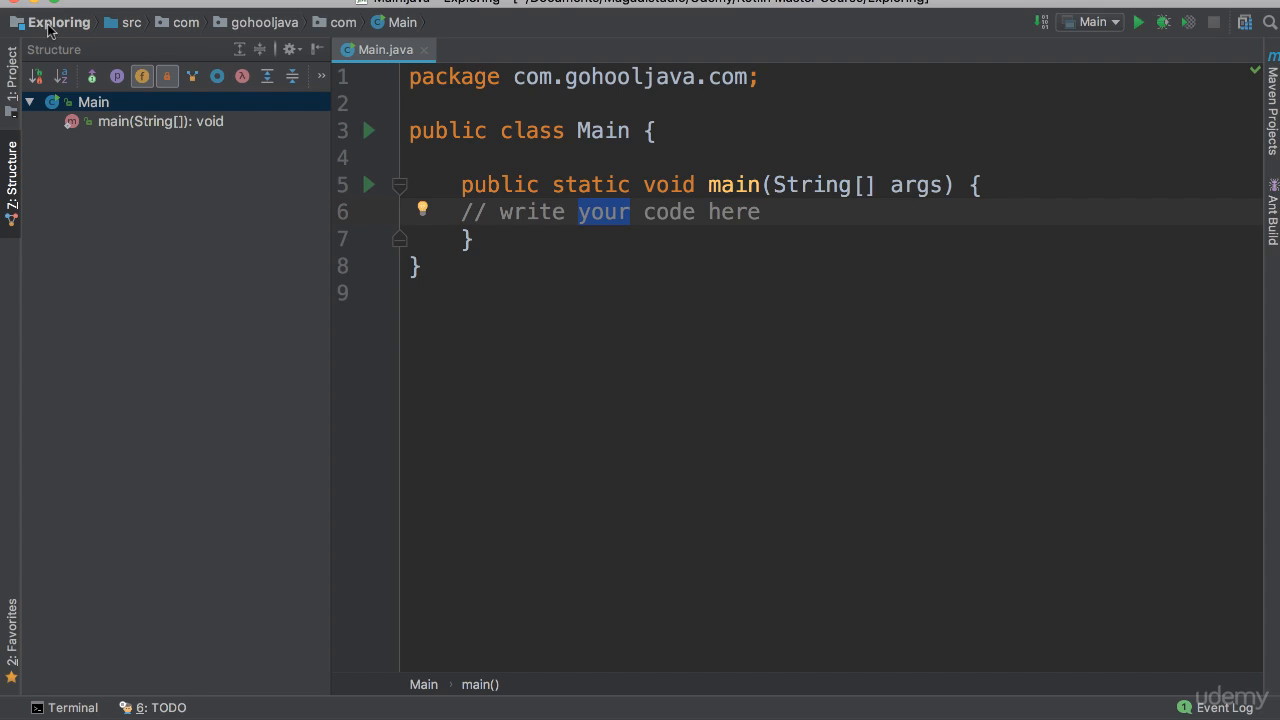
pyautogui.moveTo(407, 42)
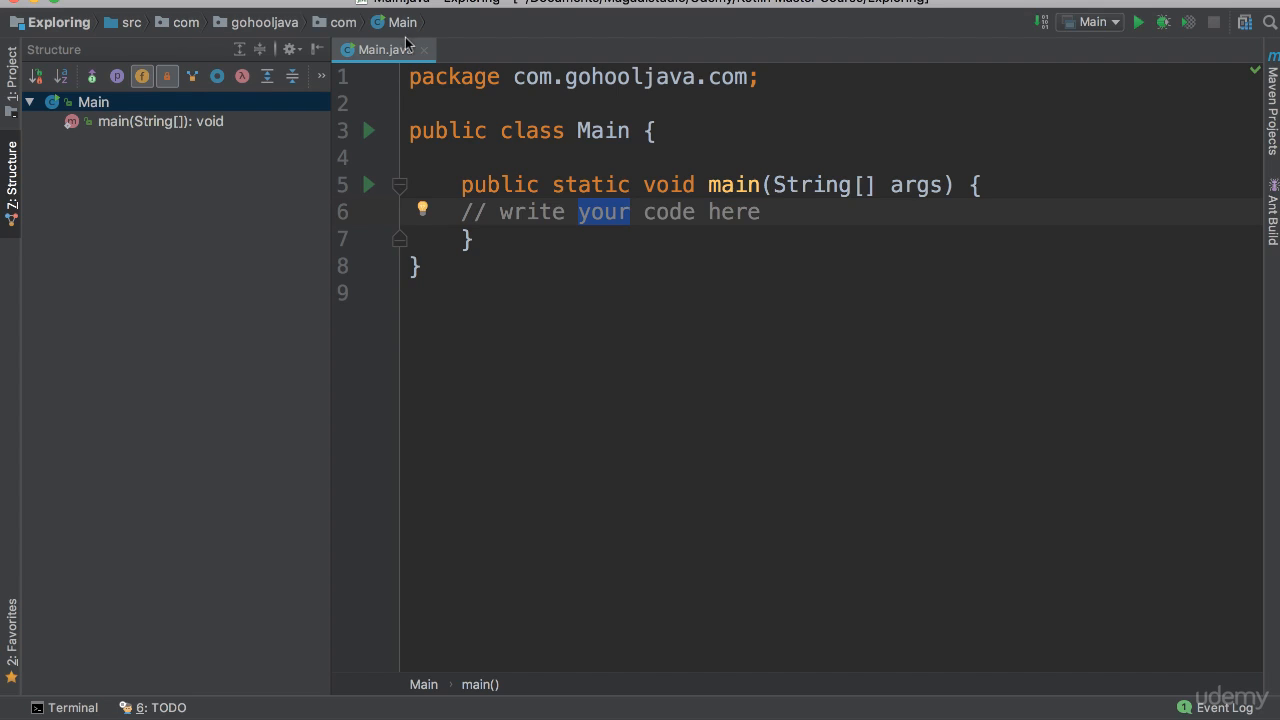
pyautogui.moveTo(393, 36)
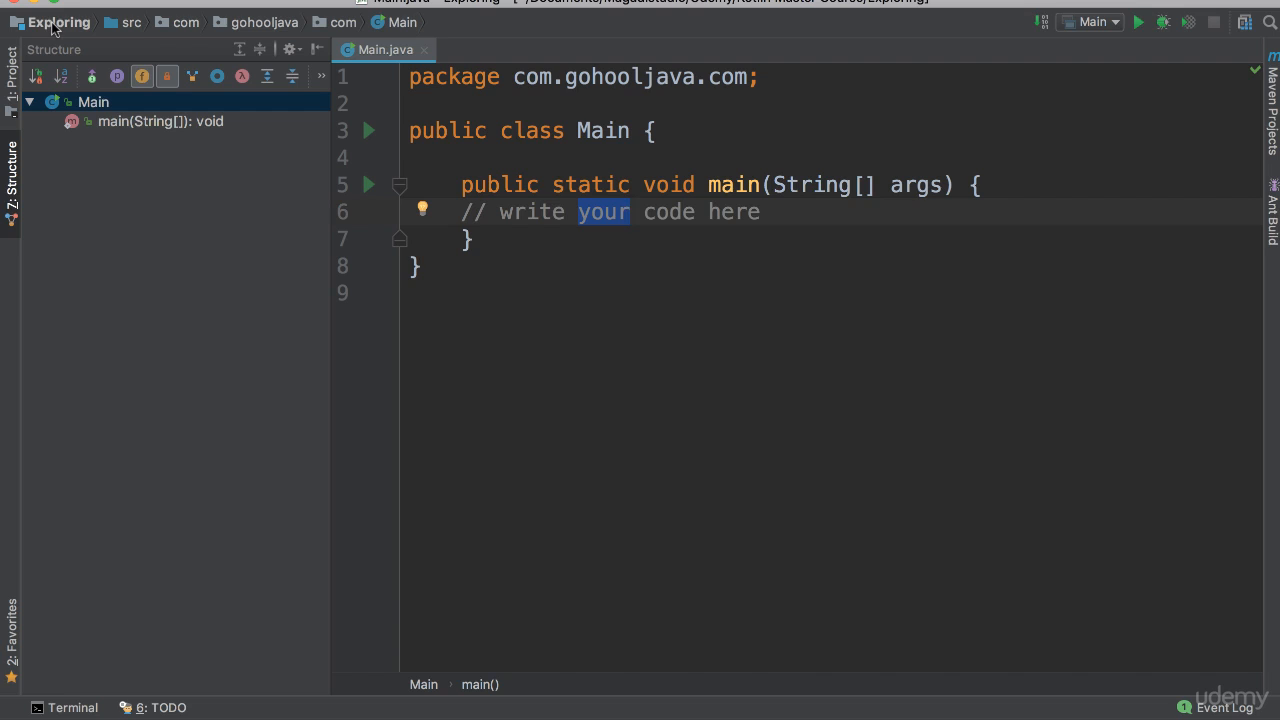
pyautogui.moveTo(123, 28)
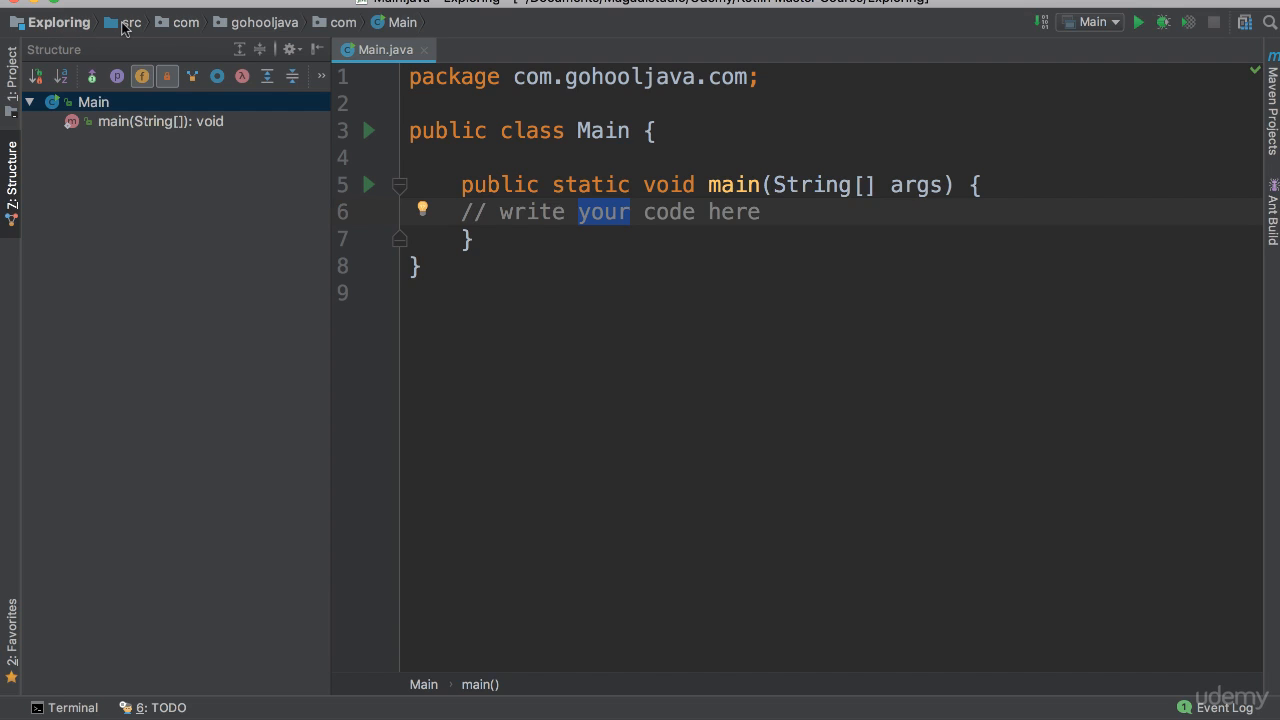
pyautogui.moveTo(270, 24)
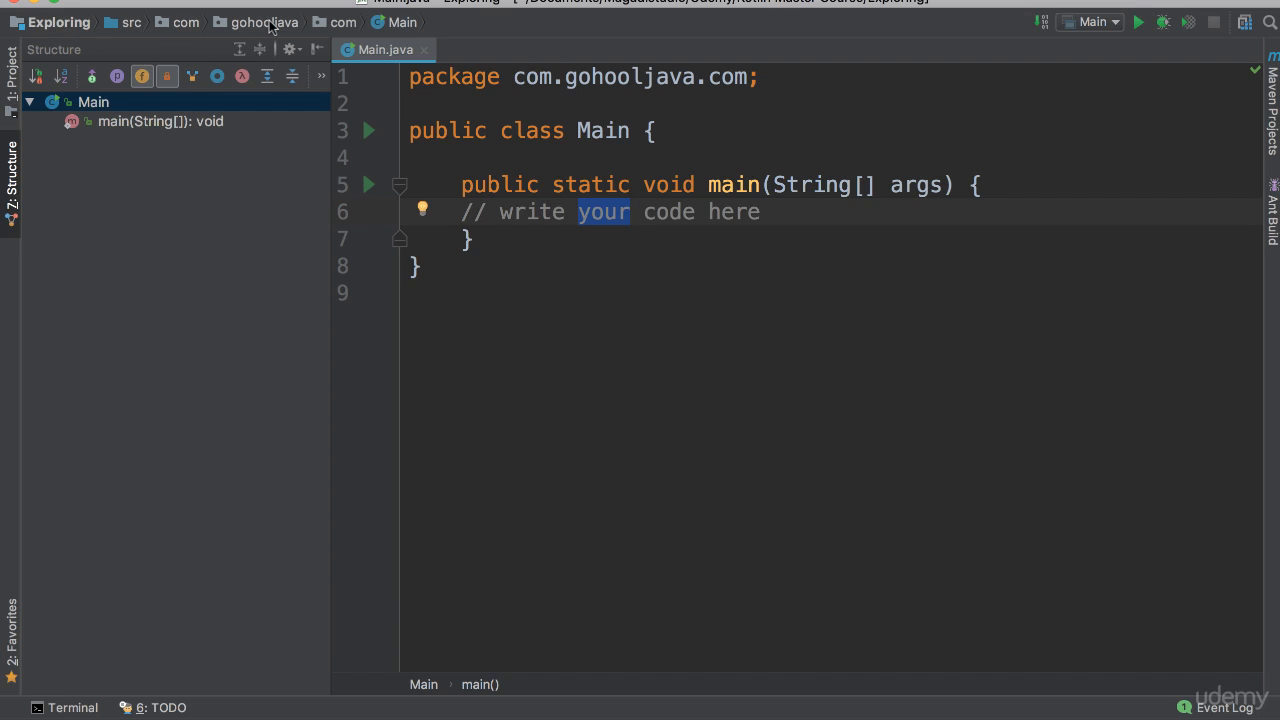
pyautogui.moveTo(395, 27)
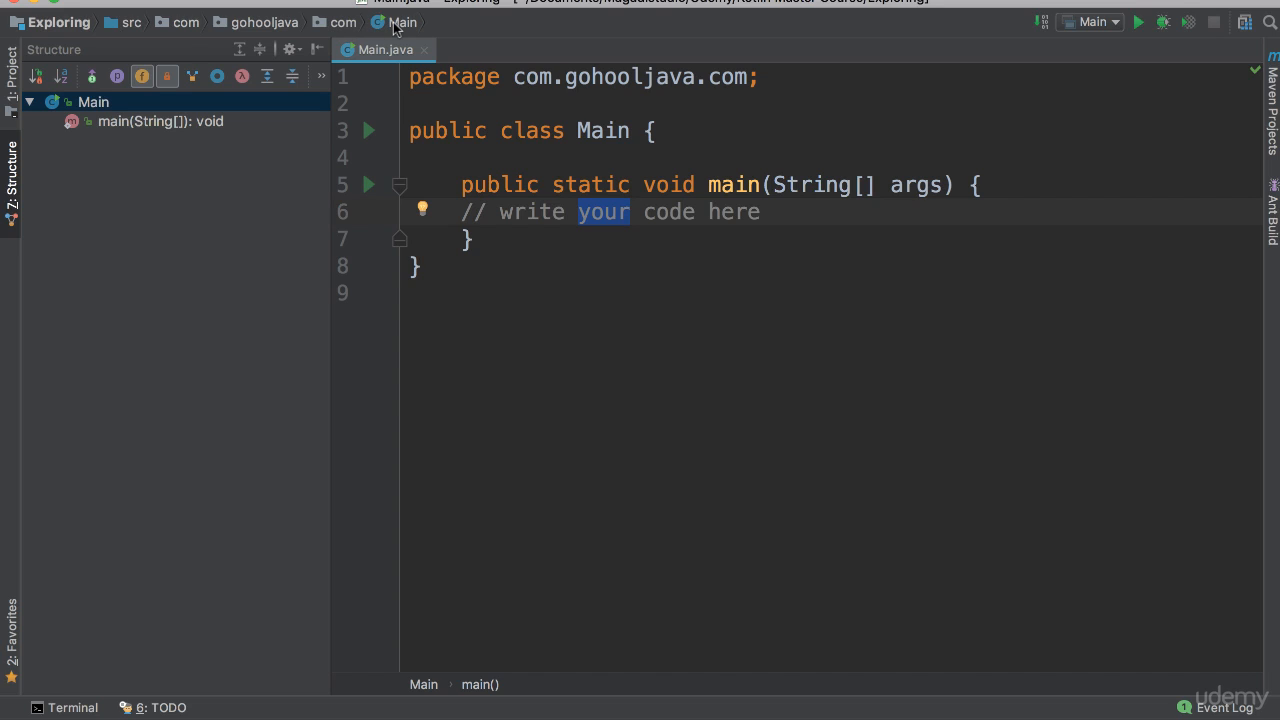
# Show the project file tree and expand External Libraries to reveal the JDK jars
pyautogui.click(11, 60)
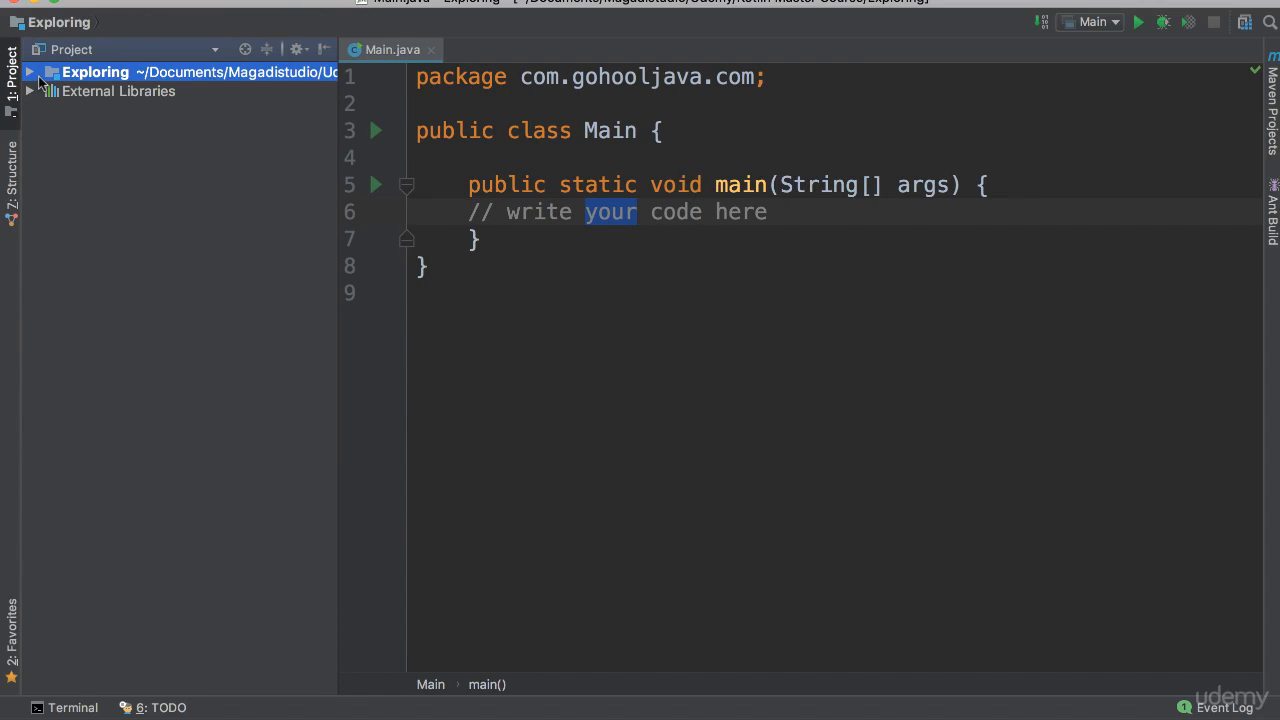
pyautogui.click(31, 91)
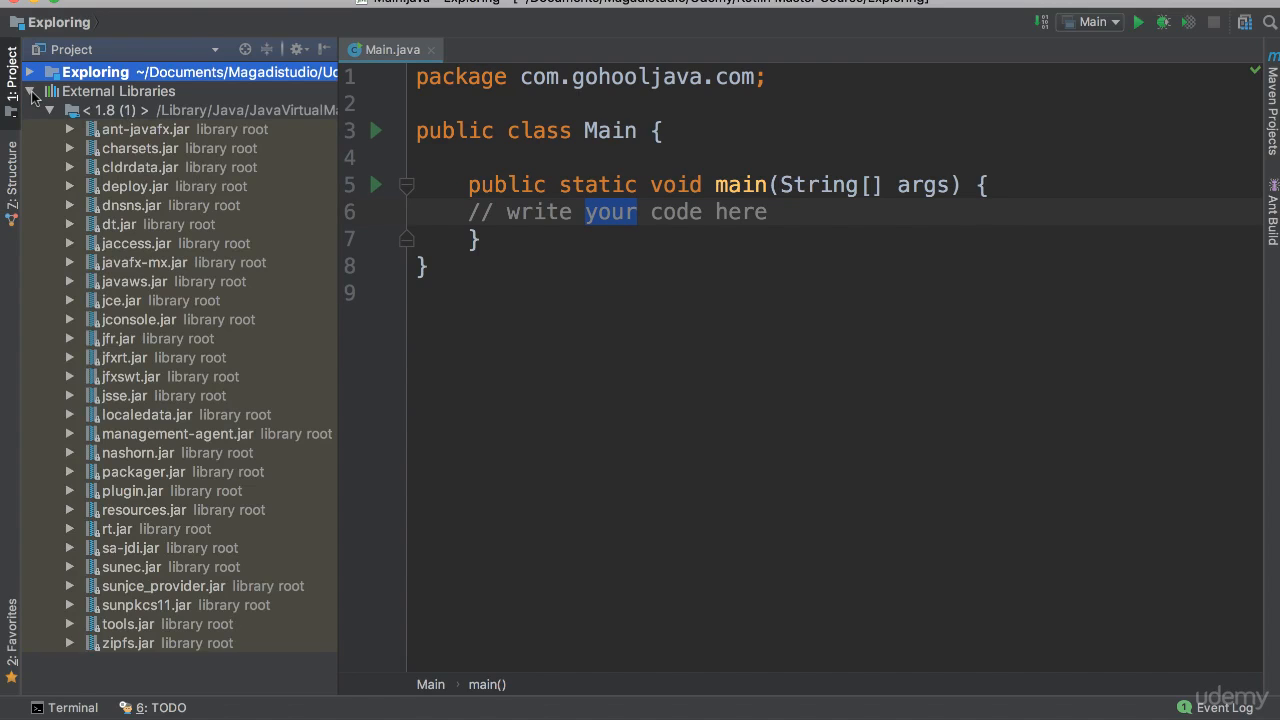
pyautogui.moveTo(117, 260)
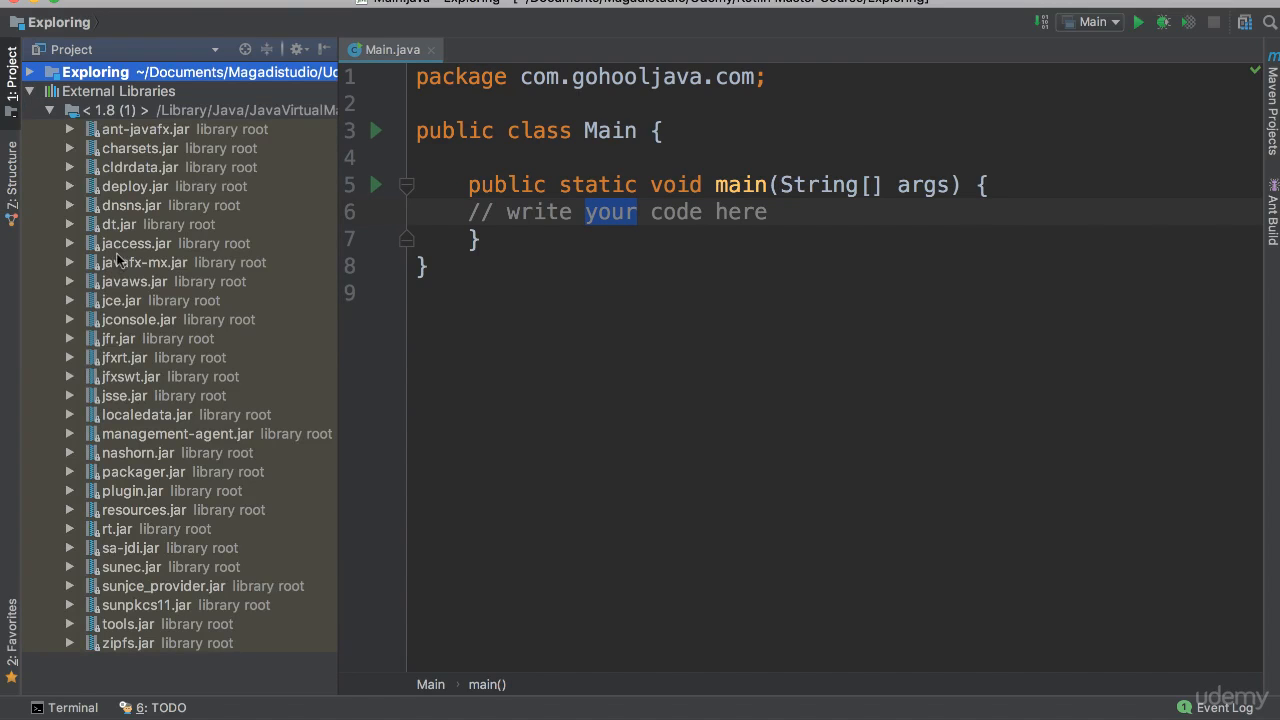
pyautogui.moveTo(160, 405)
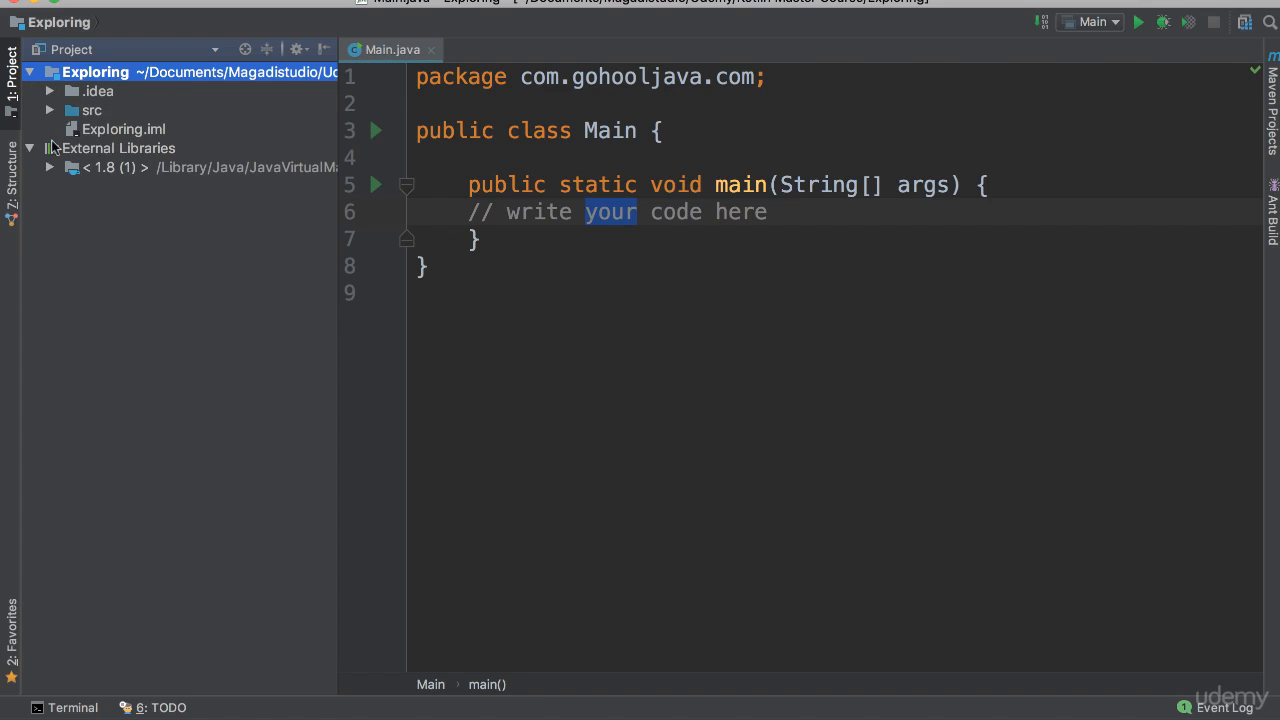
pyautogui.click(48, 91)
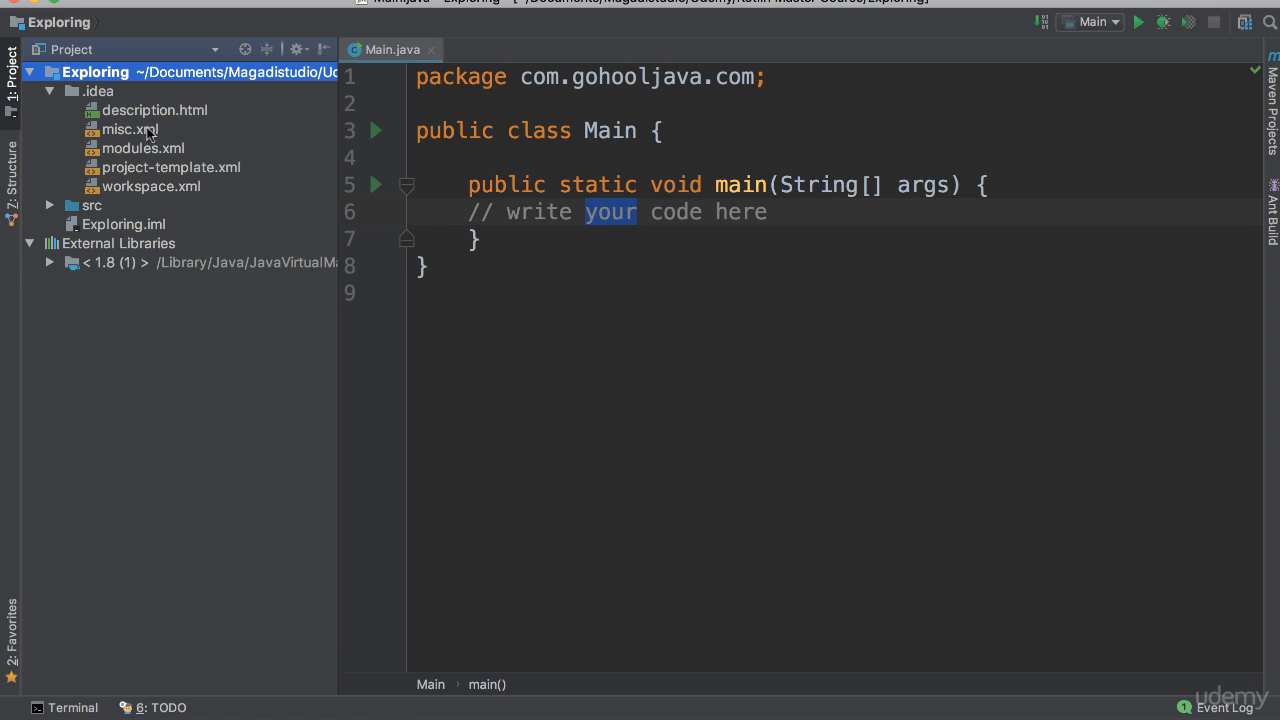
pyautogui.moveTo(124, 216)
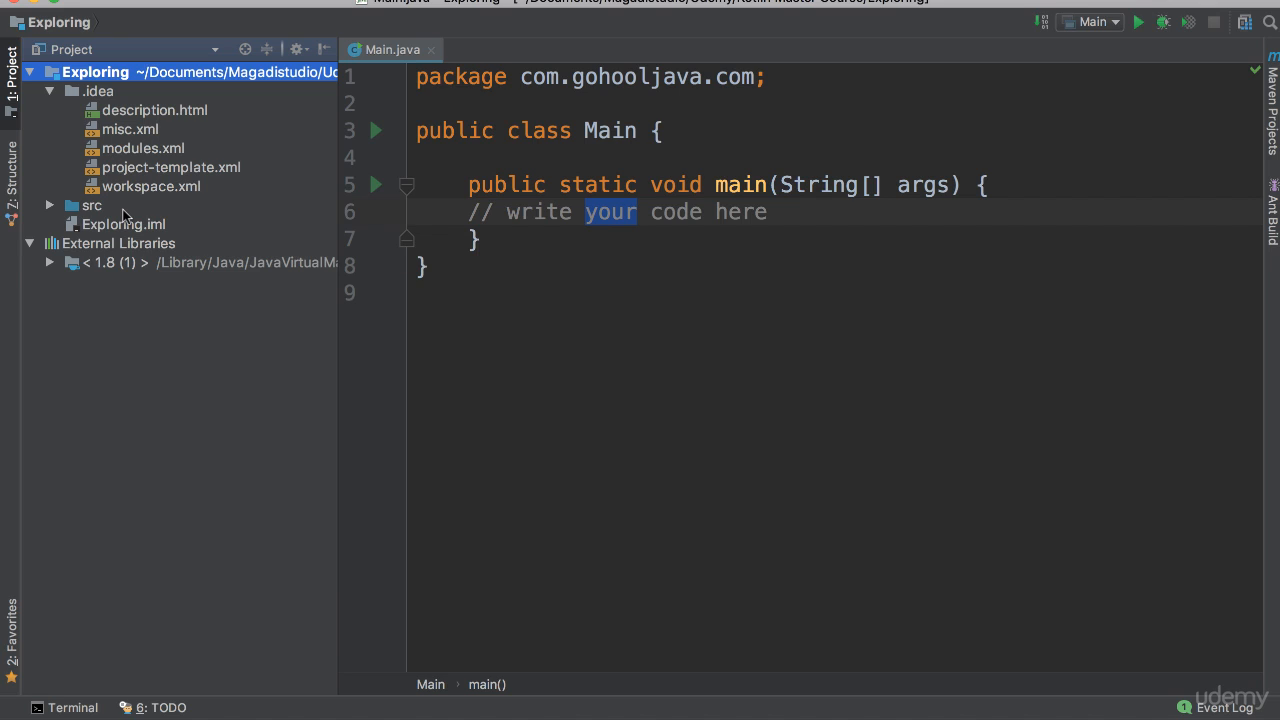
pyautogui.moveTo(85, 145)
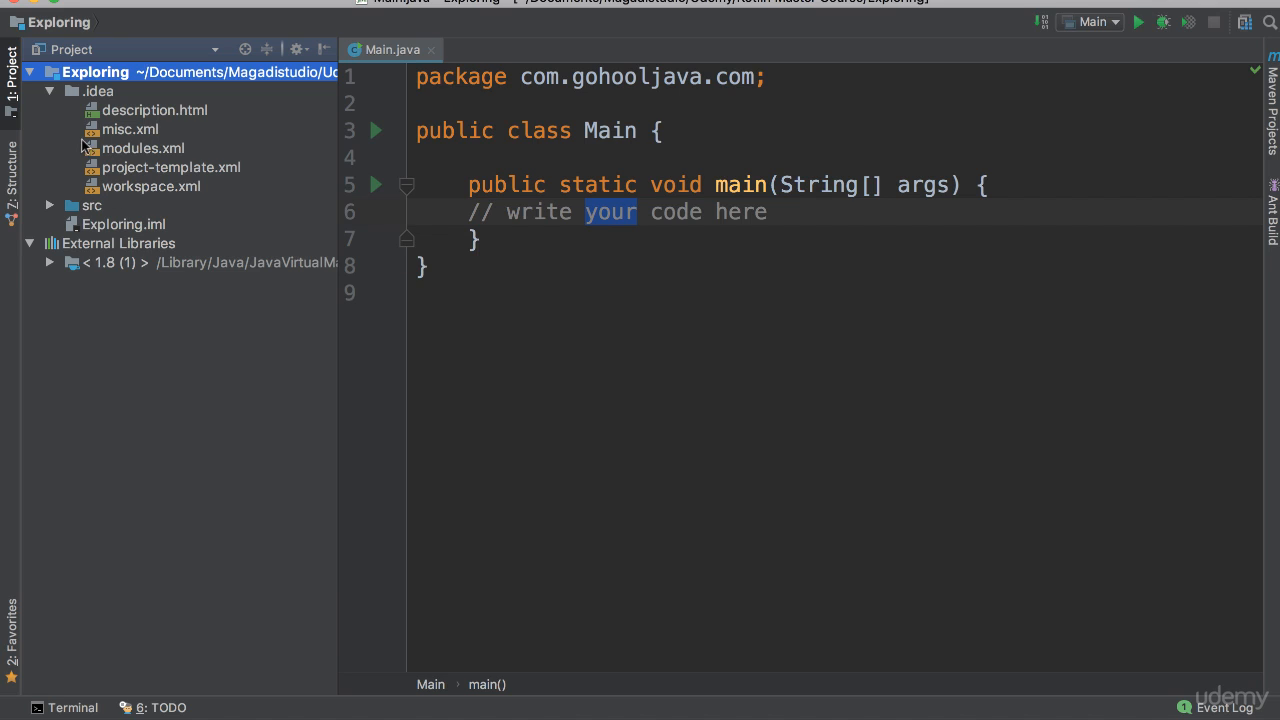
pyautogui.click(49, 91)
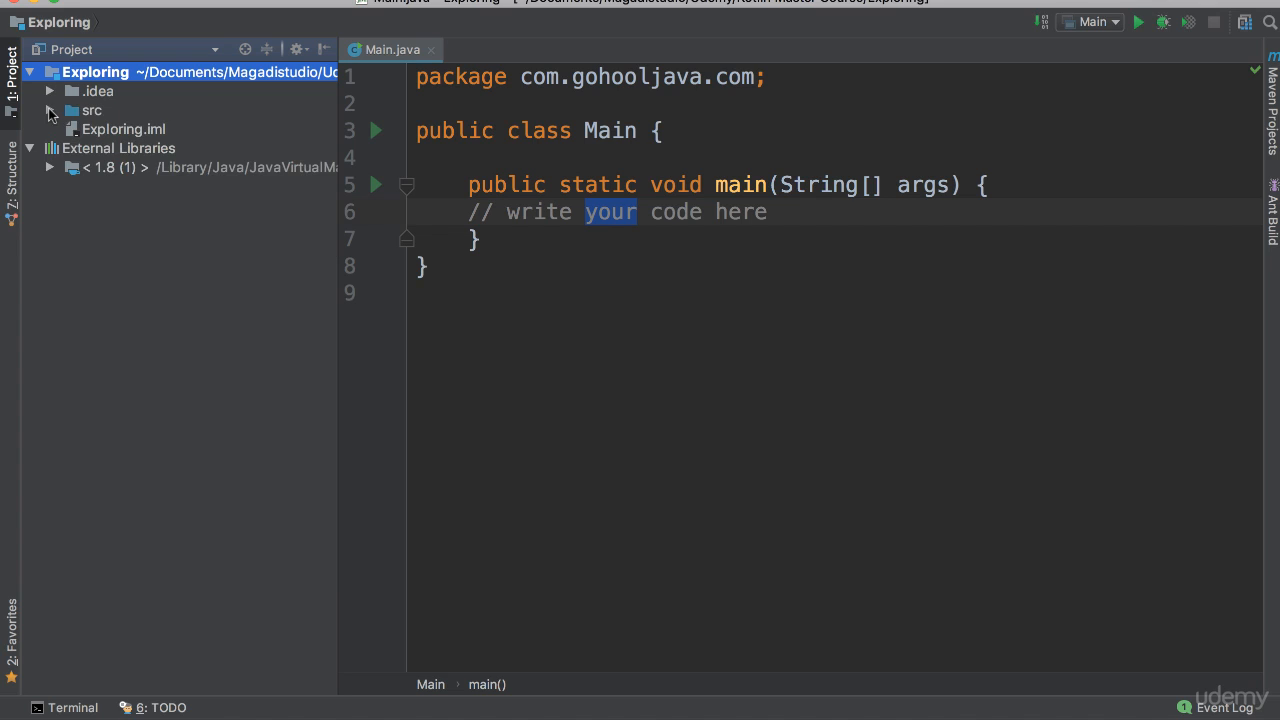
pyautogui.click(50, 110)
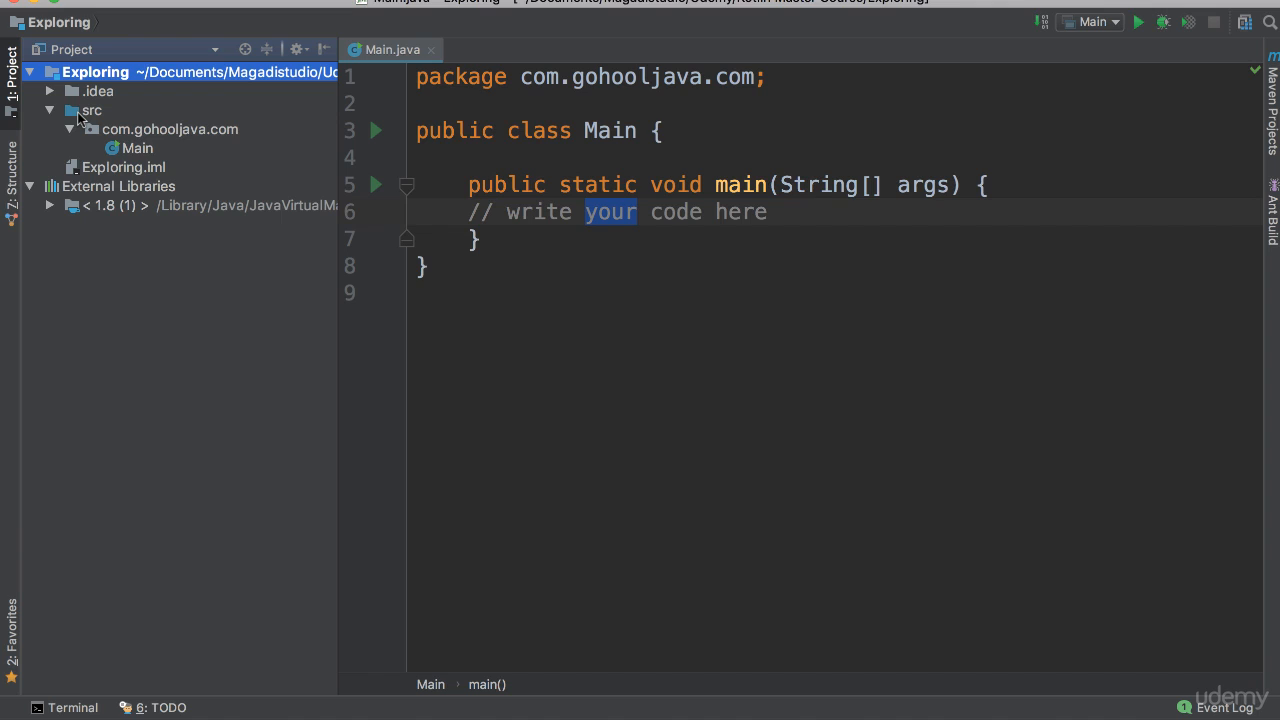
pyautogui.moveTo(88, 118)
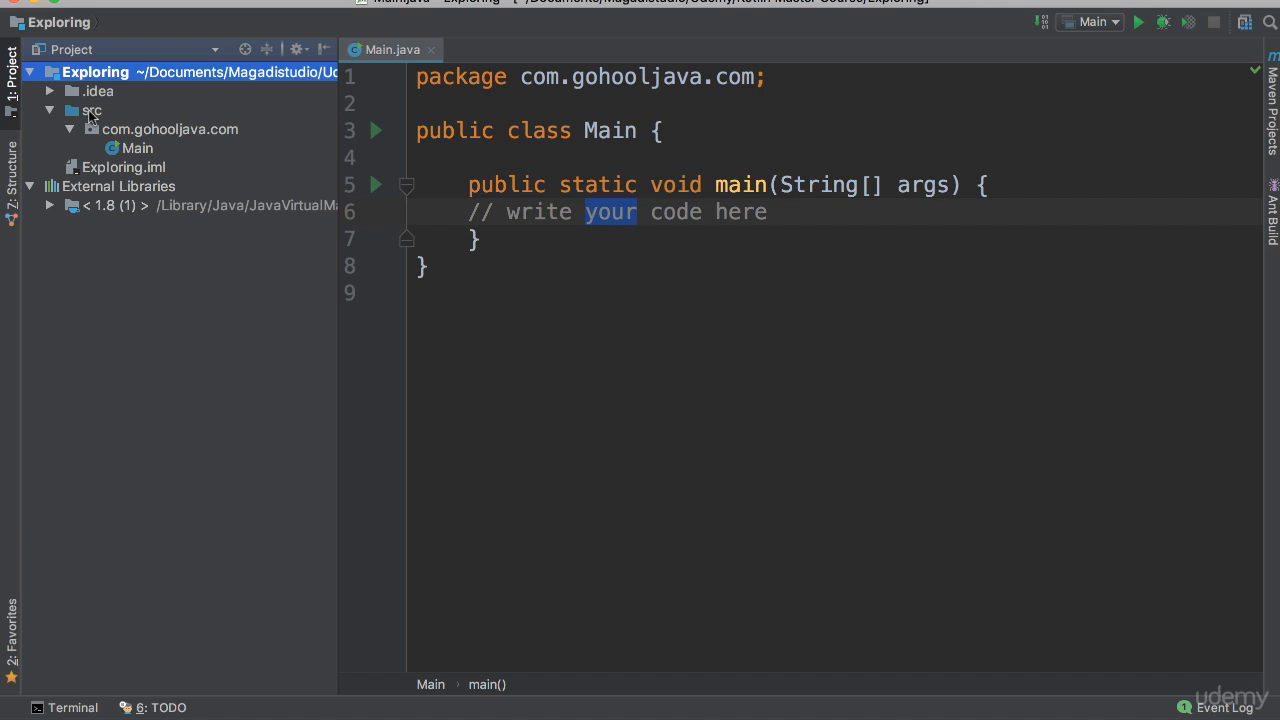
pyautogui.moveTo(92, 120)
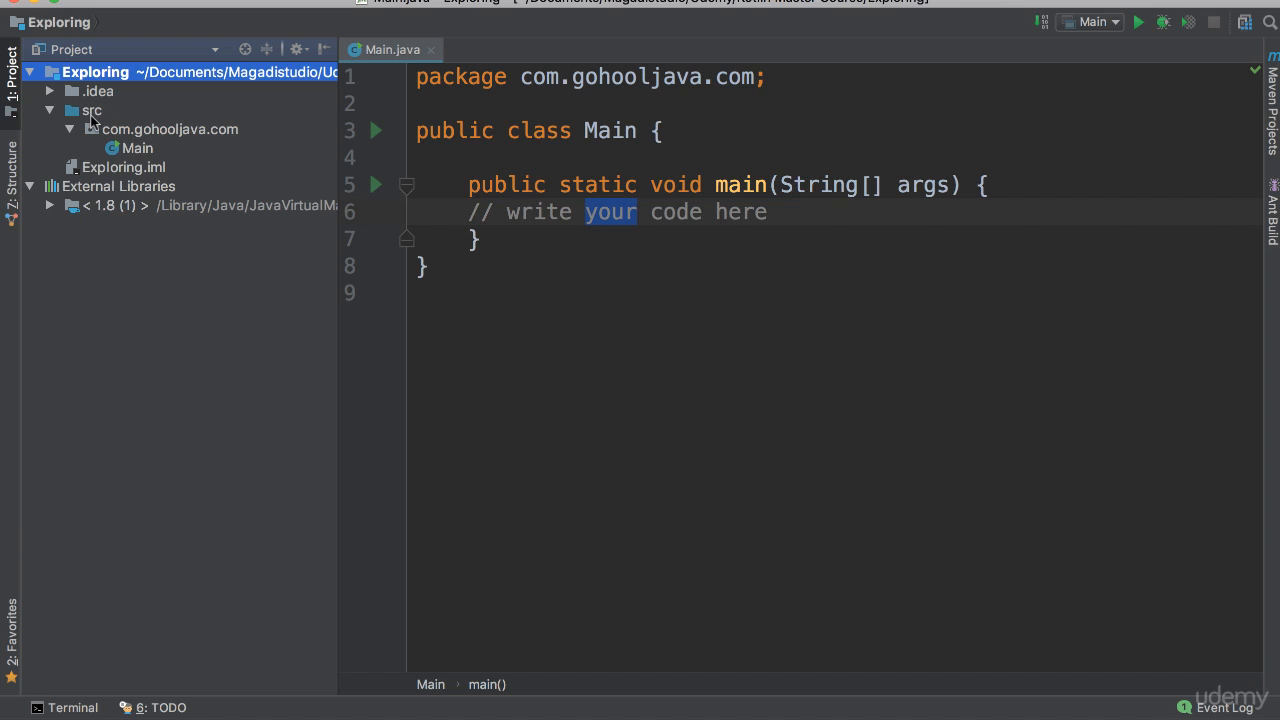
pyautogui.moveTo(133, 160)
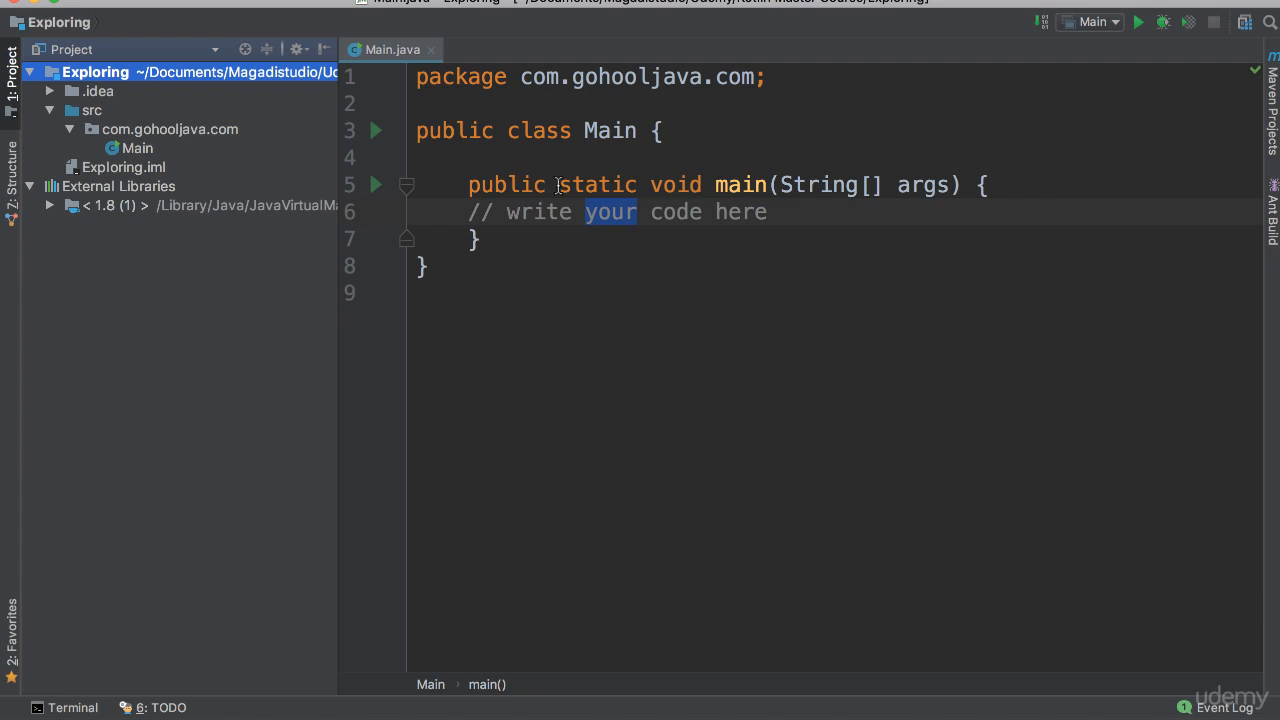
pyautogui.moveTo(148, 148)
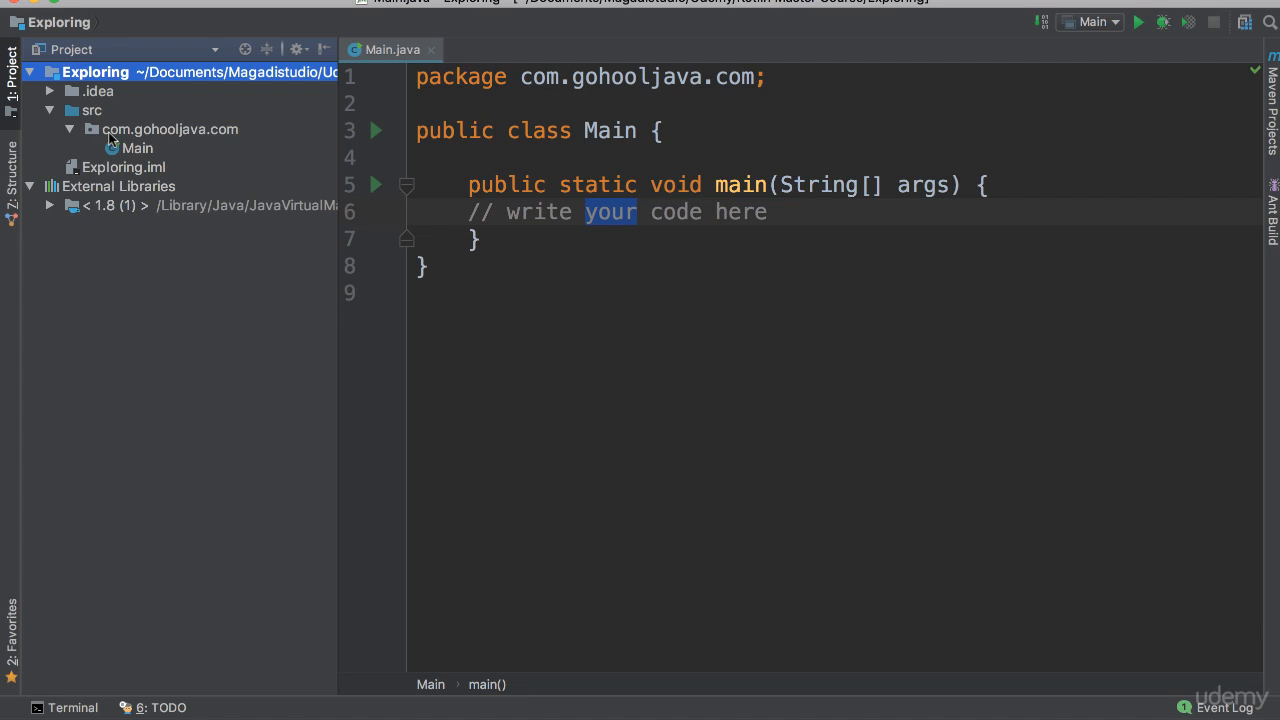
pyautogui.moveTo(190, 138)
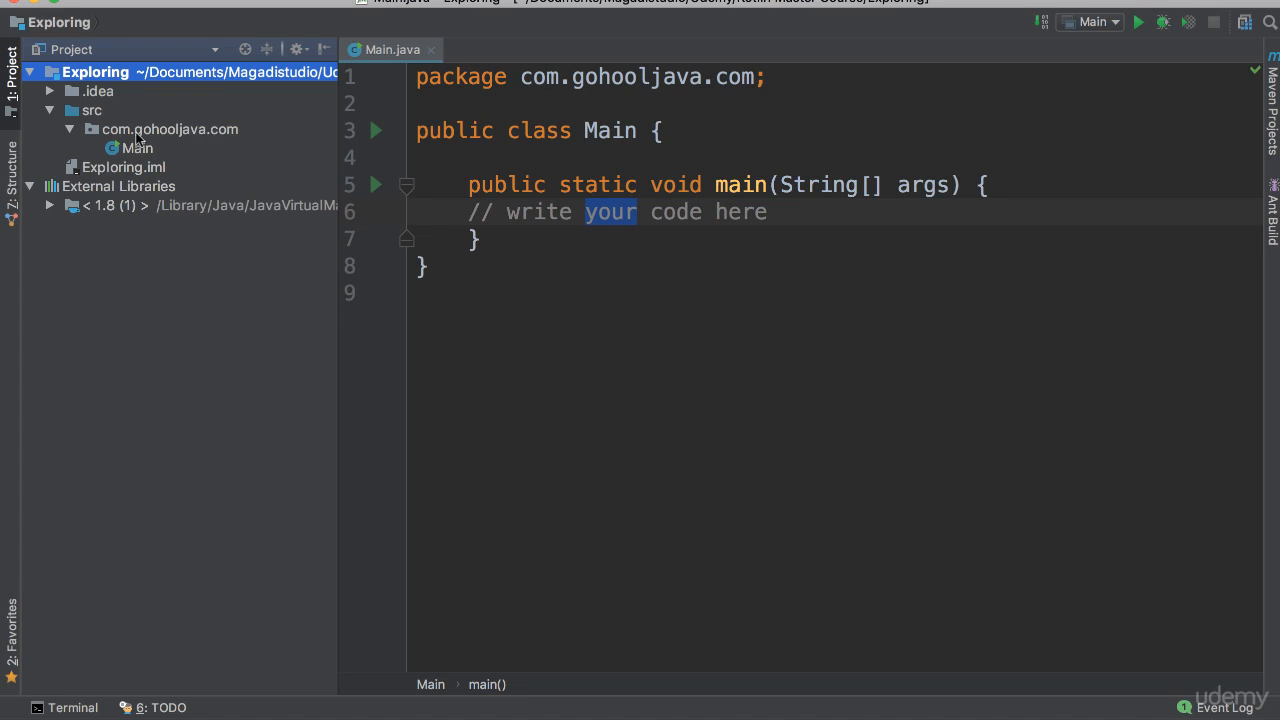
pyautogui.moveTo(90, 133)
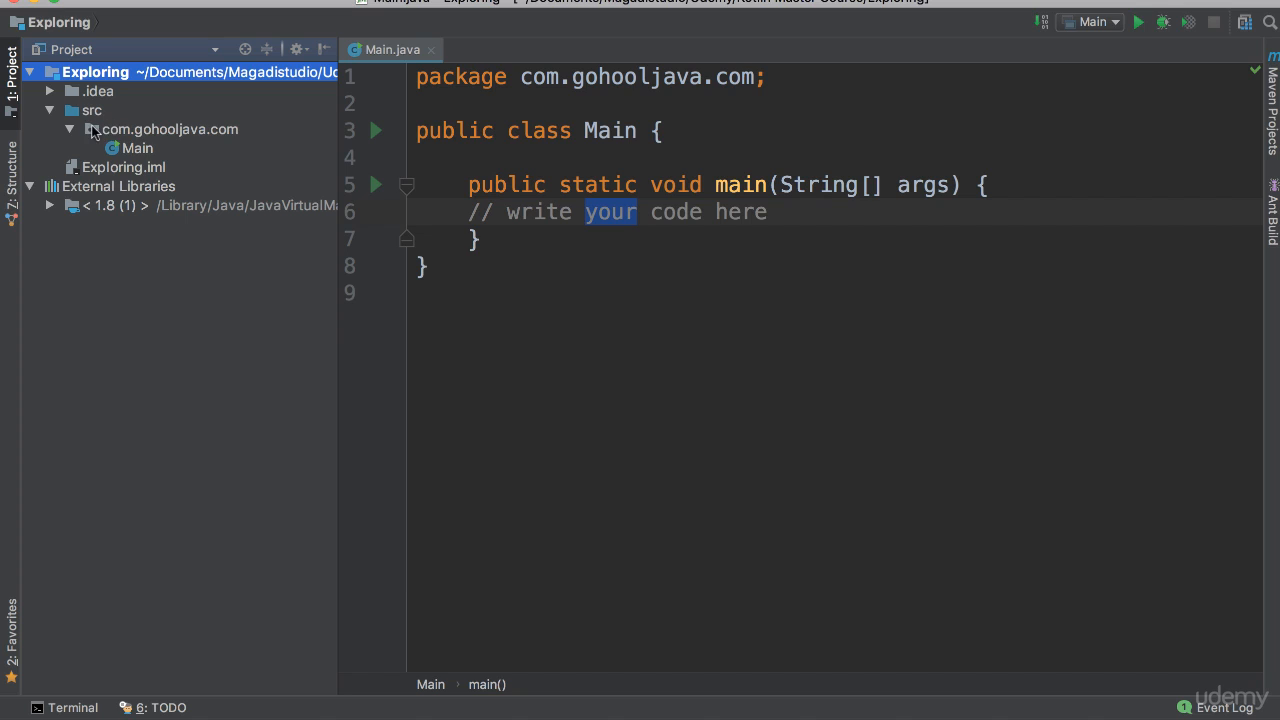
pyautogui.moveTo(128, 130)
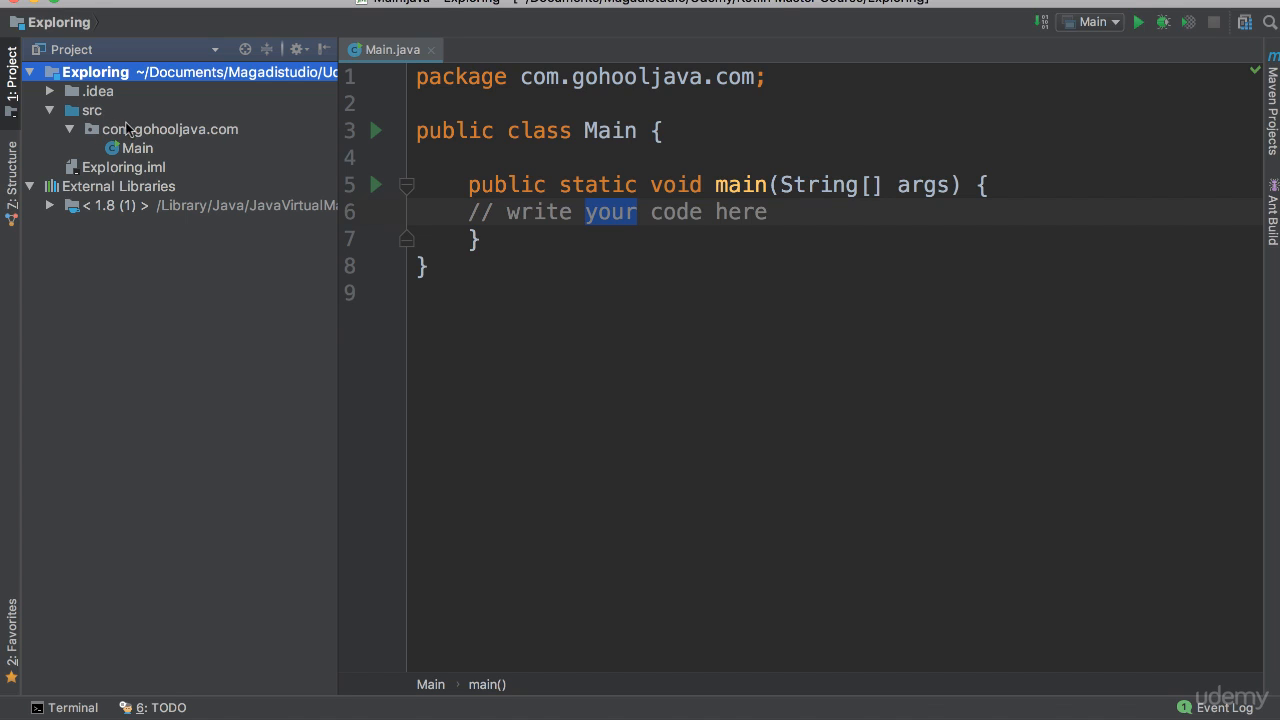
pyautogui.moveTo(225, 133)
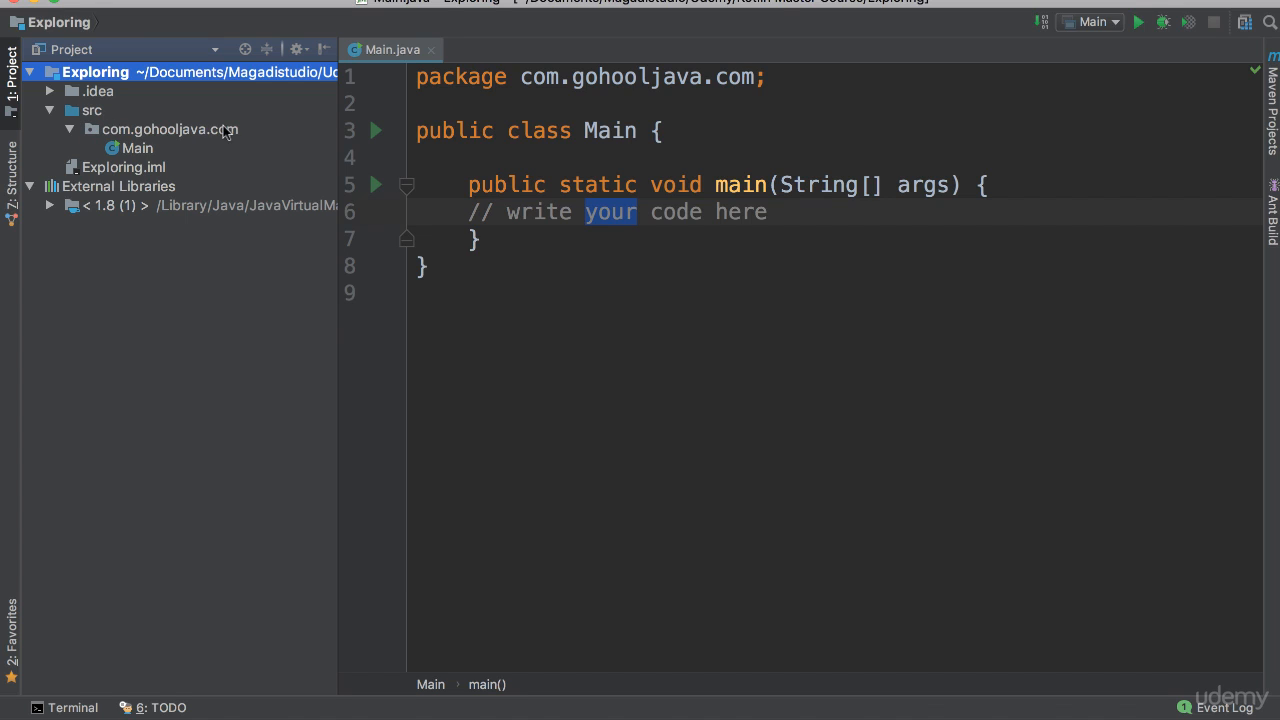
pyautogui.moveTo(224, 137)
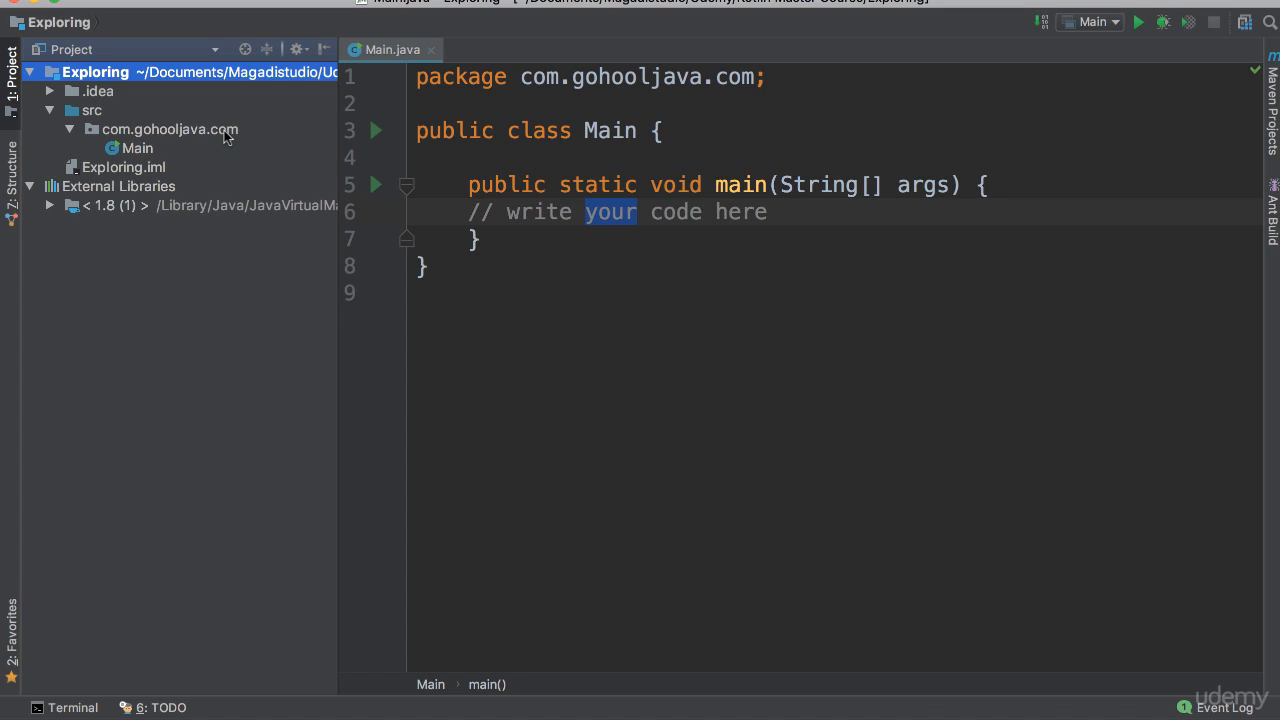
pyautogui.moveTo(152, 128)
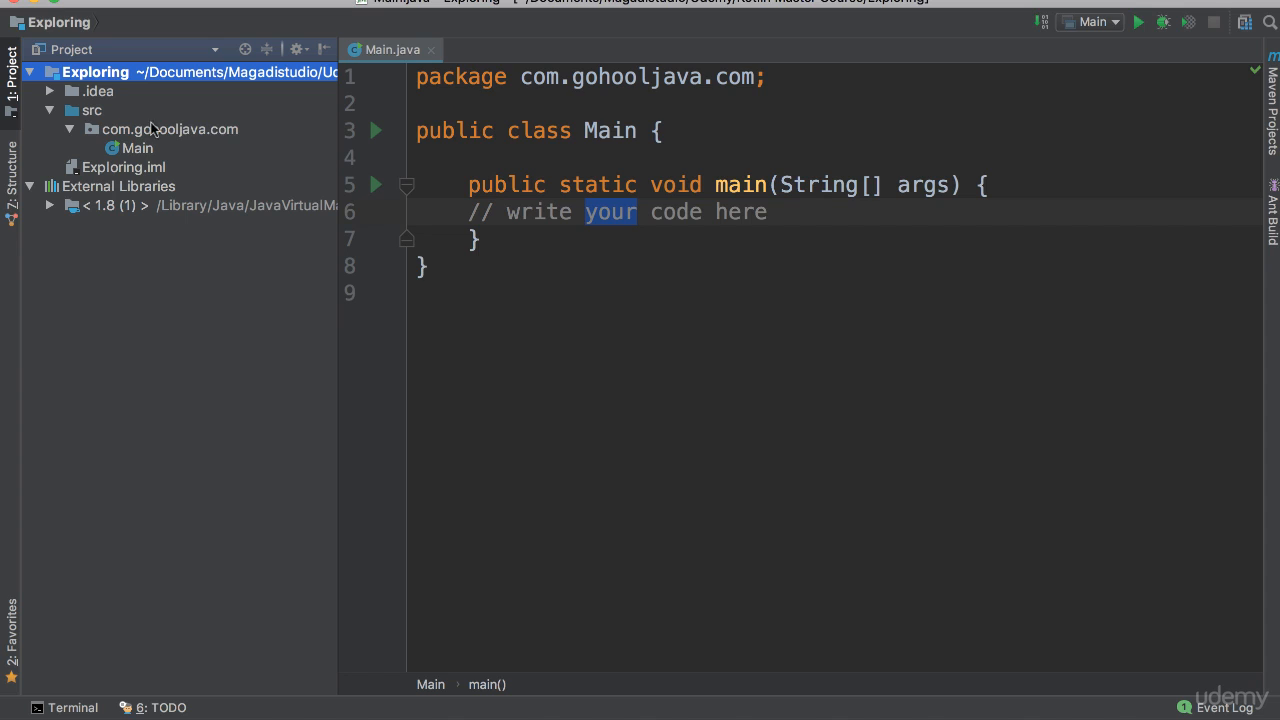
pyautogui.moveTo(218, 145)
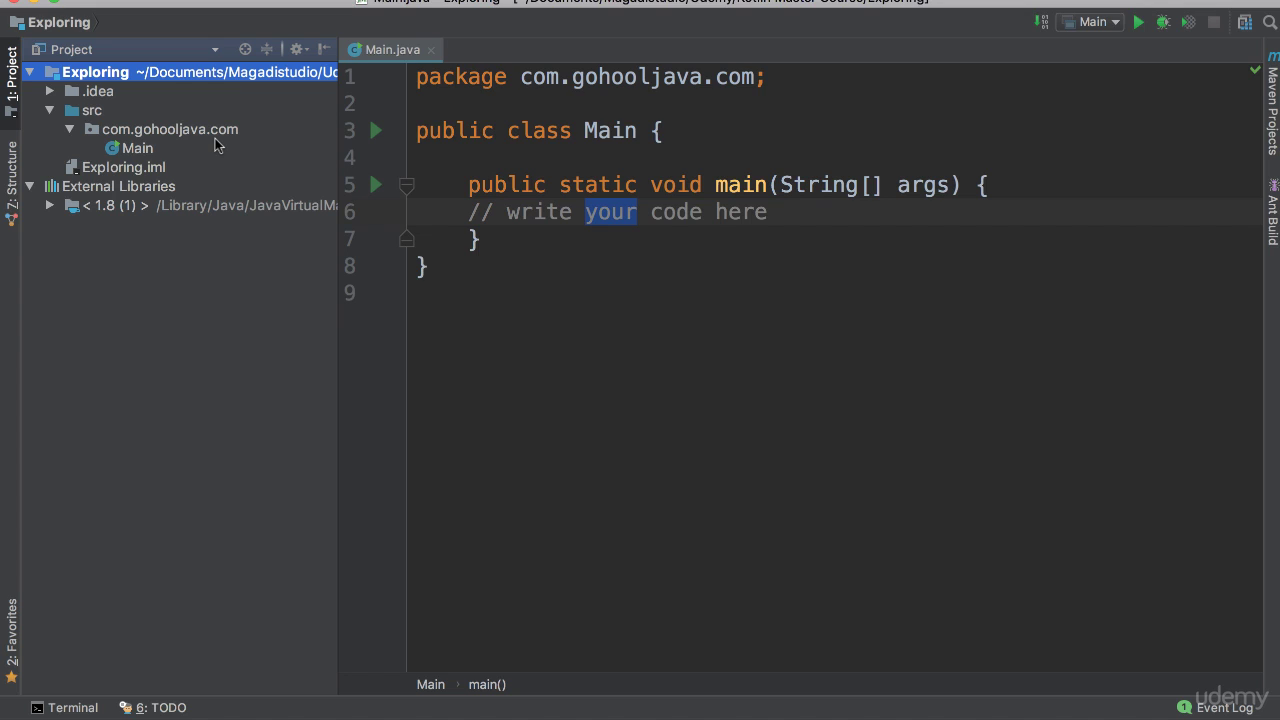
pyautogui.moveTo(127, 110)
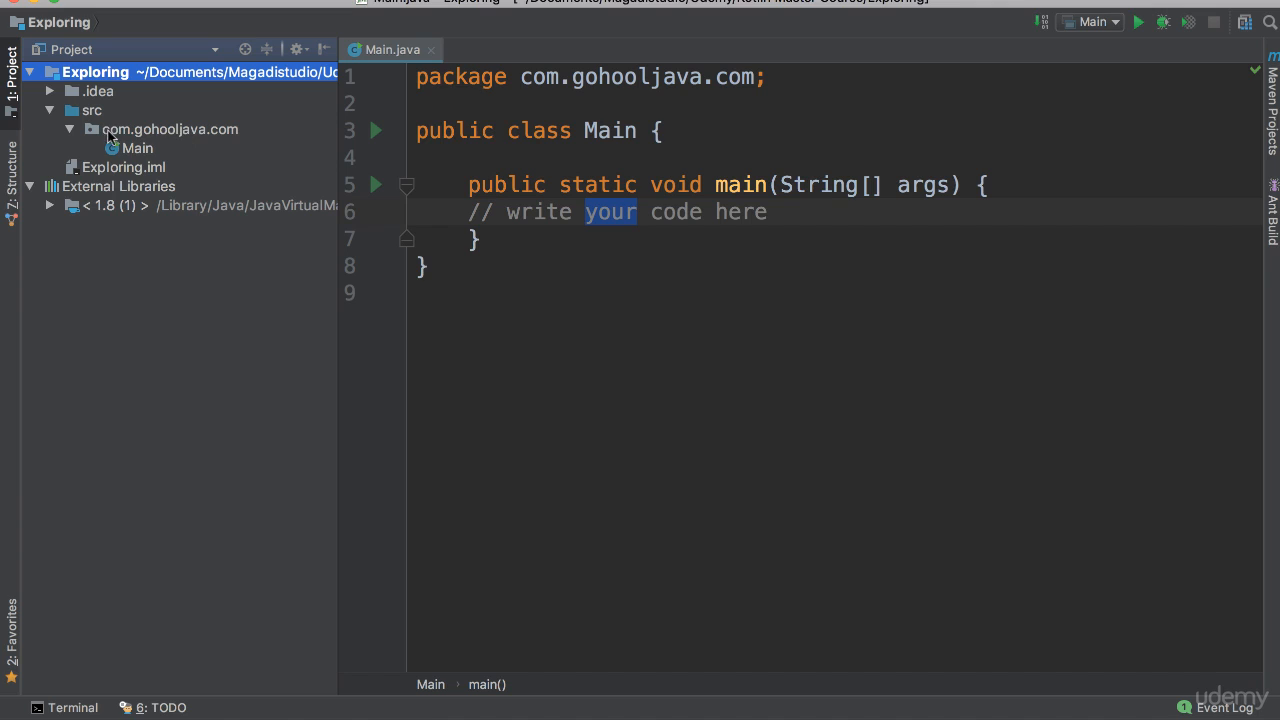
pyautogui.moveTo(245, 135)
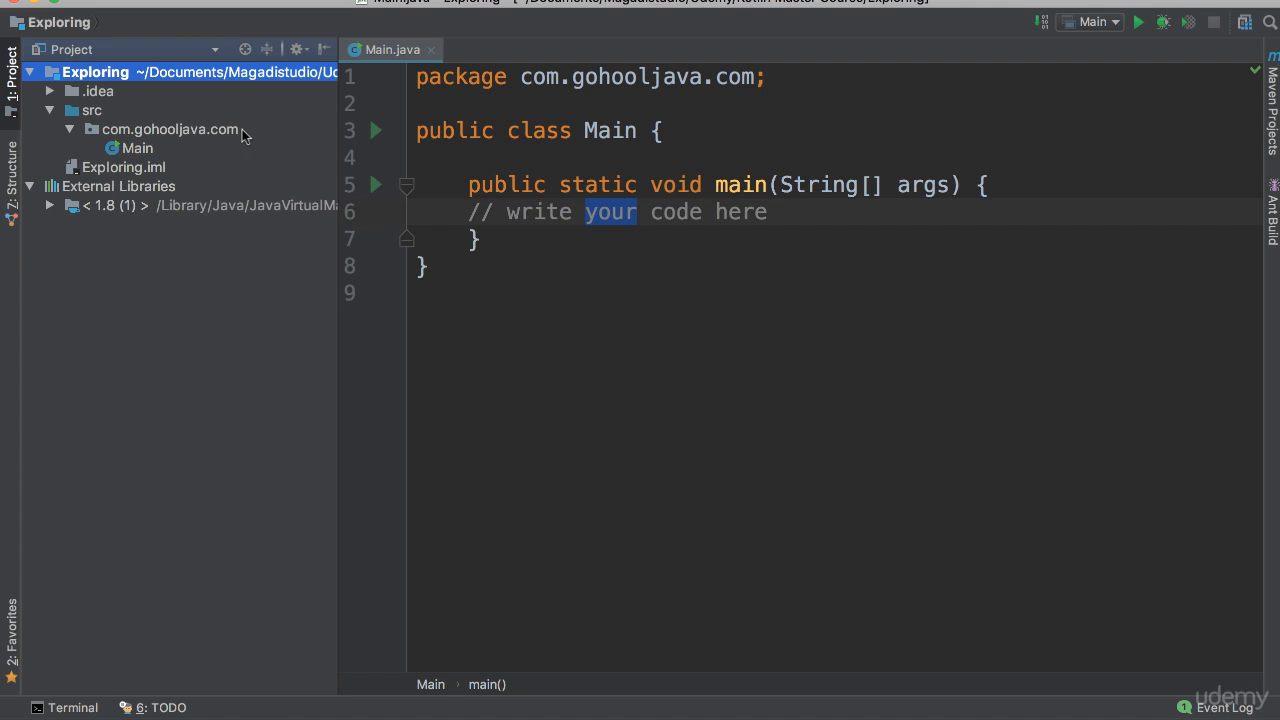
pyautogui.moveTo(205, 137)
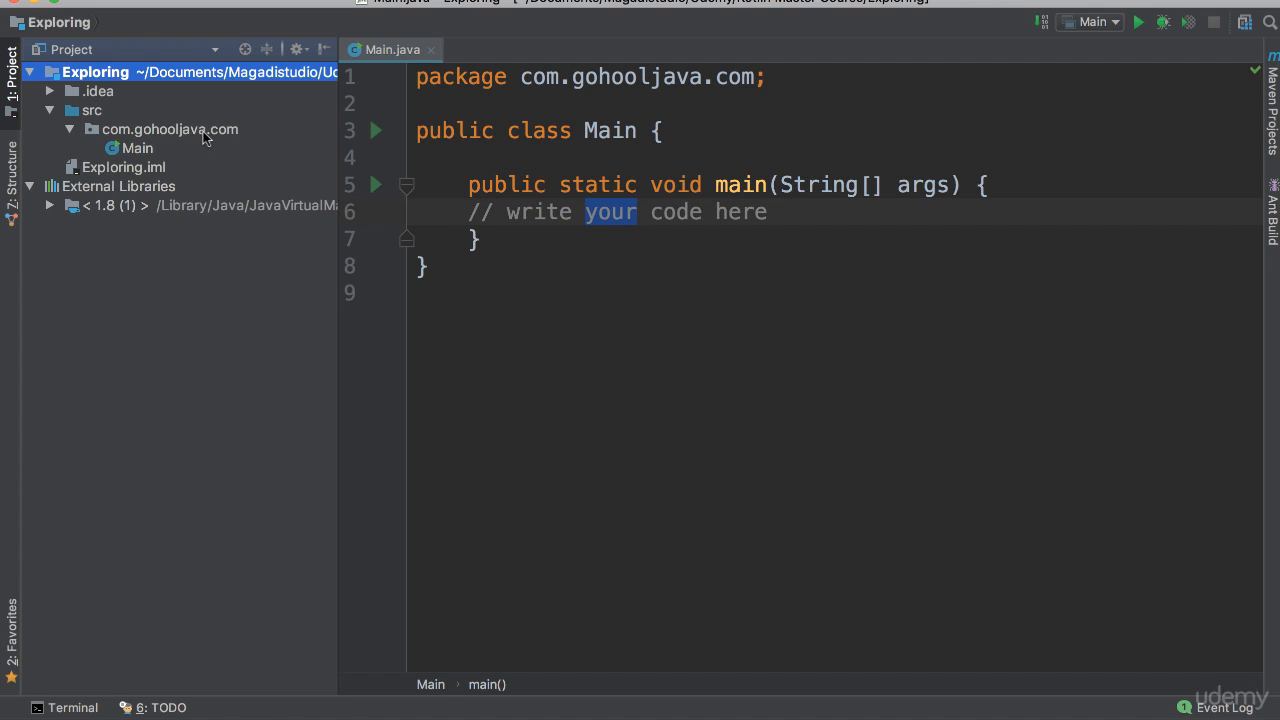
pyautogui.moveTo(196, 133)
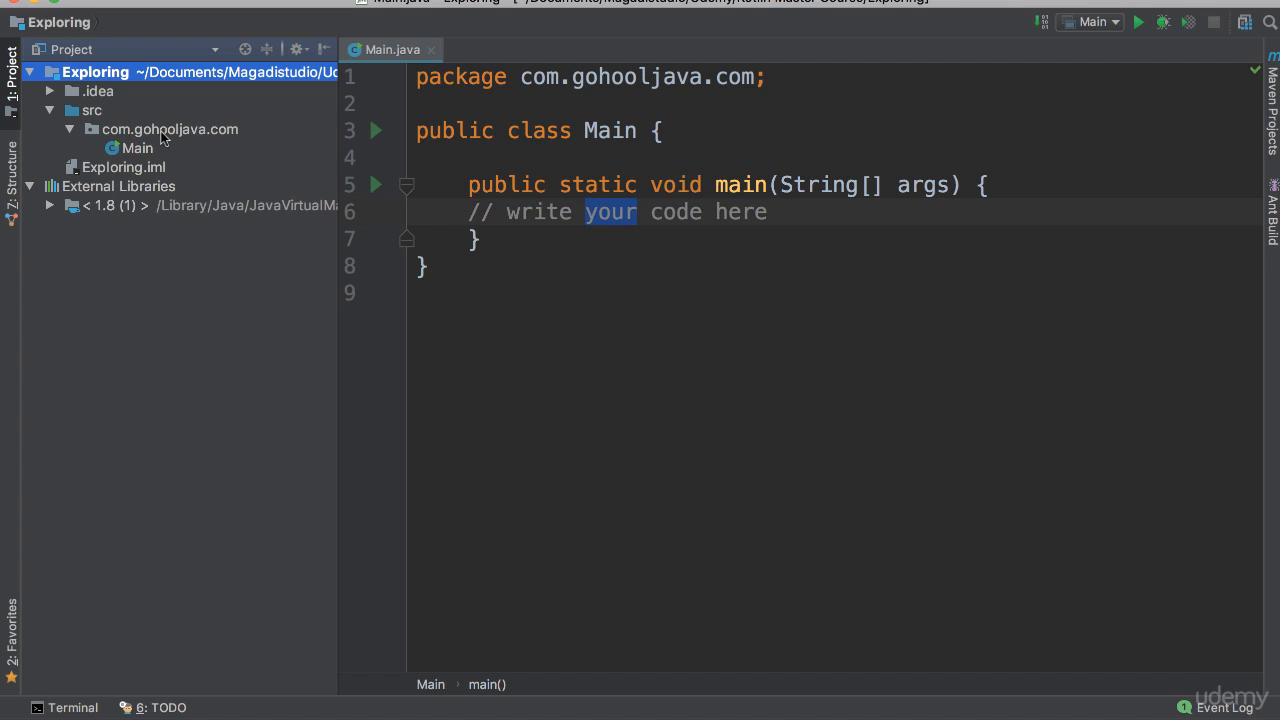
pyautogui.moveTo(259, 139)
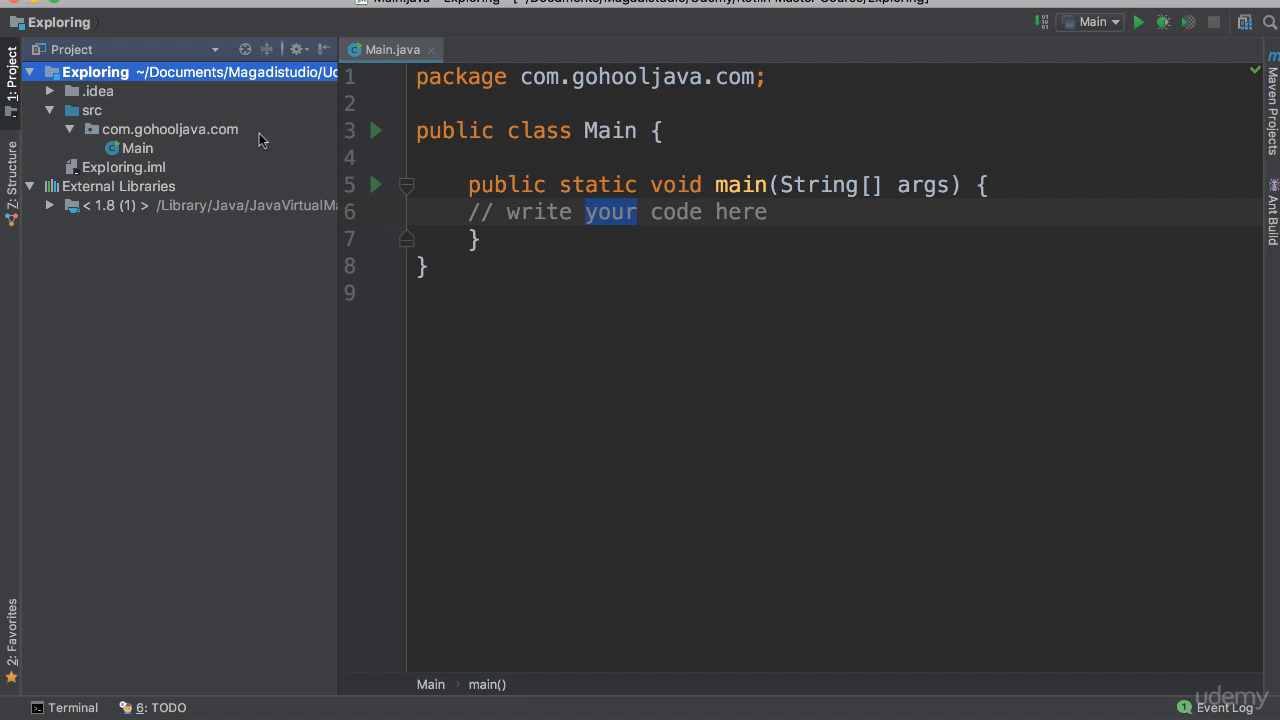
pyautogui.click(170, 128)
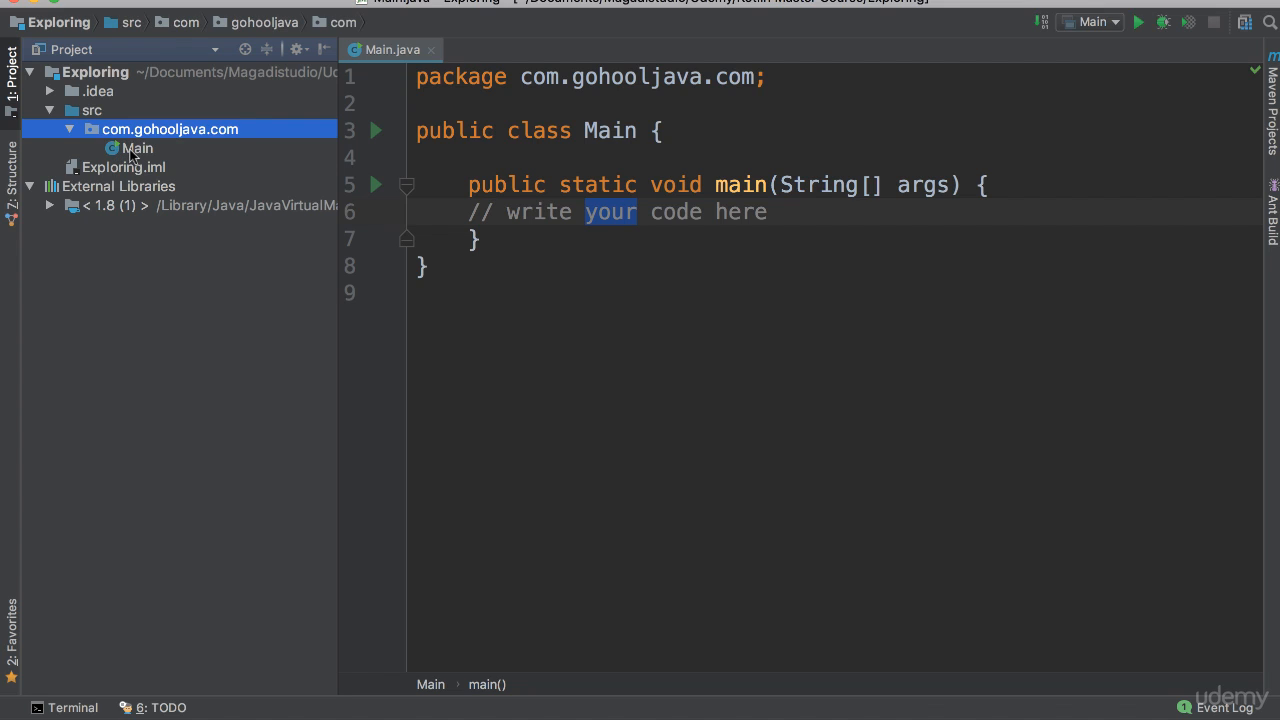
pyautogui.moveTo(245, 92)
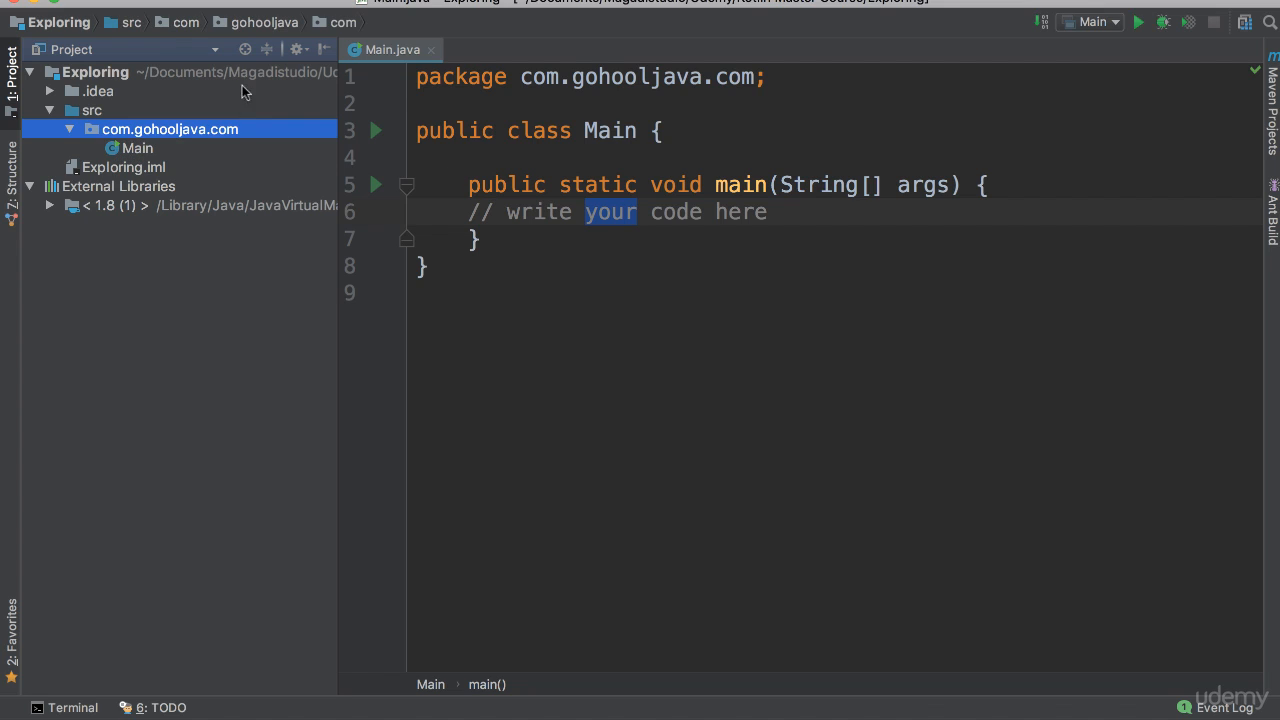
pyautogui.moveTo(707, 71)
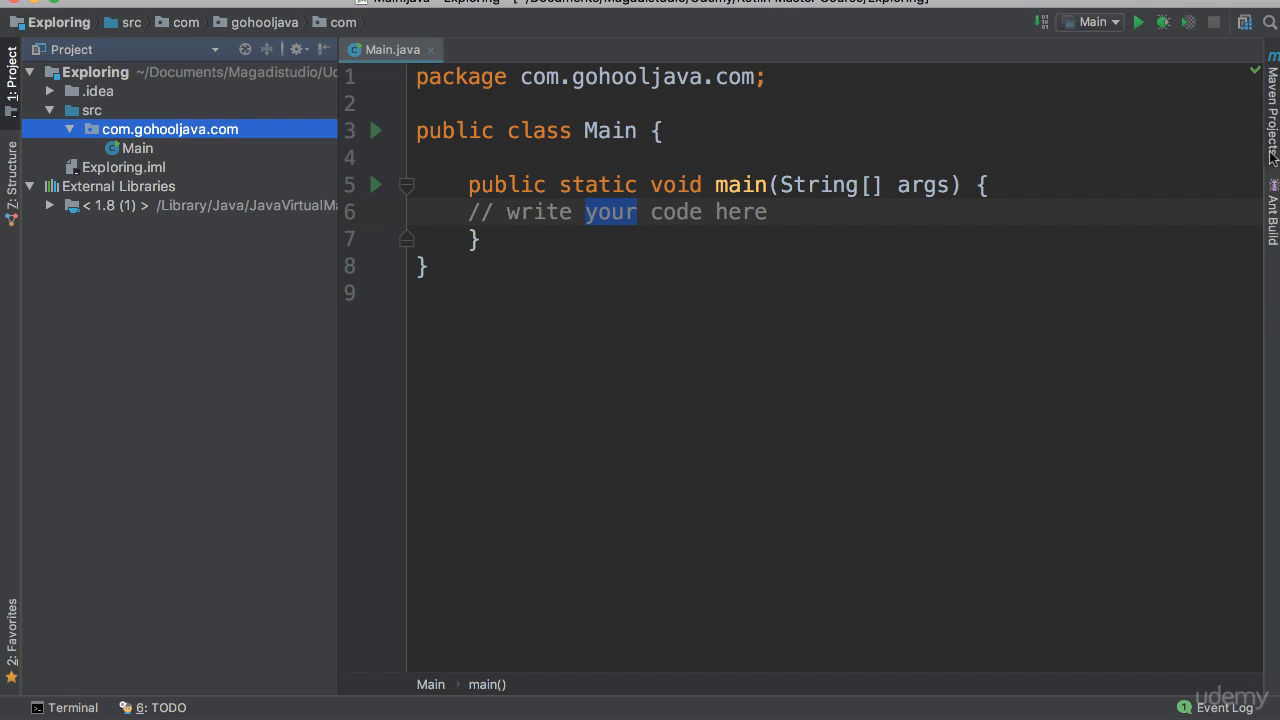
pyautogui.click(1272, 115)
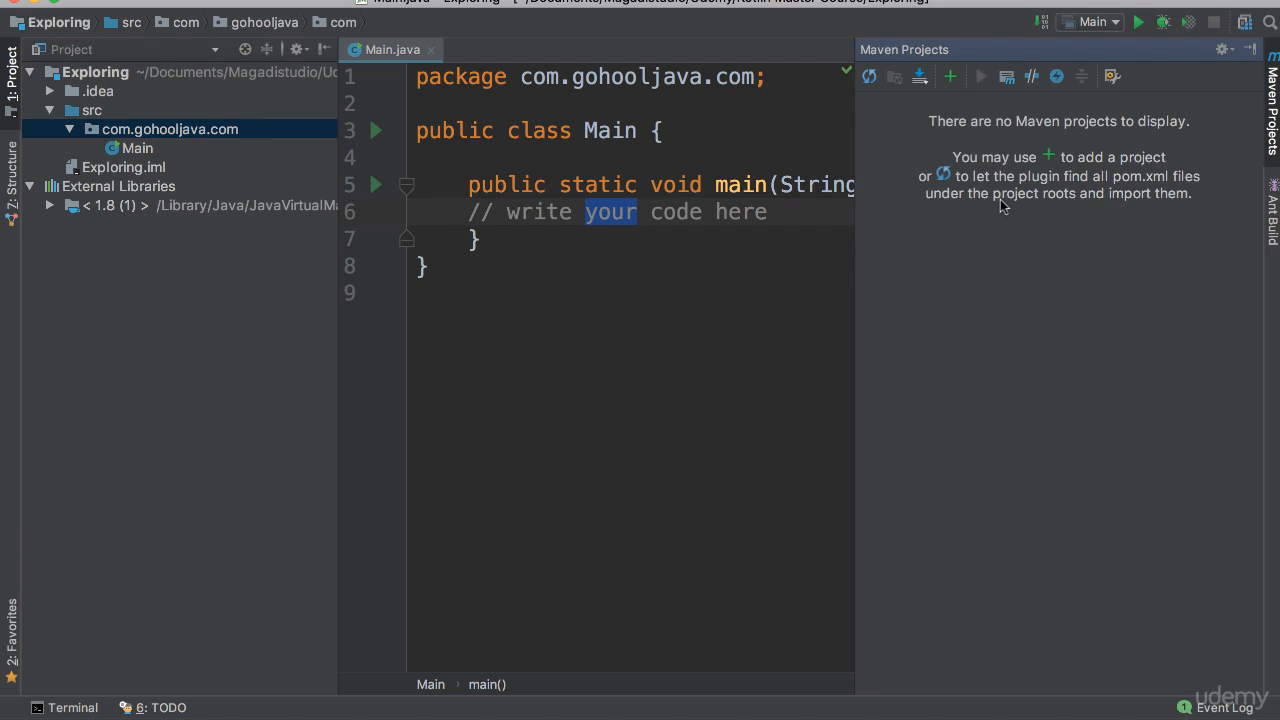
pyautogui.moveTo(1010, 208)
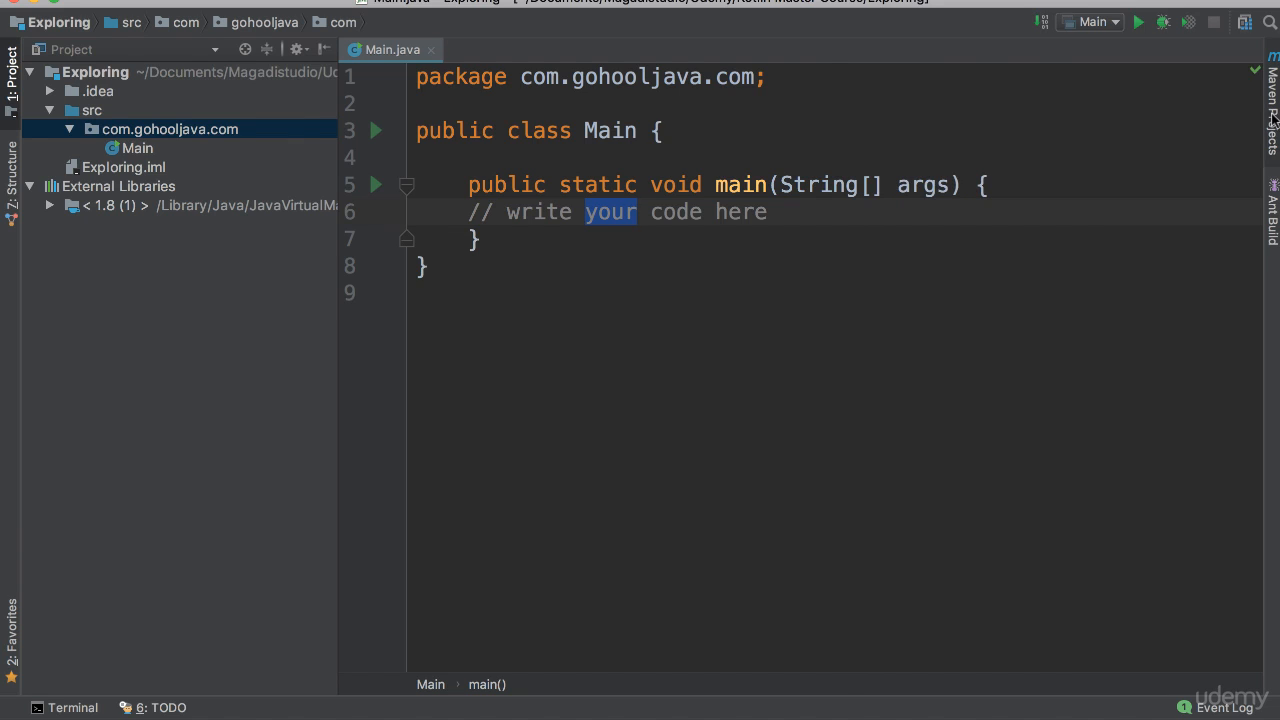
pyautogui.click(1272, 205)
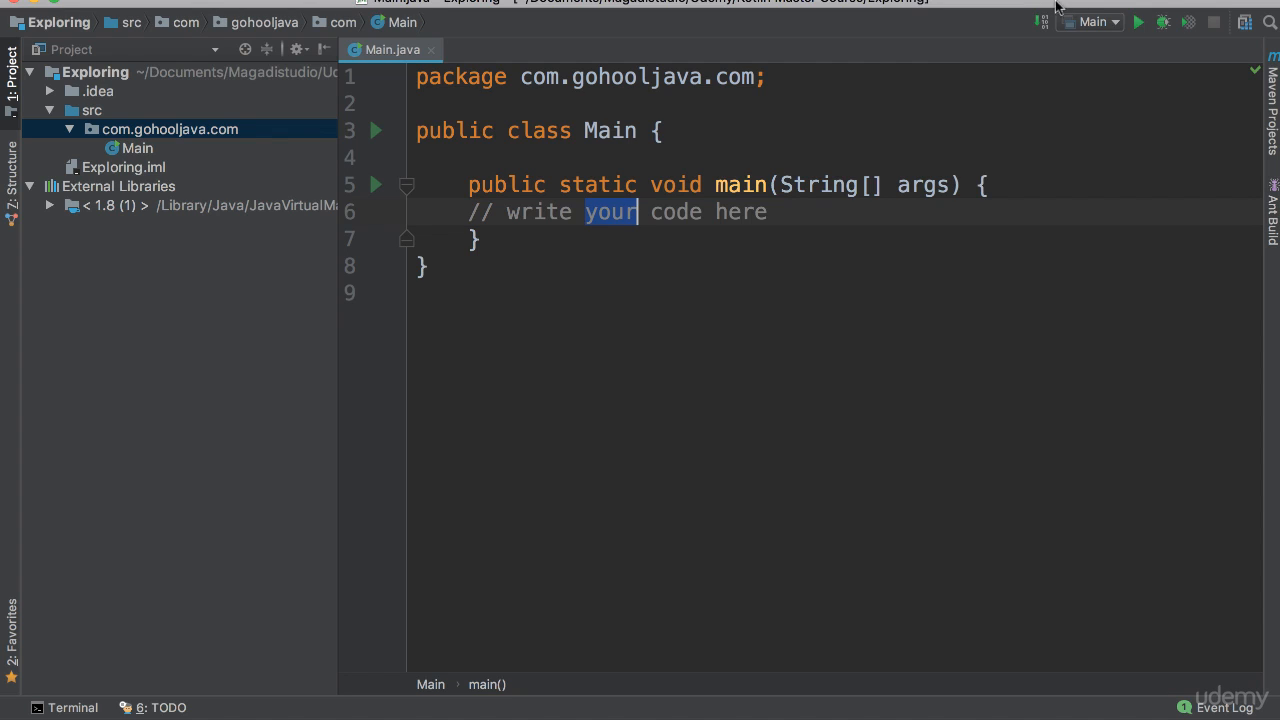
pyautogui.moveTo(1076, 39)
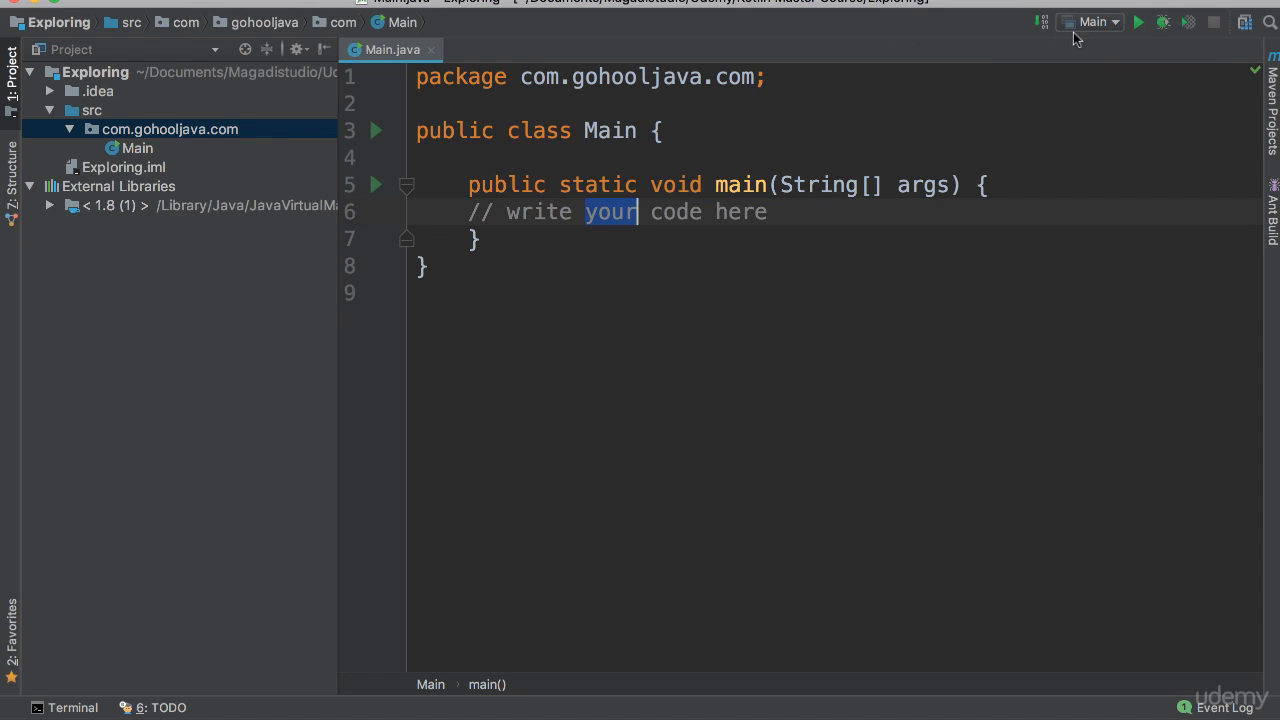
pyautogui.moveTo(1138, 22)
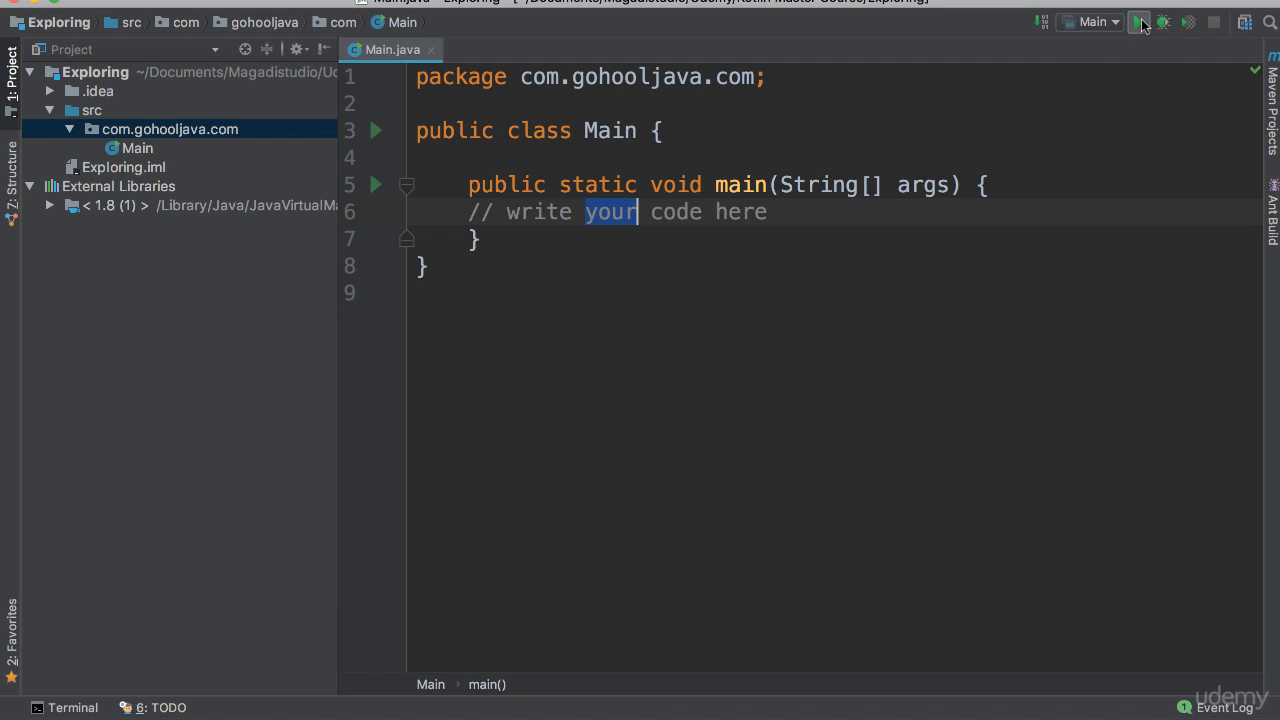
pyautogui.moveTo(1139, 22)
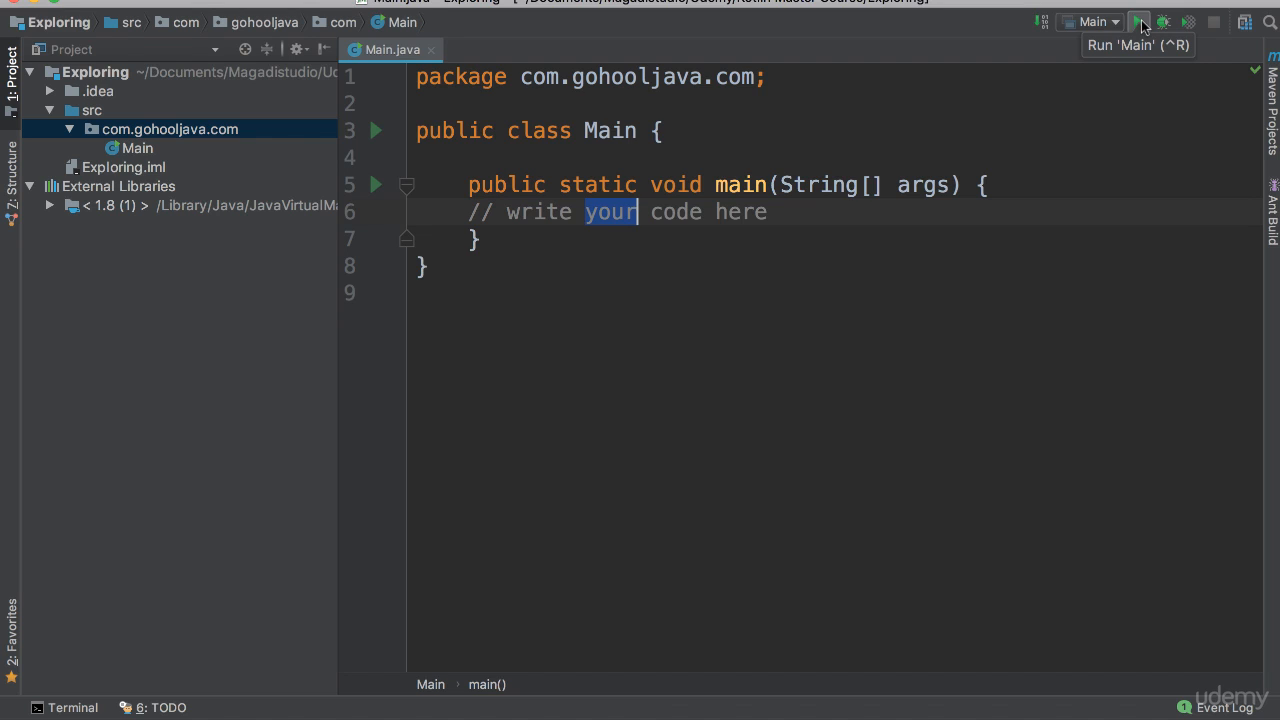
pyautogui.moveTo(785, 222)
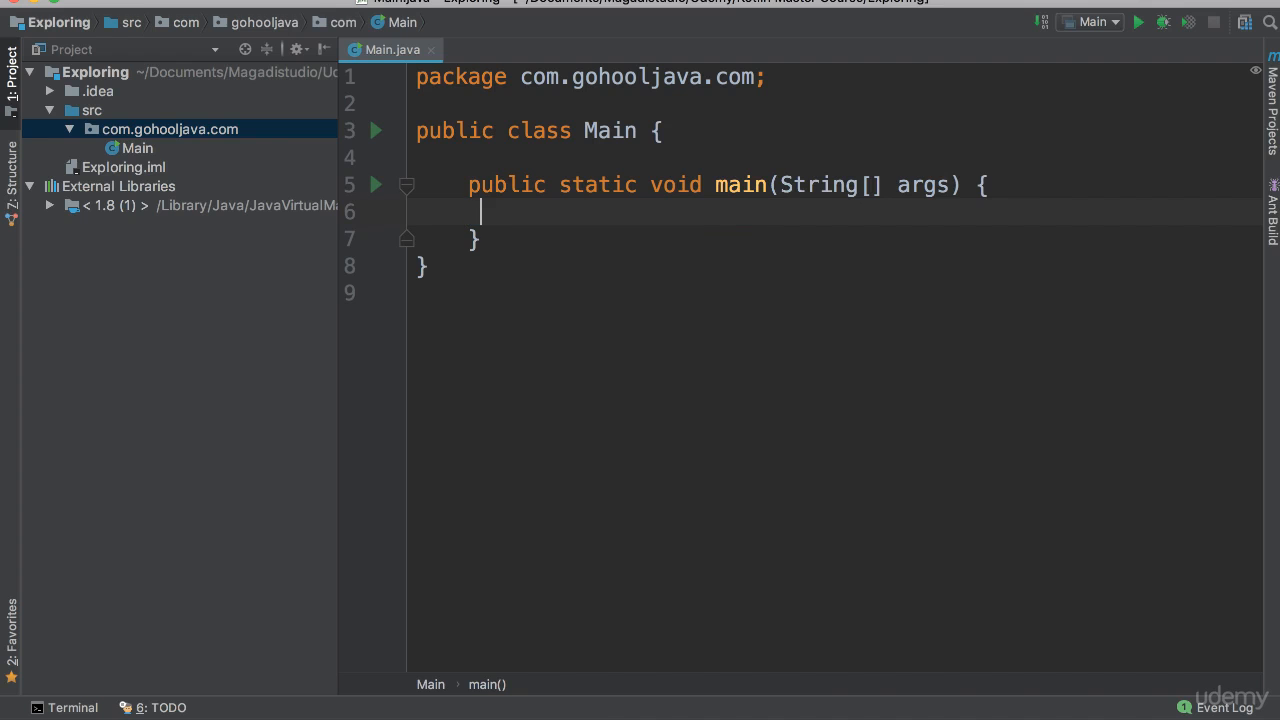
# Write System.out.println("Hello World again!"); in main using the println suggestion
pyautogui.write('System')
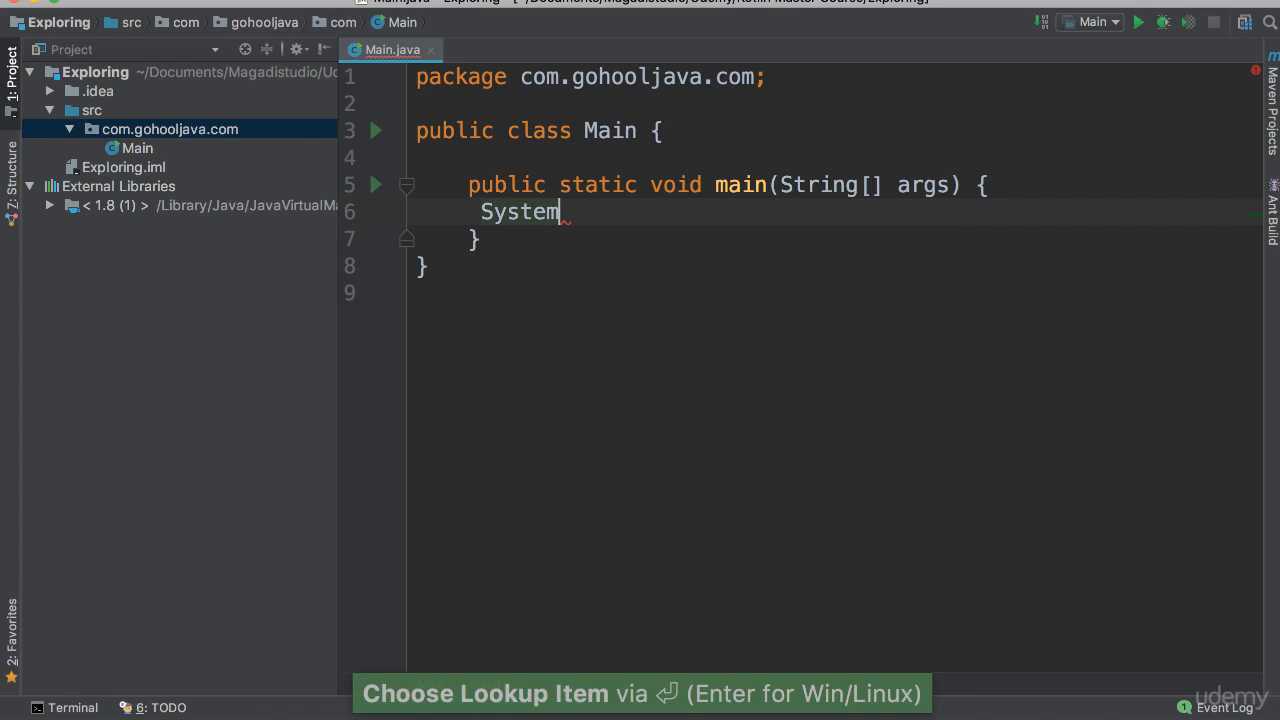
pyautogui.write('.out')
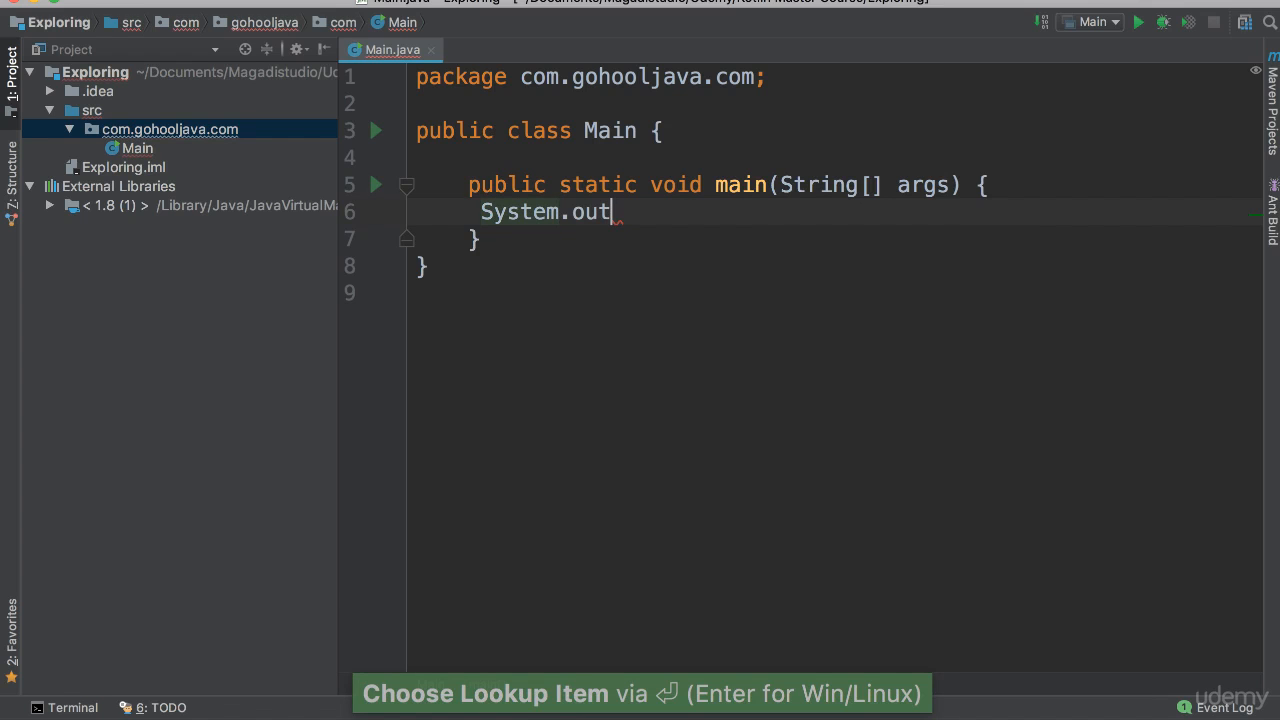
pyautogui.write('.pril')
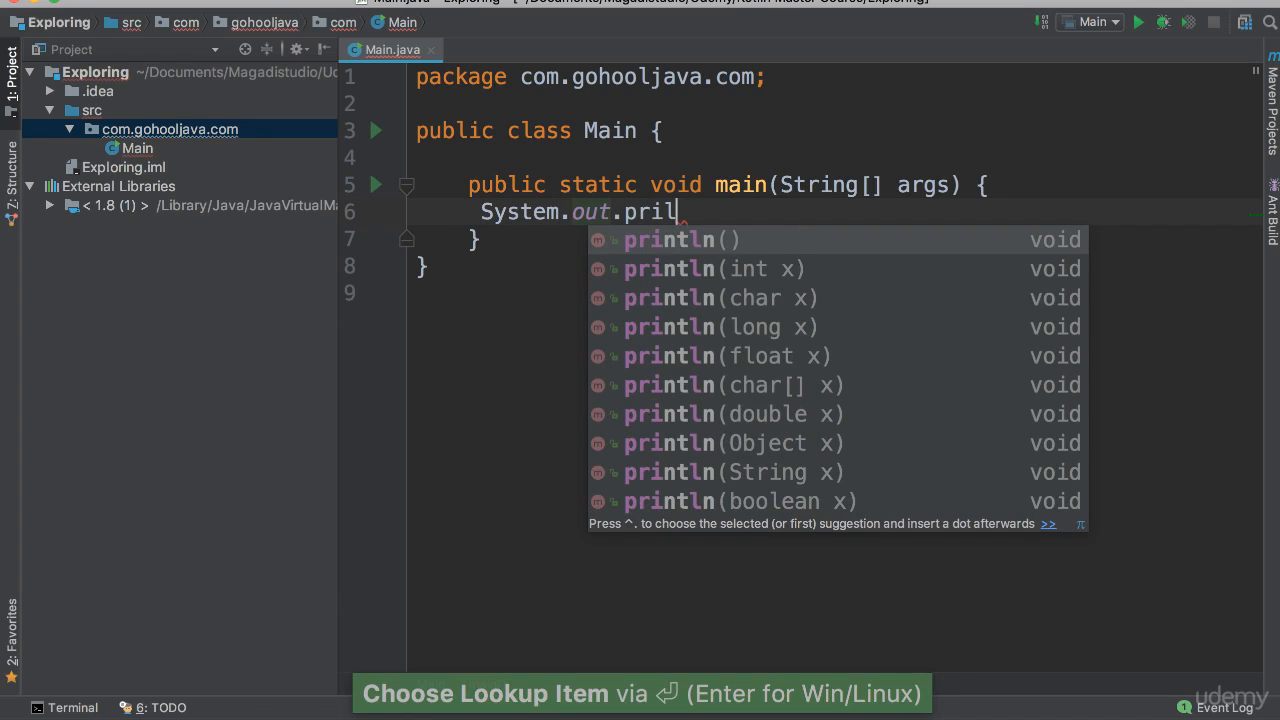
pyautogui.click(668, 239)
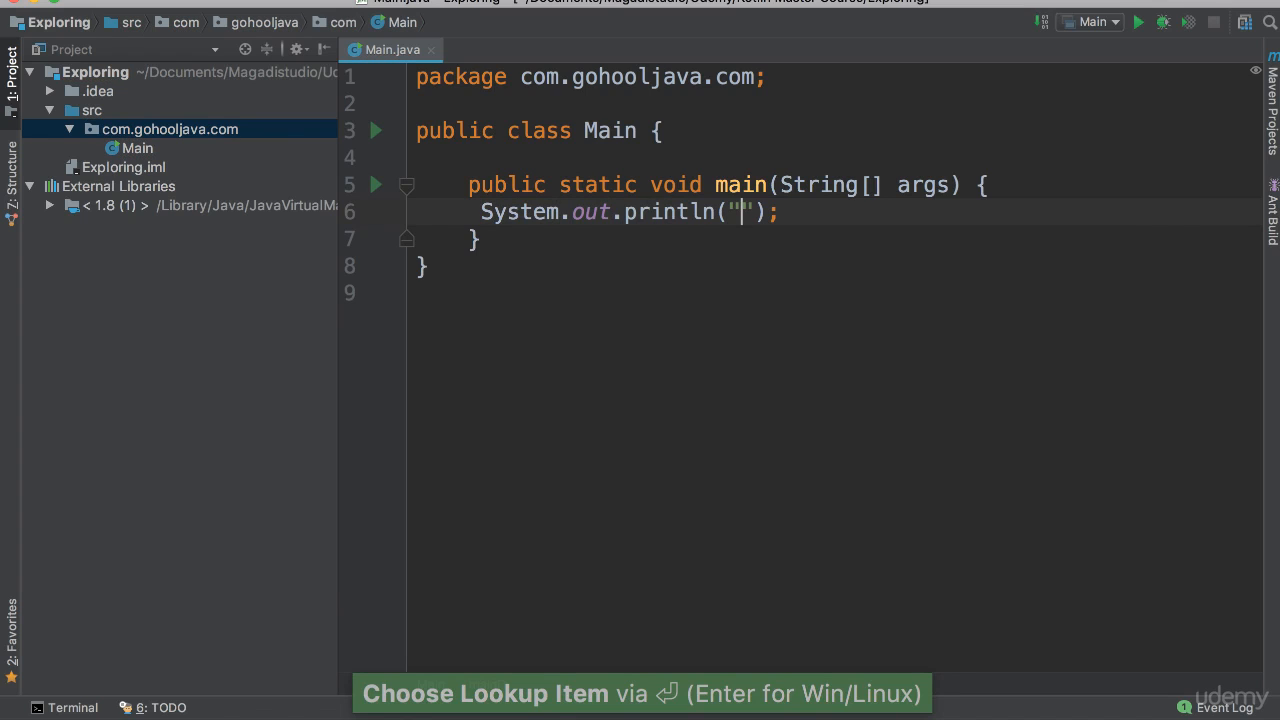
pyautogui.write('Hello World a')
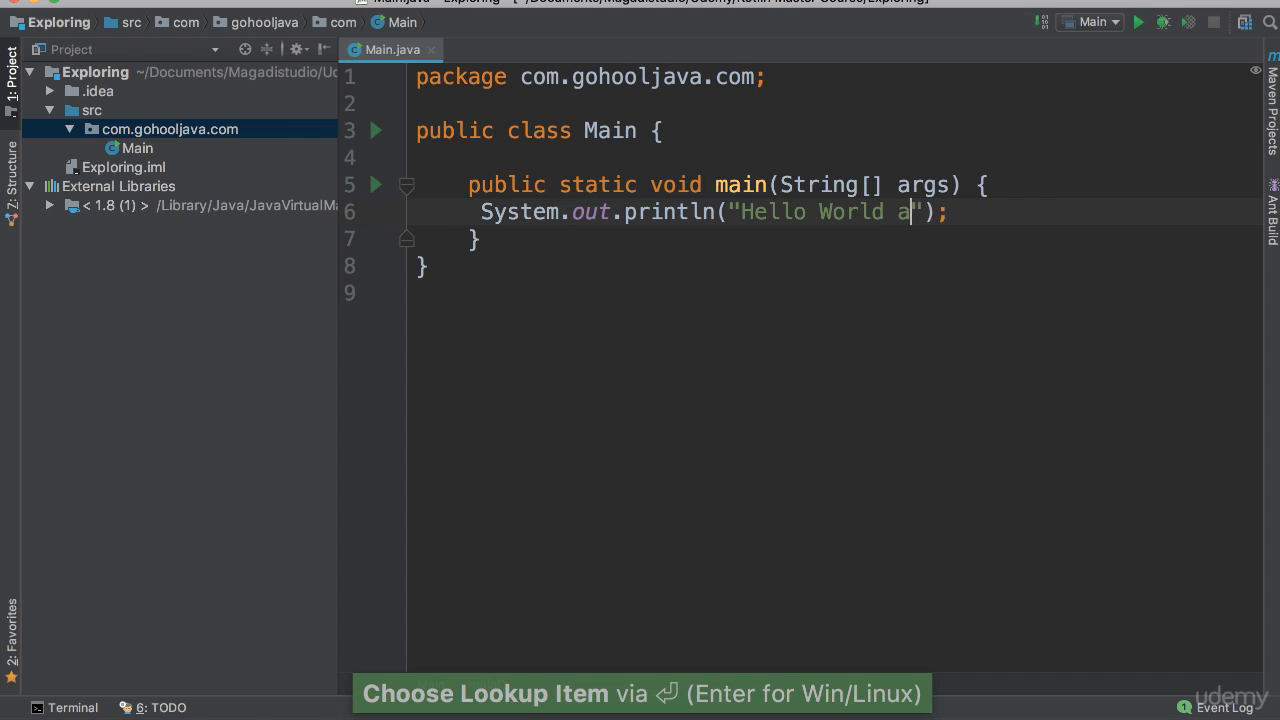
pyautogui.write('gain!')
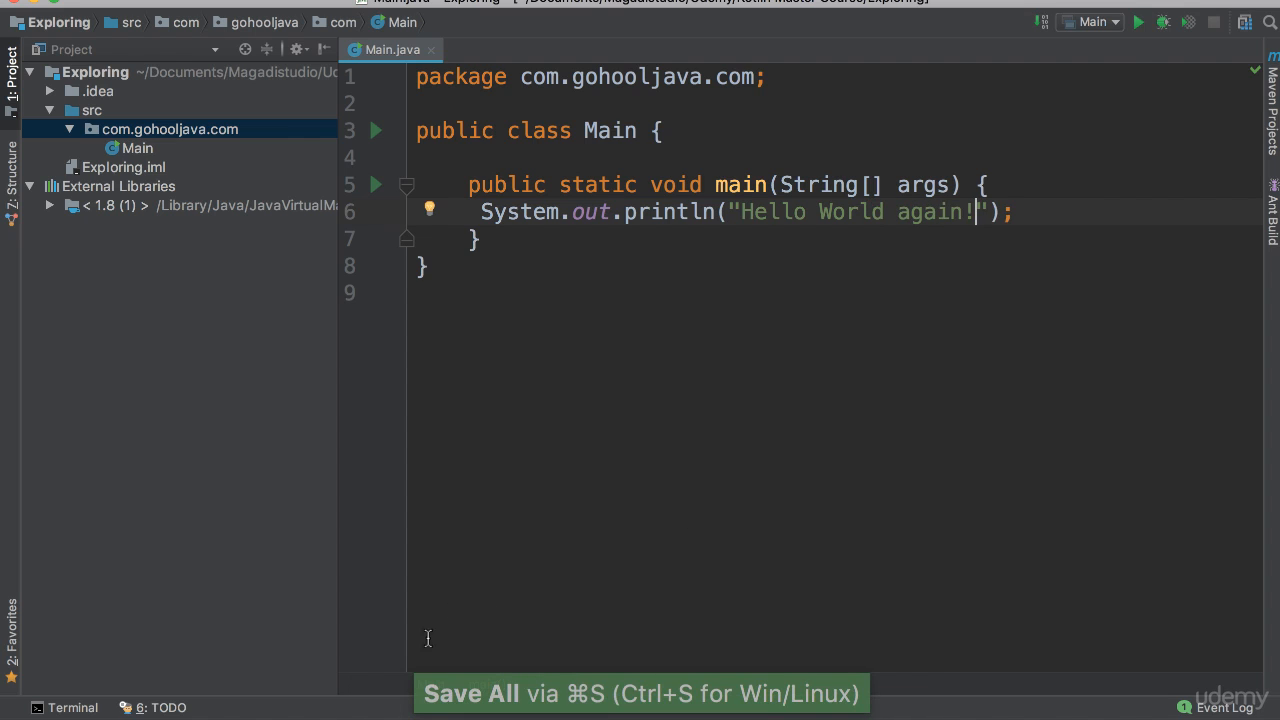
pyautogui.moveTo(880, 700)
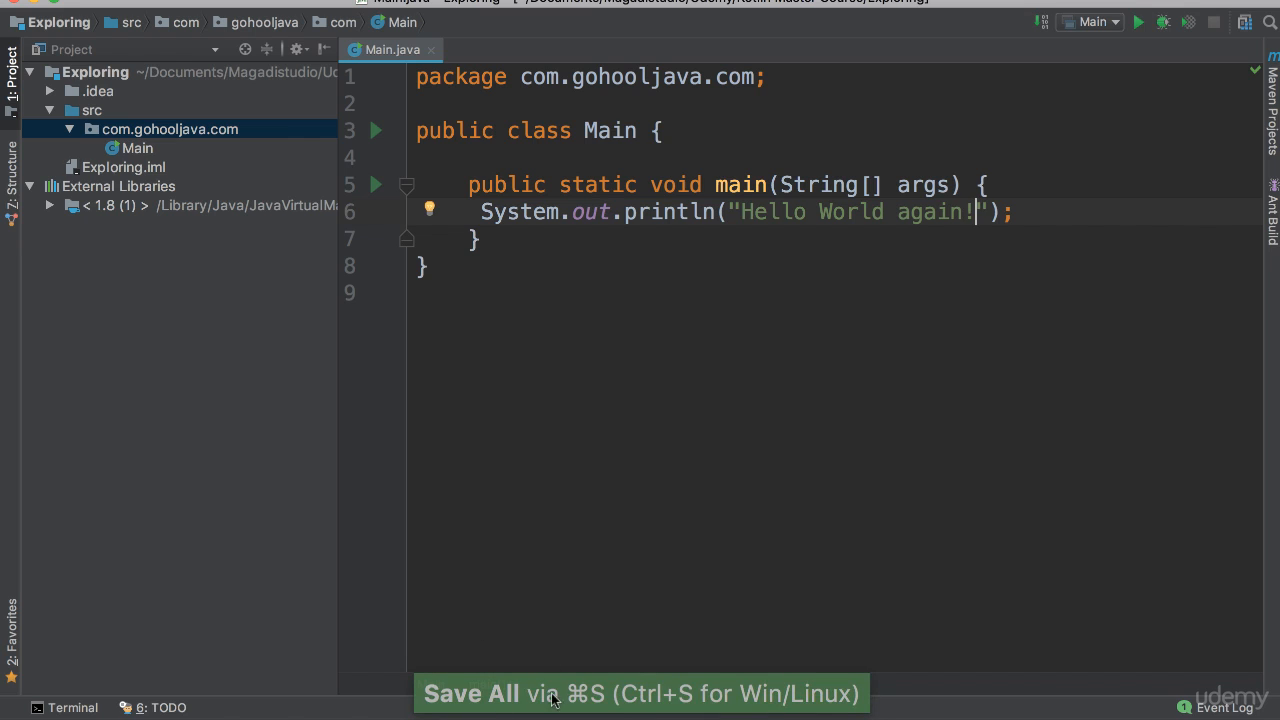
pyautogui.moveTo(565, 698)
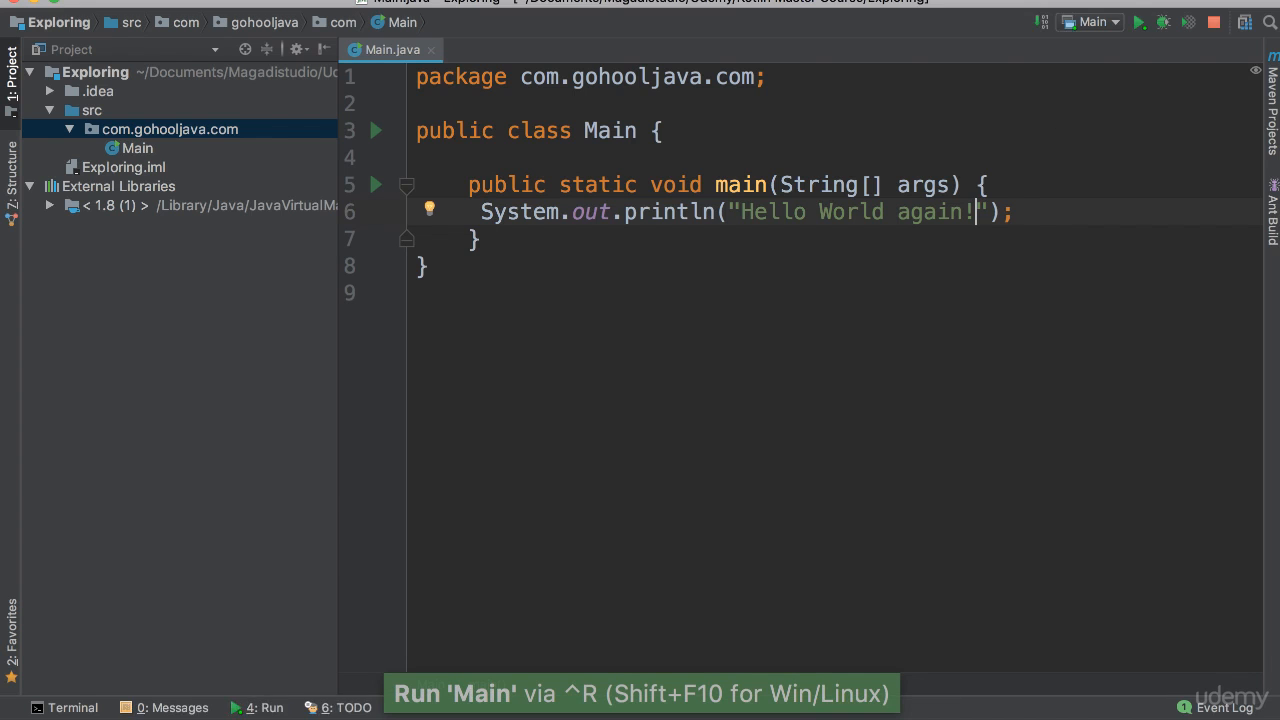
pyautogui.click(1138, 21)
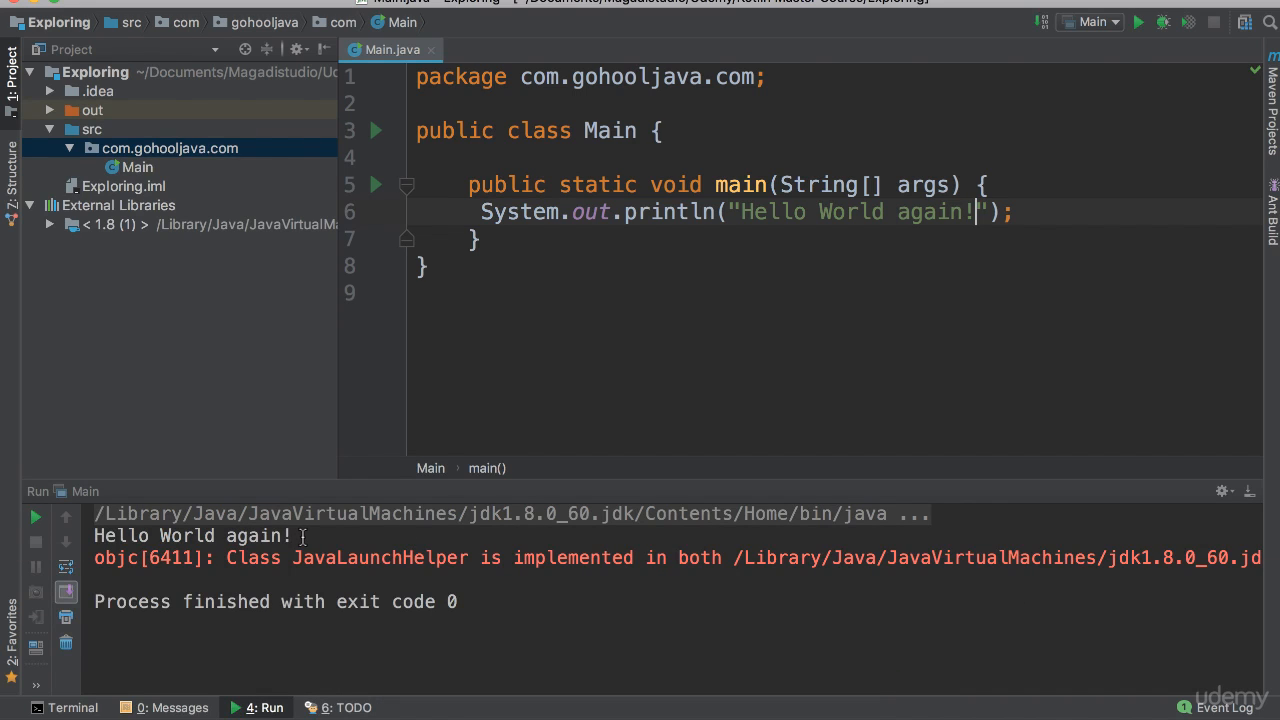
pyautogui.moveTo(98, 685)
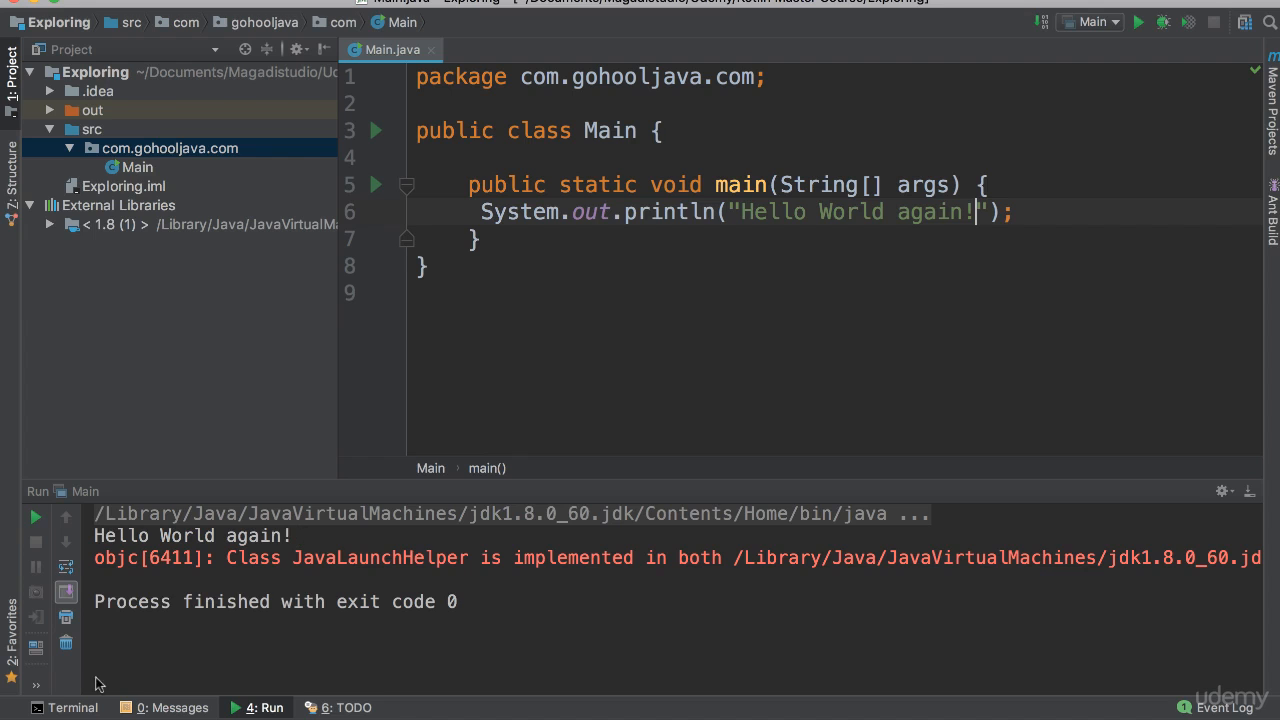
pyautogui.moveTo(1255, 648)
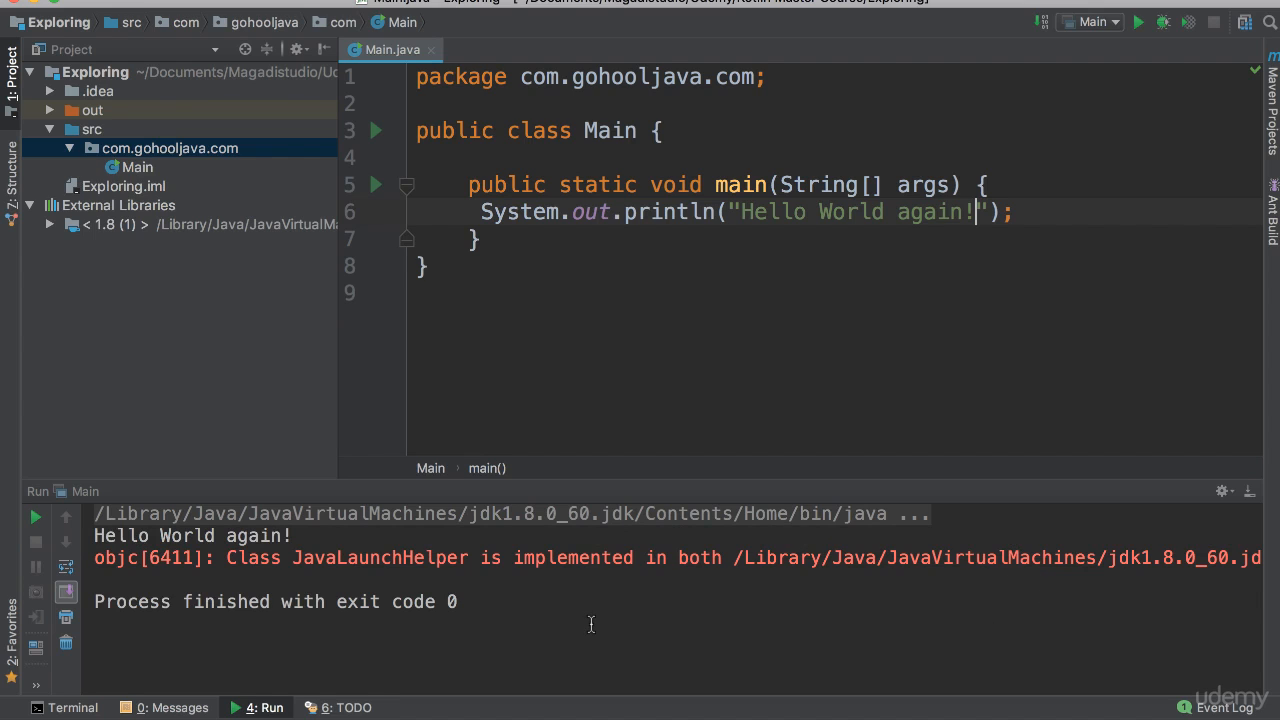
pyautogui.moveTo(609, 601)
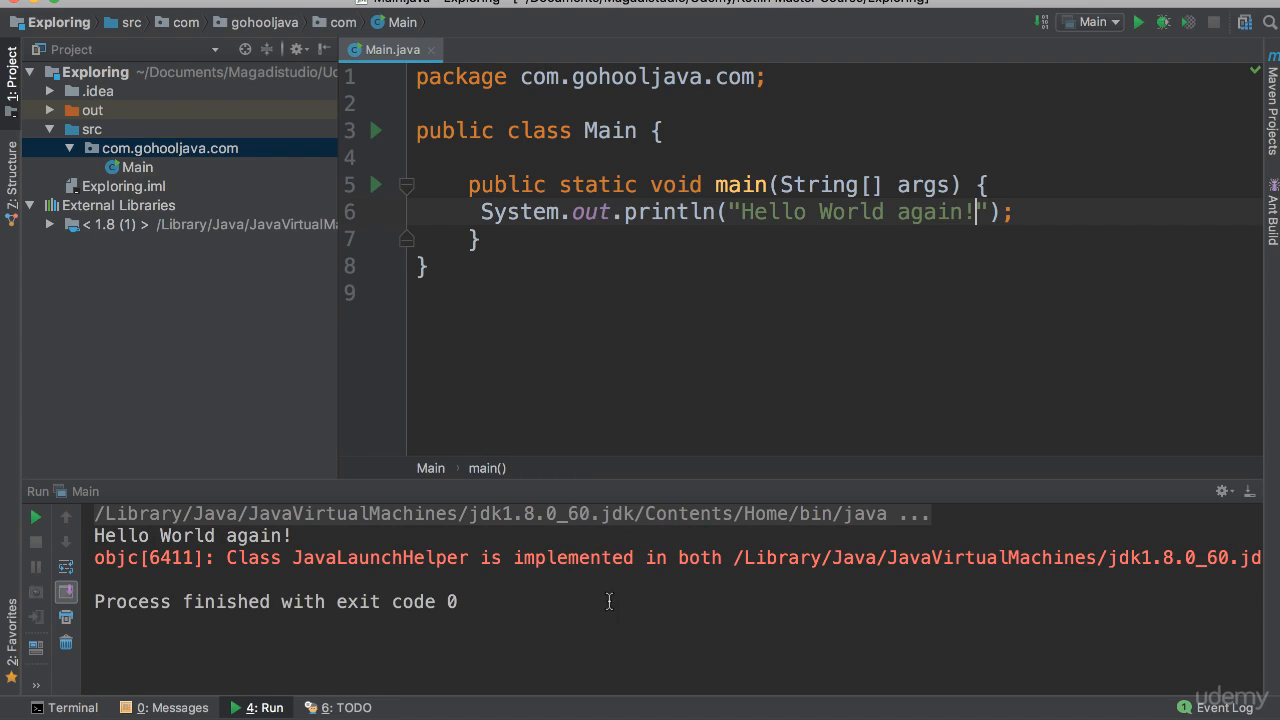
pyautogui.moveTo(1020, 174)
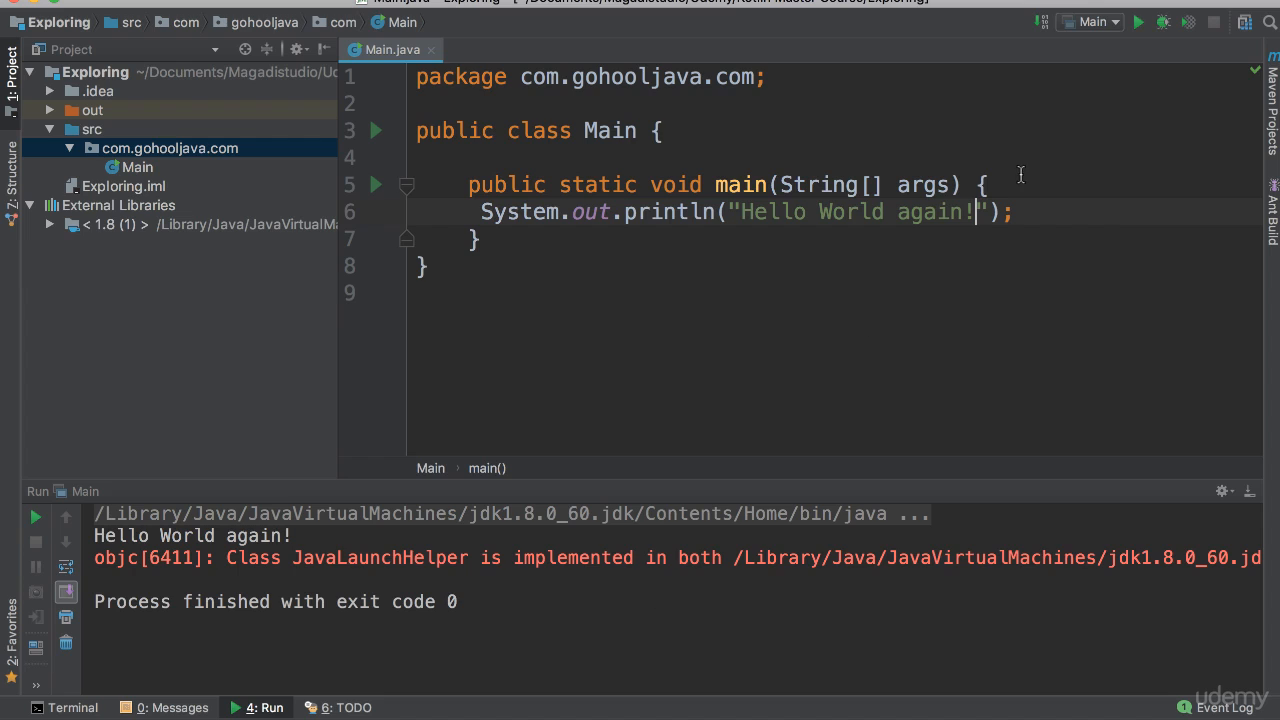
pyautogui.moveTo(1164, 22)
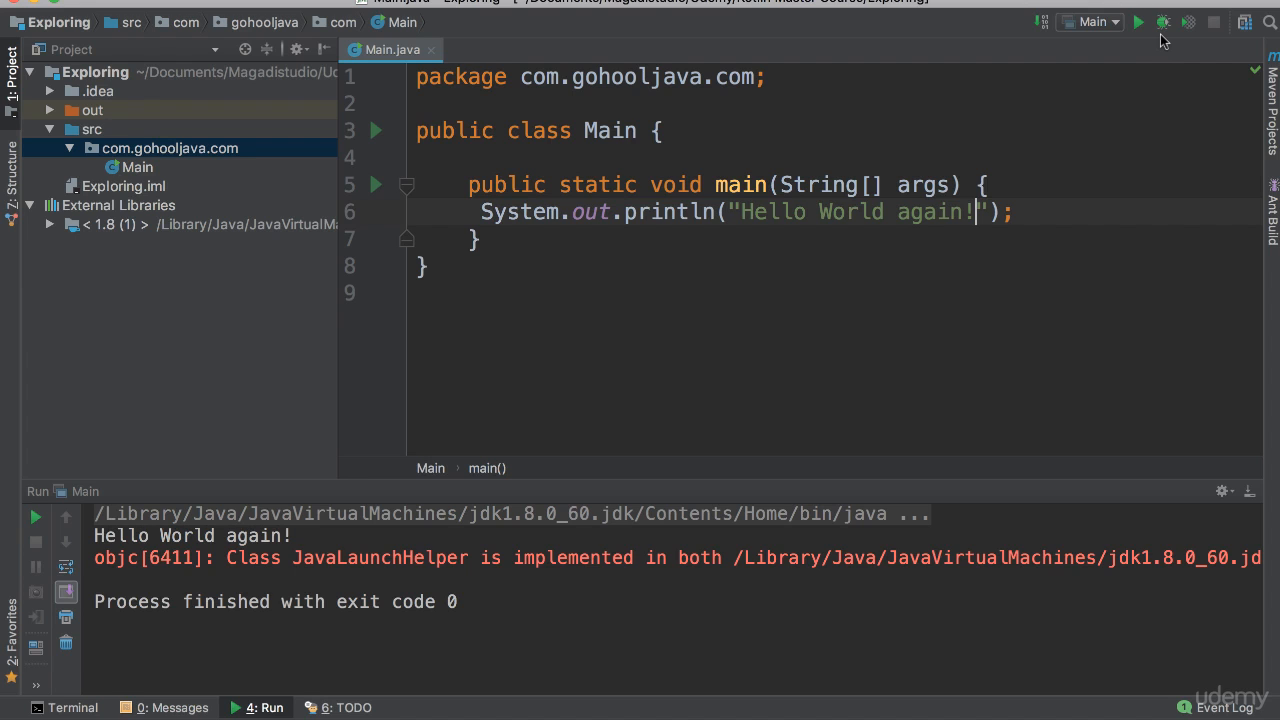
pyautogui.moveTo(1163, 21)
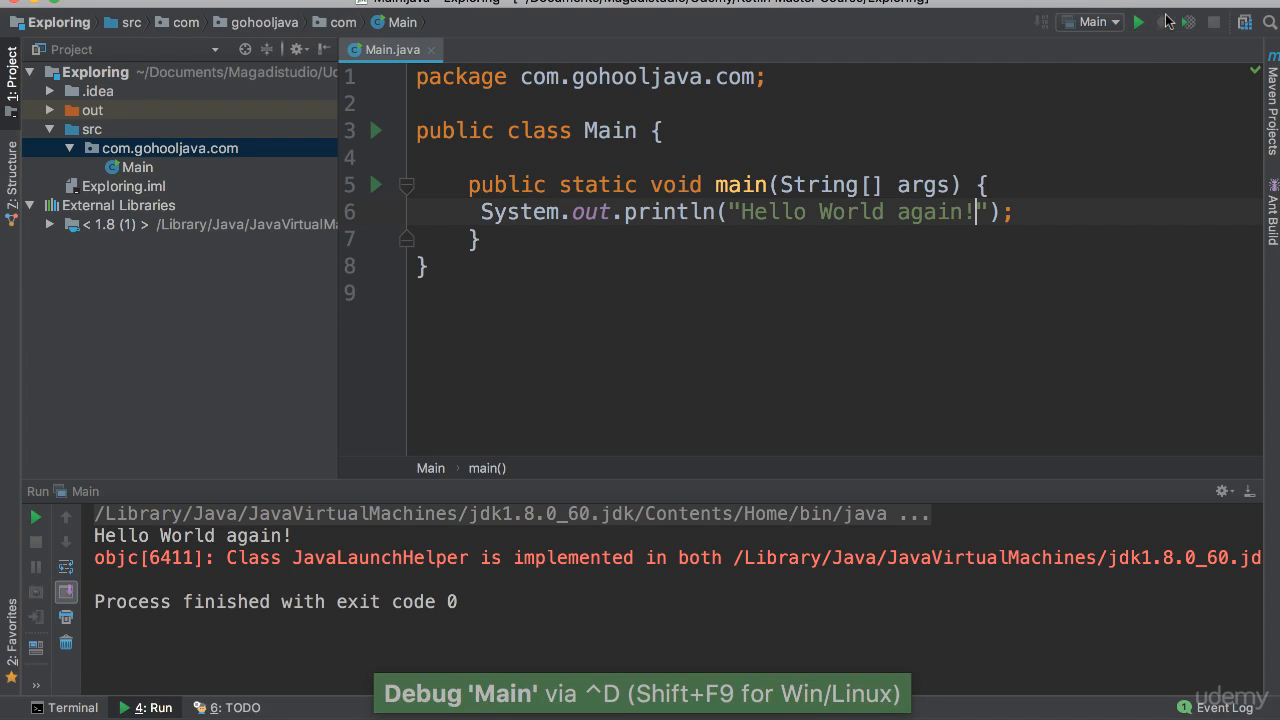
# Debug Main and view the Debugger tab's frames and variables
pyautogui.click(1163, 21)
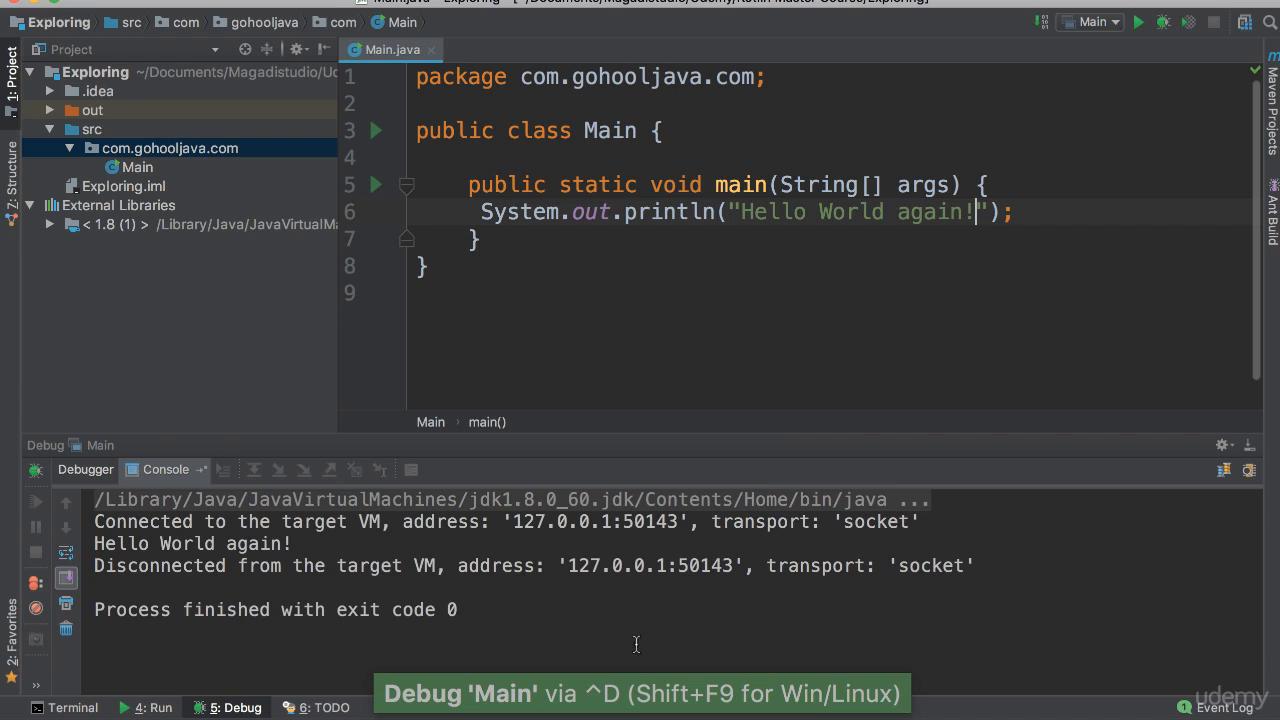
pyautogui.moveTo(613, 609)
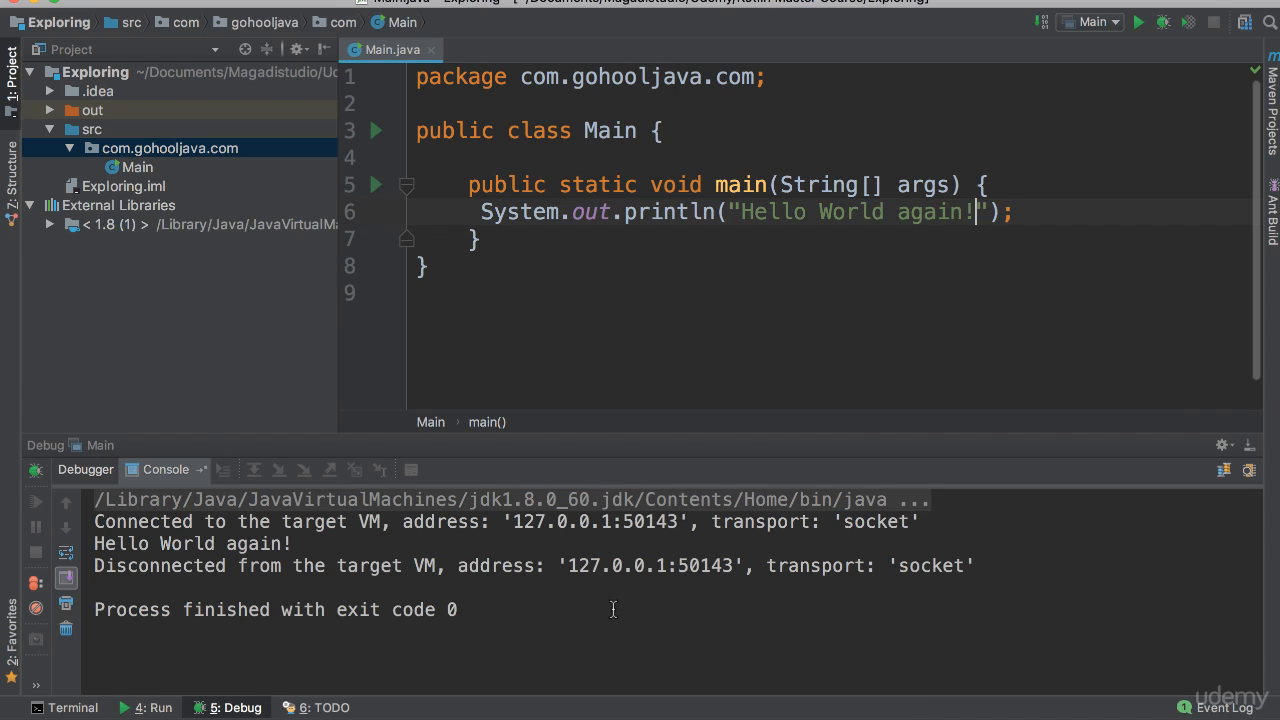
pyautogui.click(85, 469)
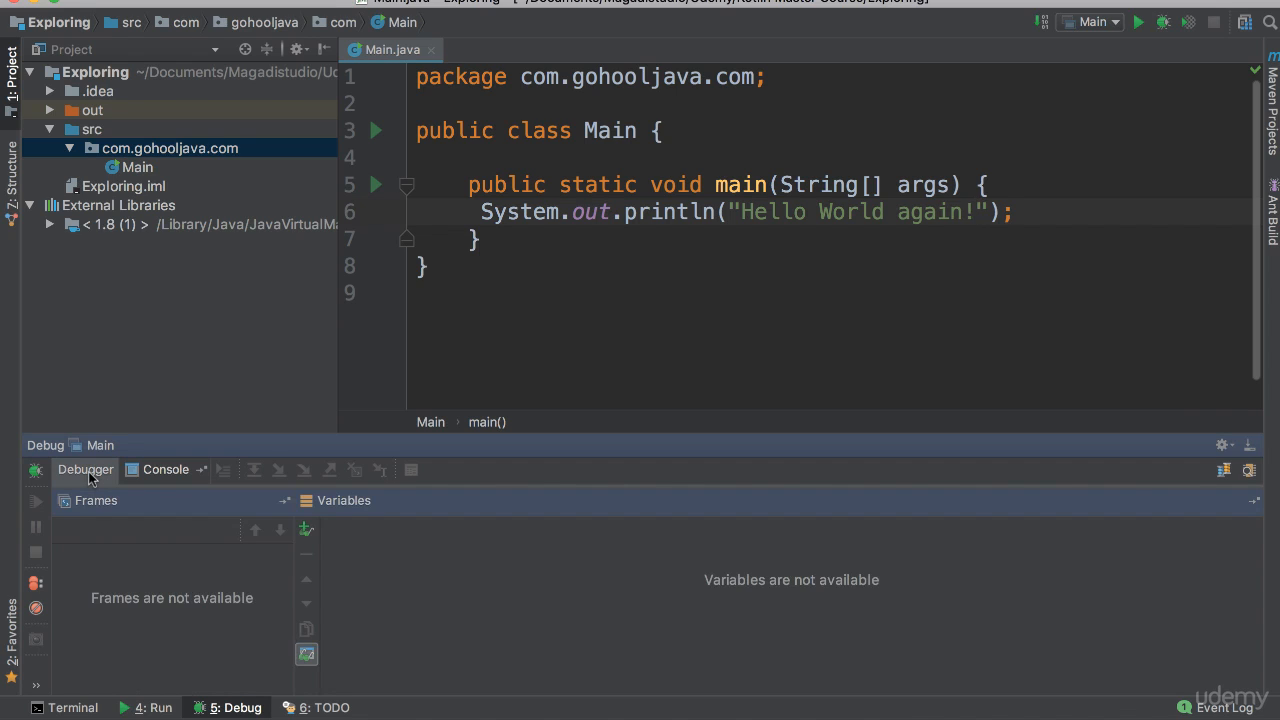
pyautogui.moveTo(472, 638)
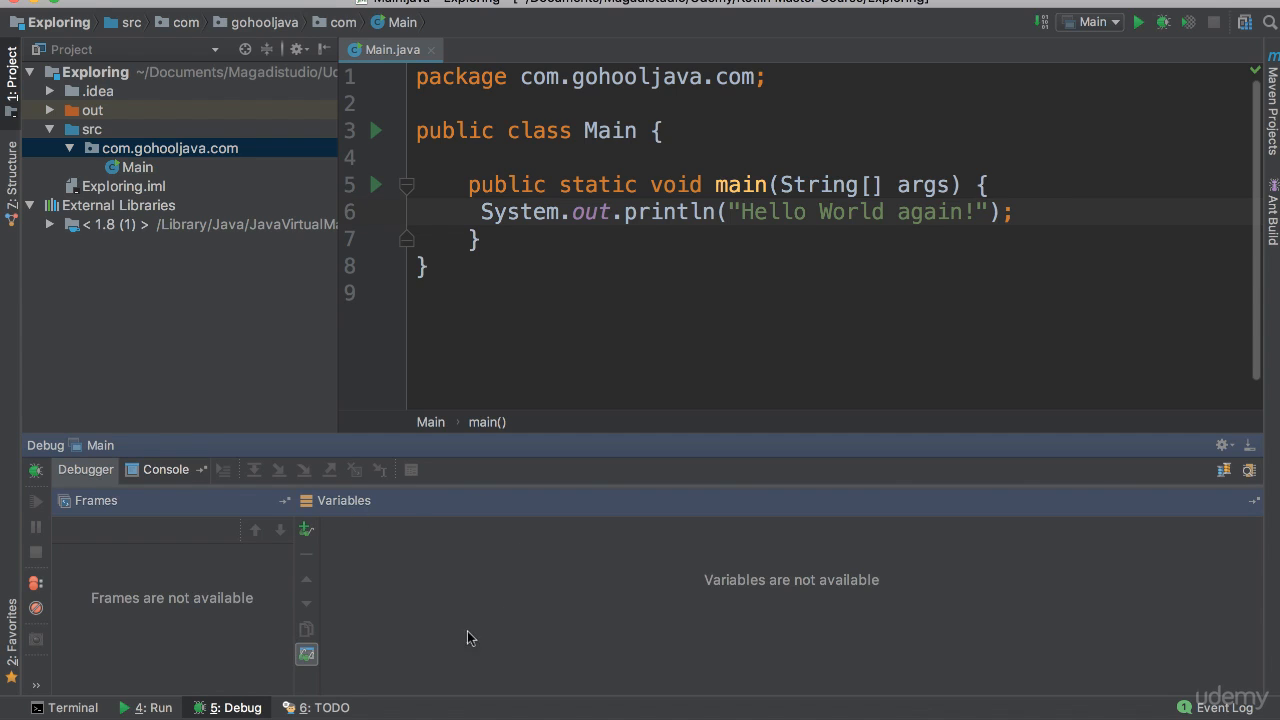
pyautogui.moveTo(464, 300)
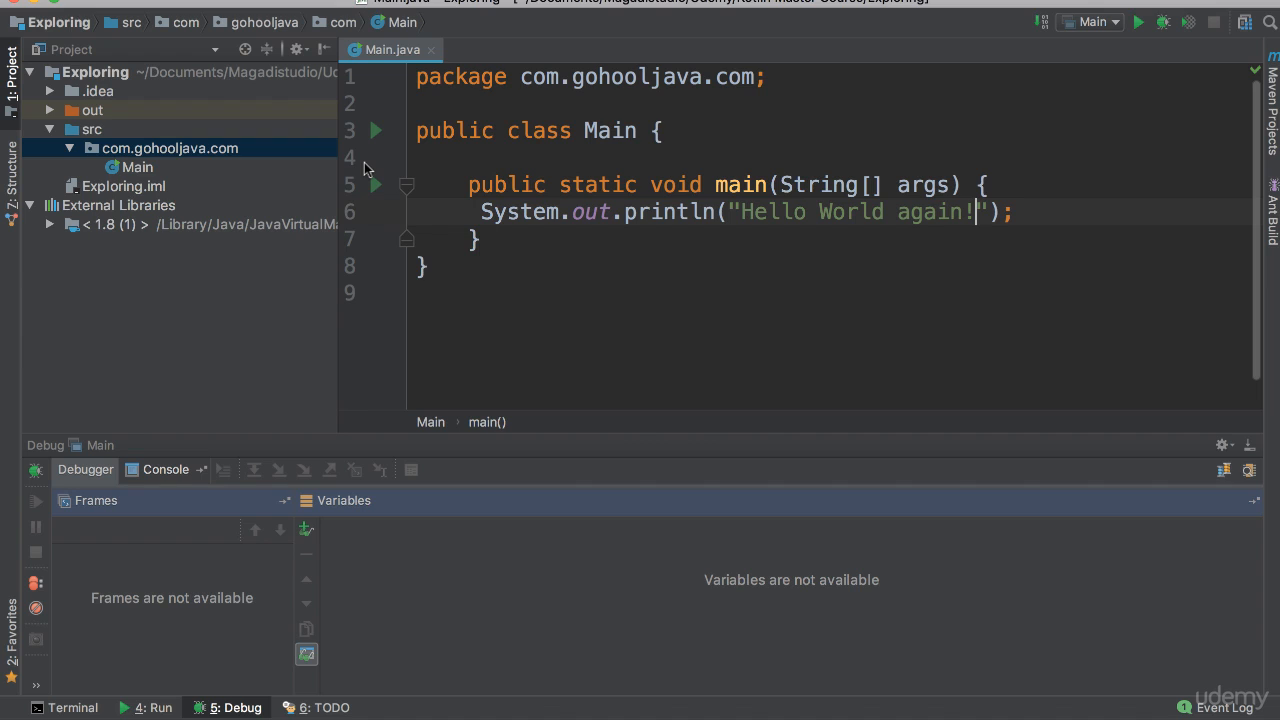
# Set a breakpoint on main, debug to pause there, then run Main normally
pyautogui.click(397, 184)
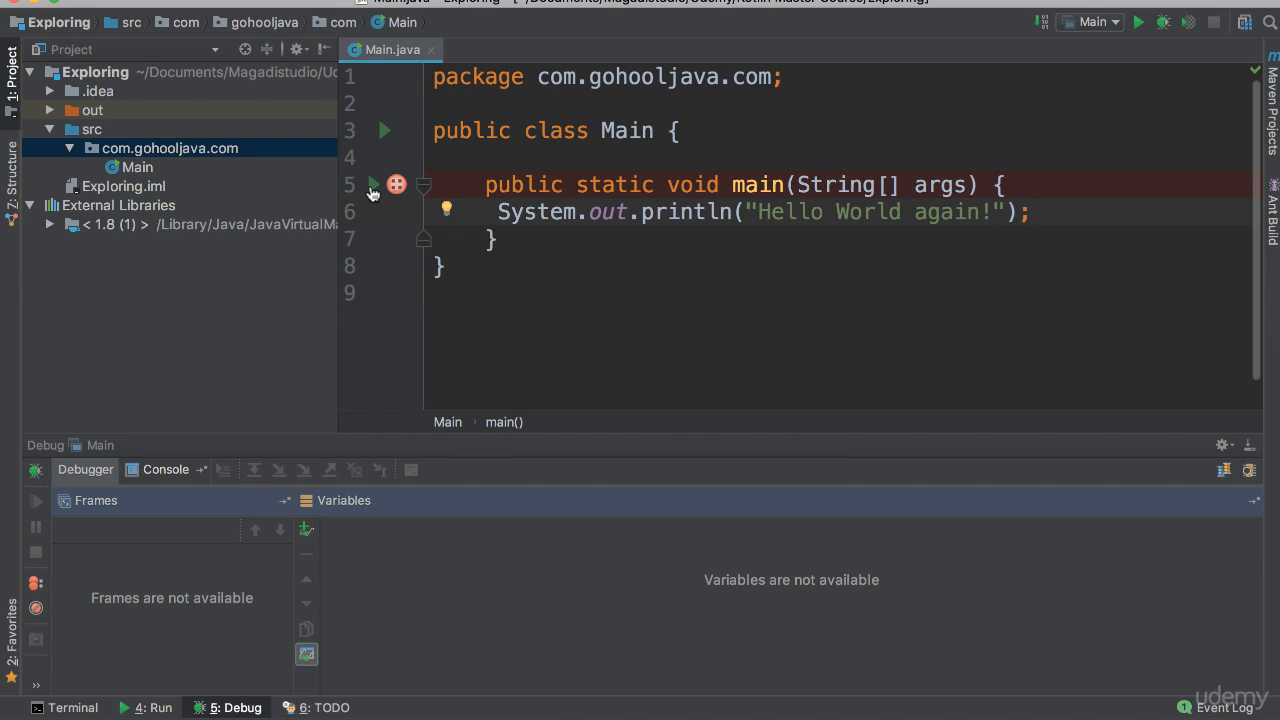
pyautogui.moveTo(396, 184)
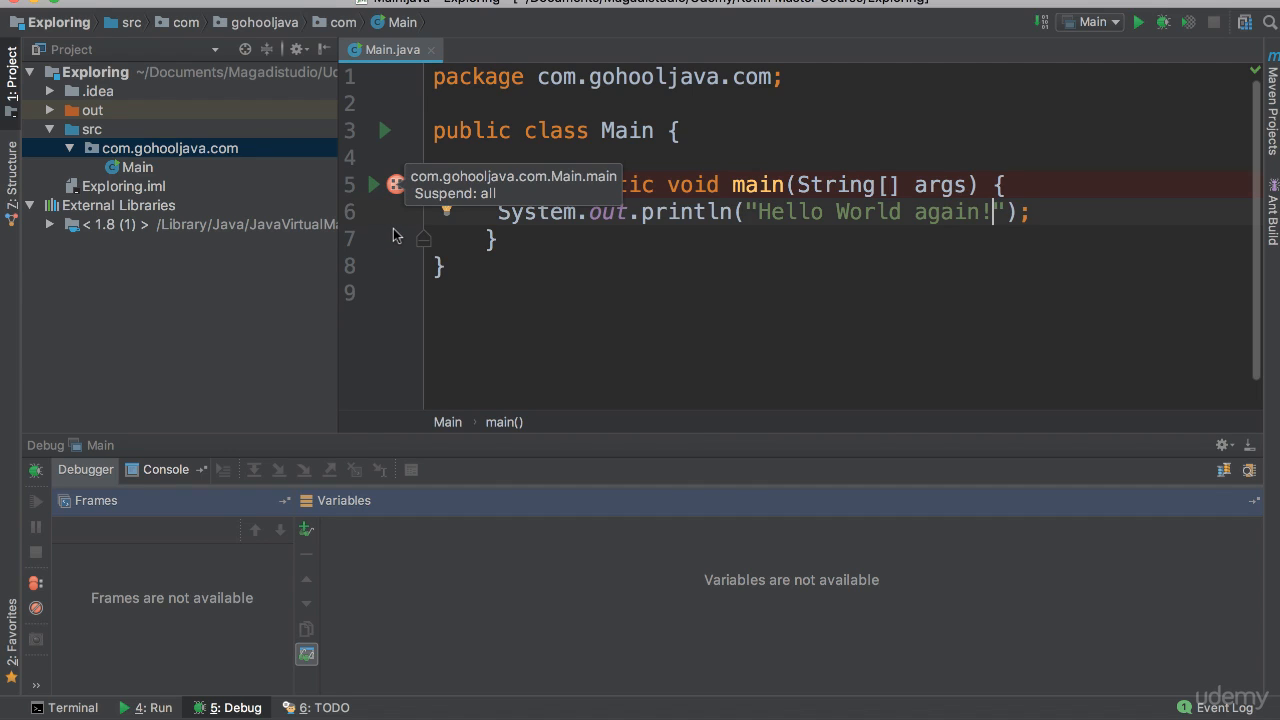
pyautogui.moveTo(1085, 149)
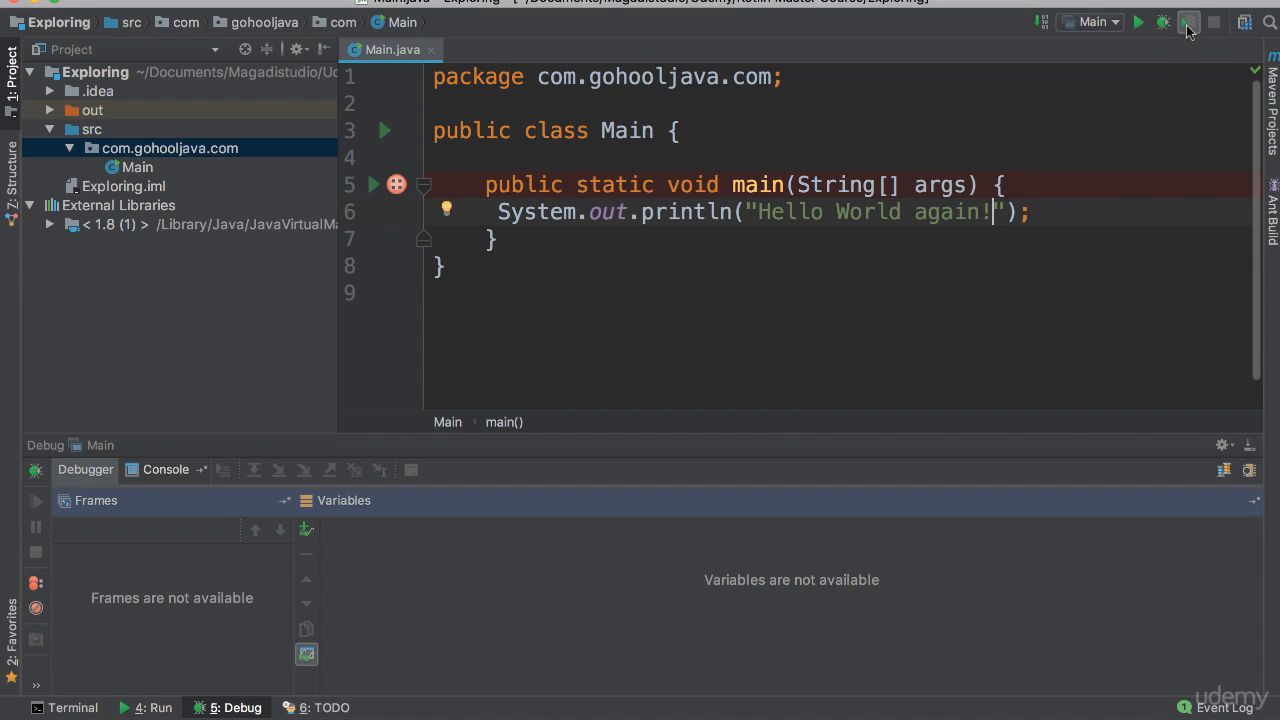
pyautogui.click(1188, 22)
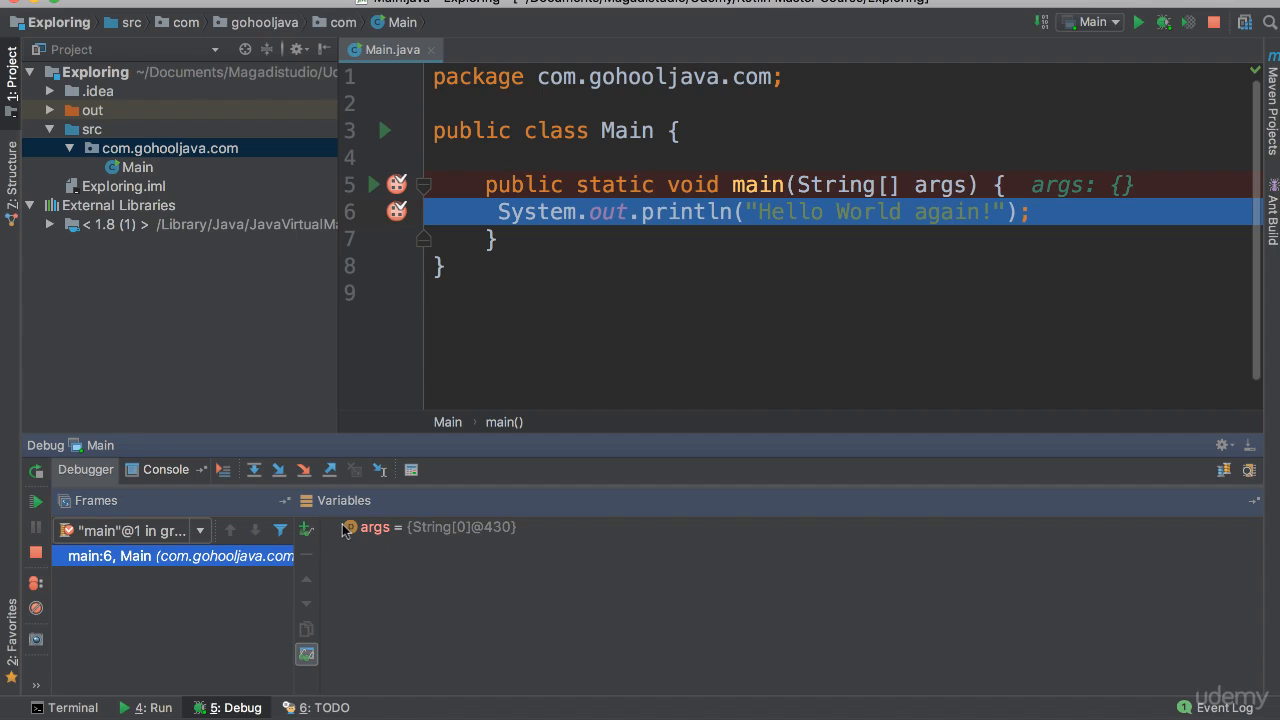
pyautogui.moveTo(473, 533)
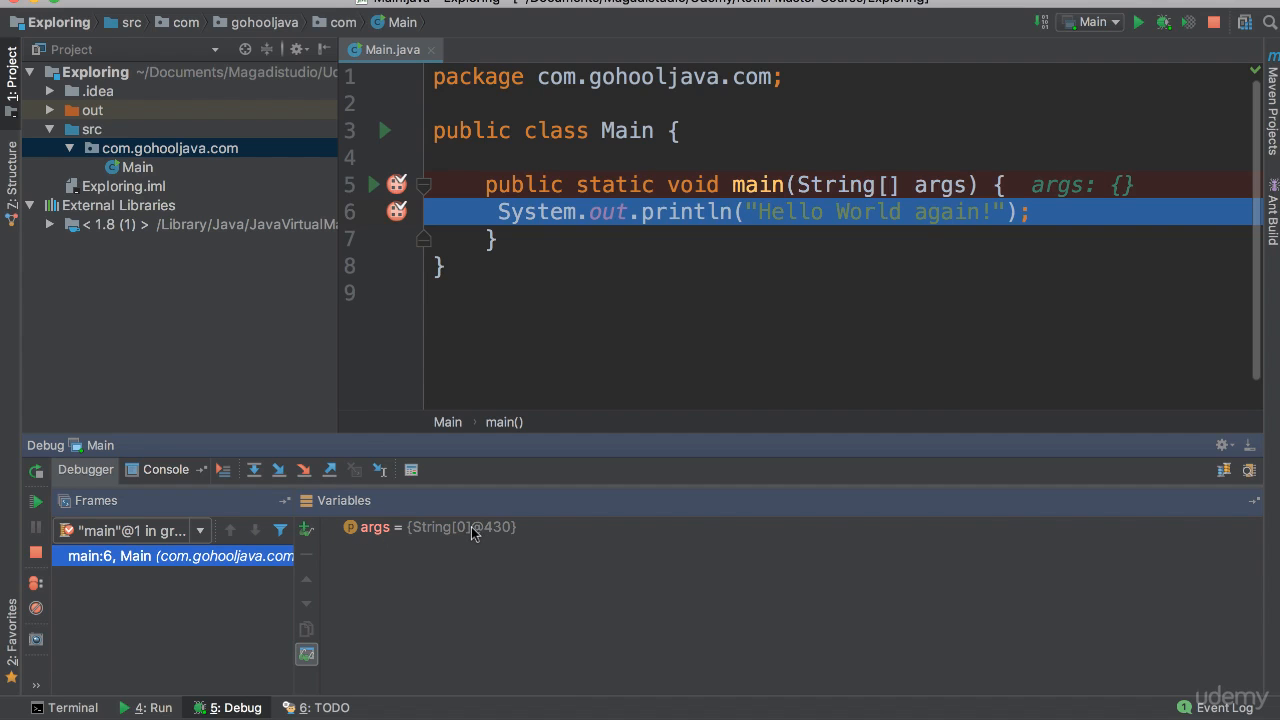
pyautogui.click(1138, 21)
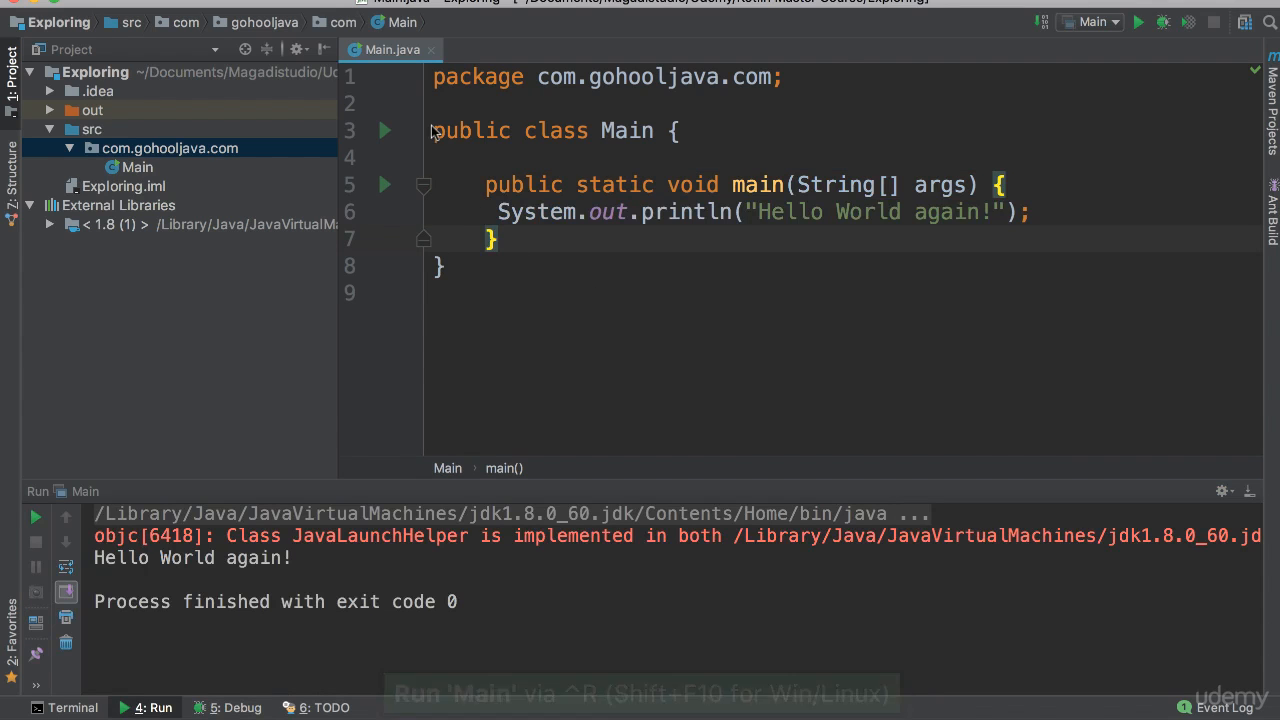
pyautogui.moveTo(1131, 488)
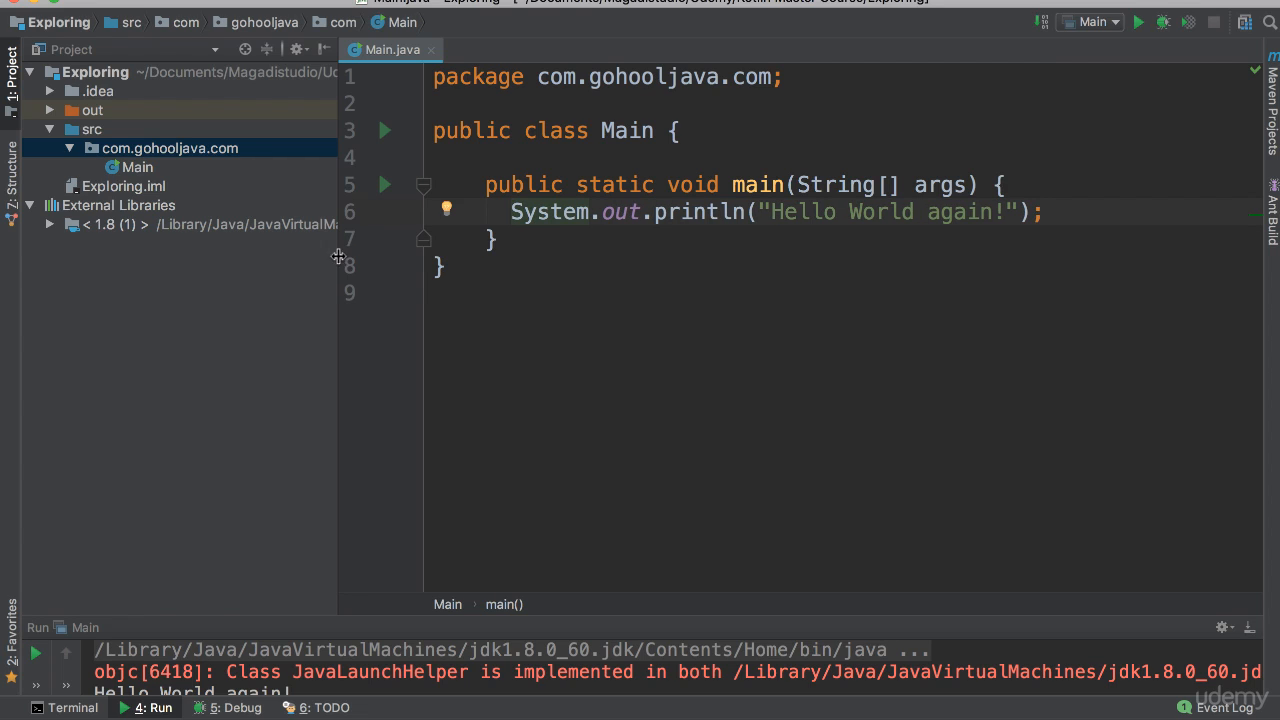
pyautogui.moveTo(437, 270)
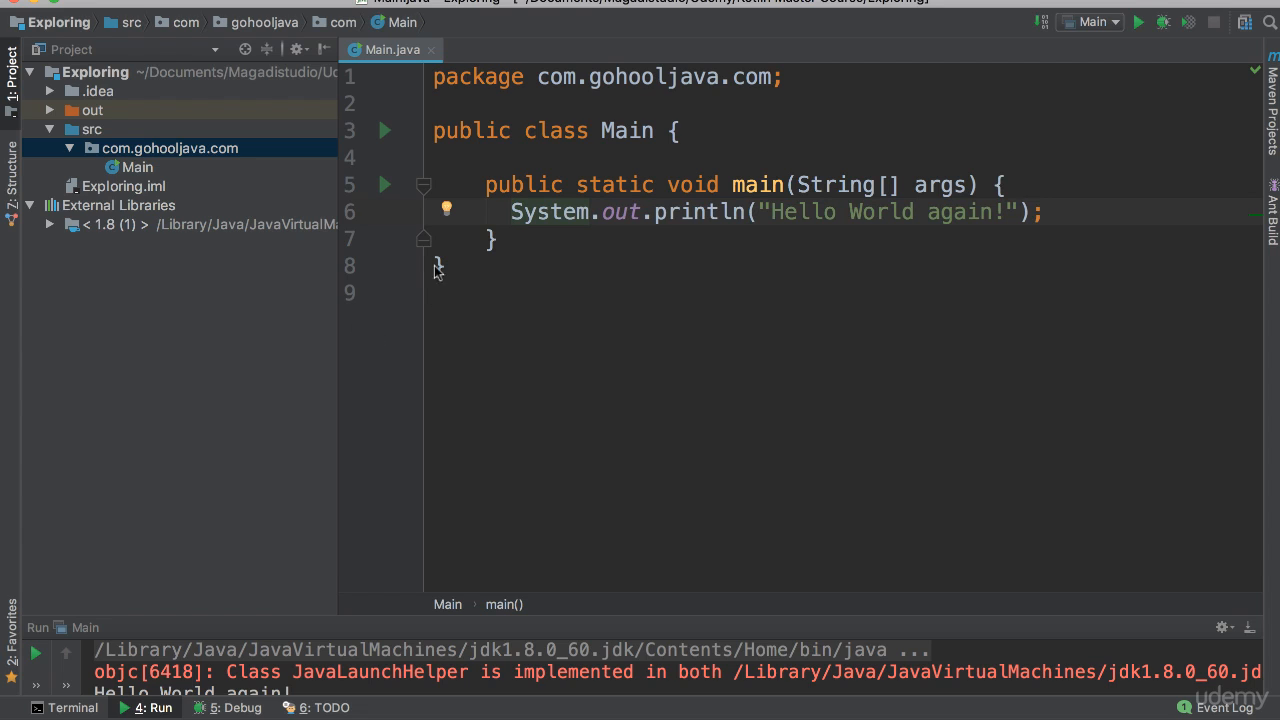
# Place the cursor after the println statement to add a blank line below it
pyautogui.click(1044, 212)
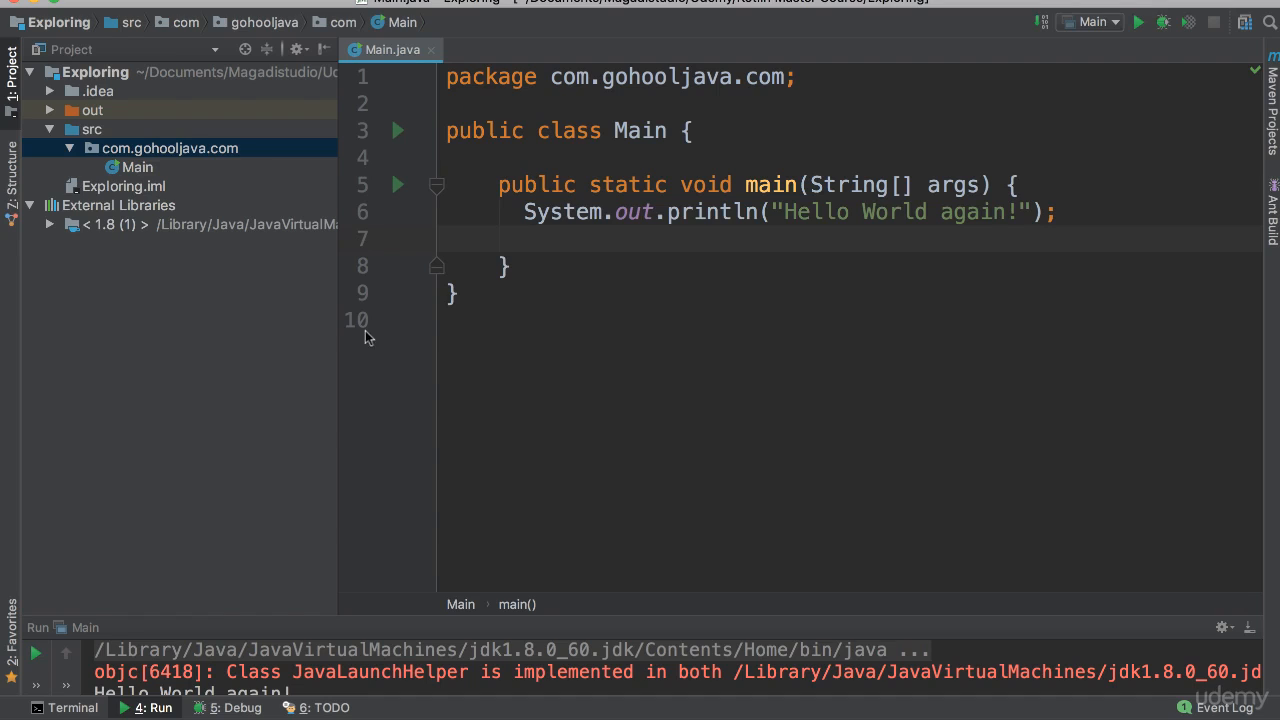
pyautogui.moveTo(352, 307)
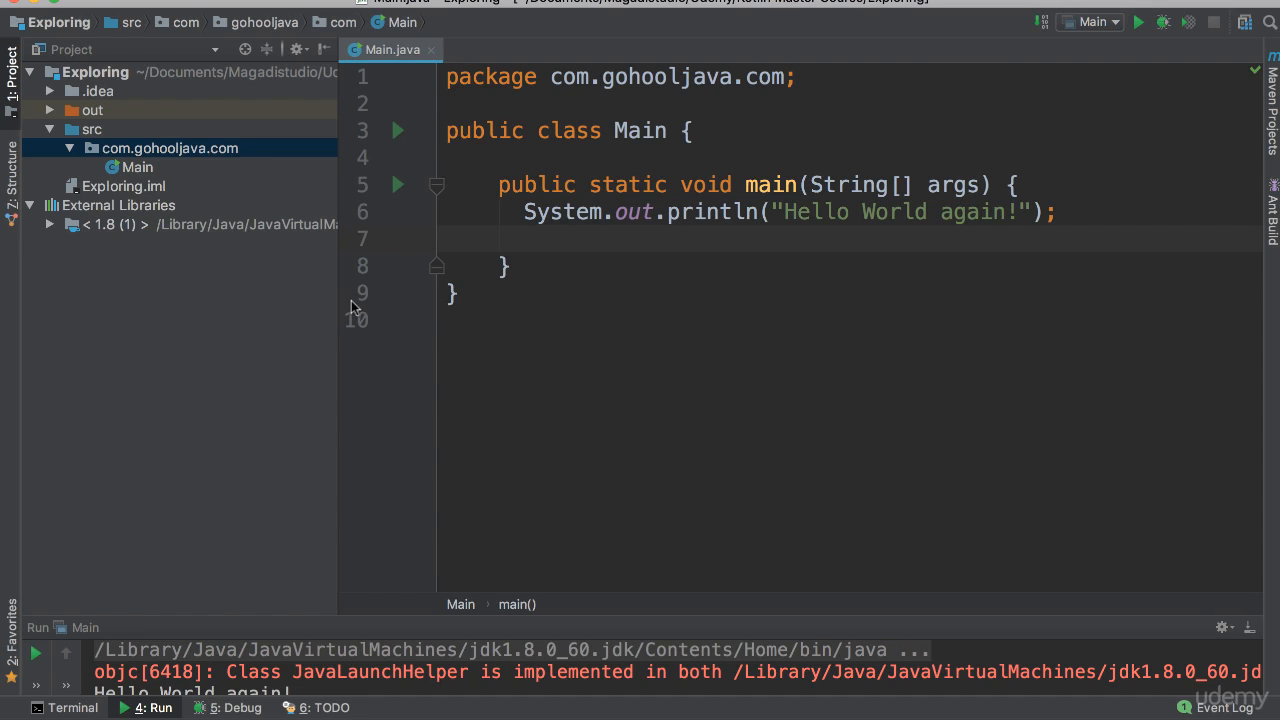
pyautogui.moveTo(305, 284)
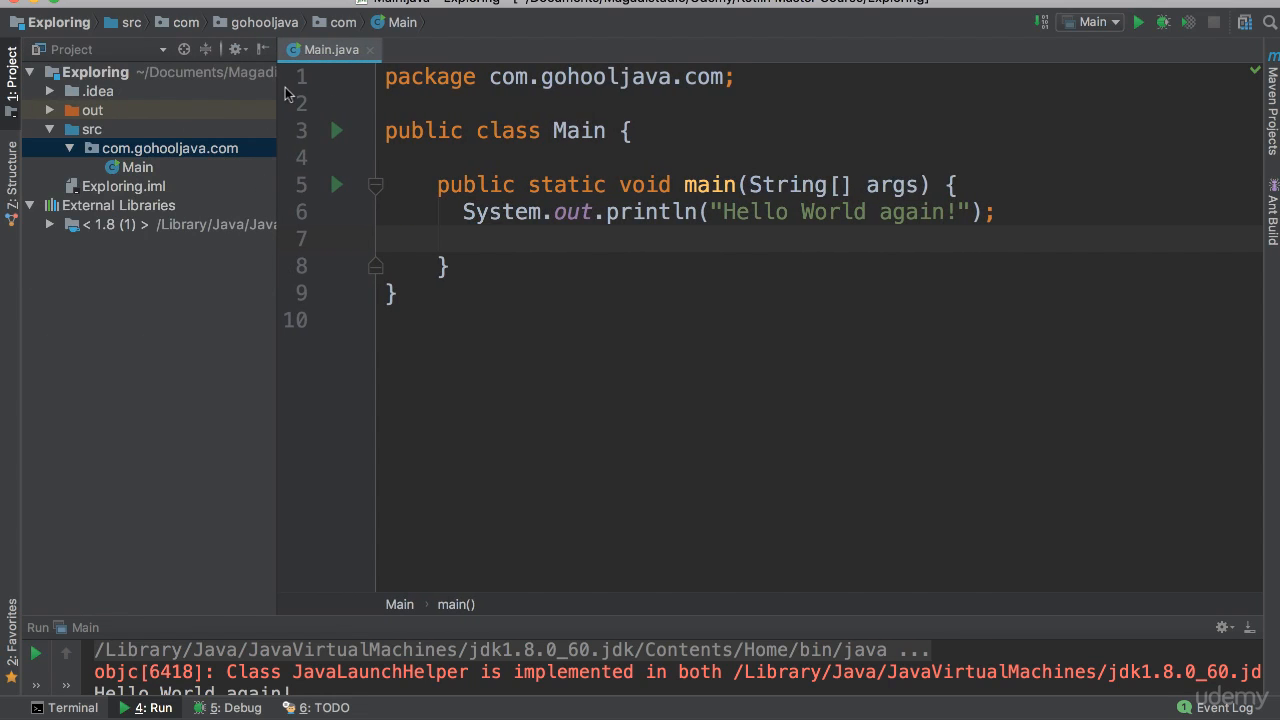
pyautogui.moveTo(258, 64)
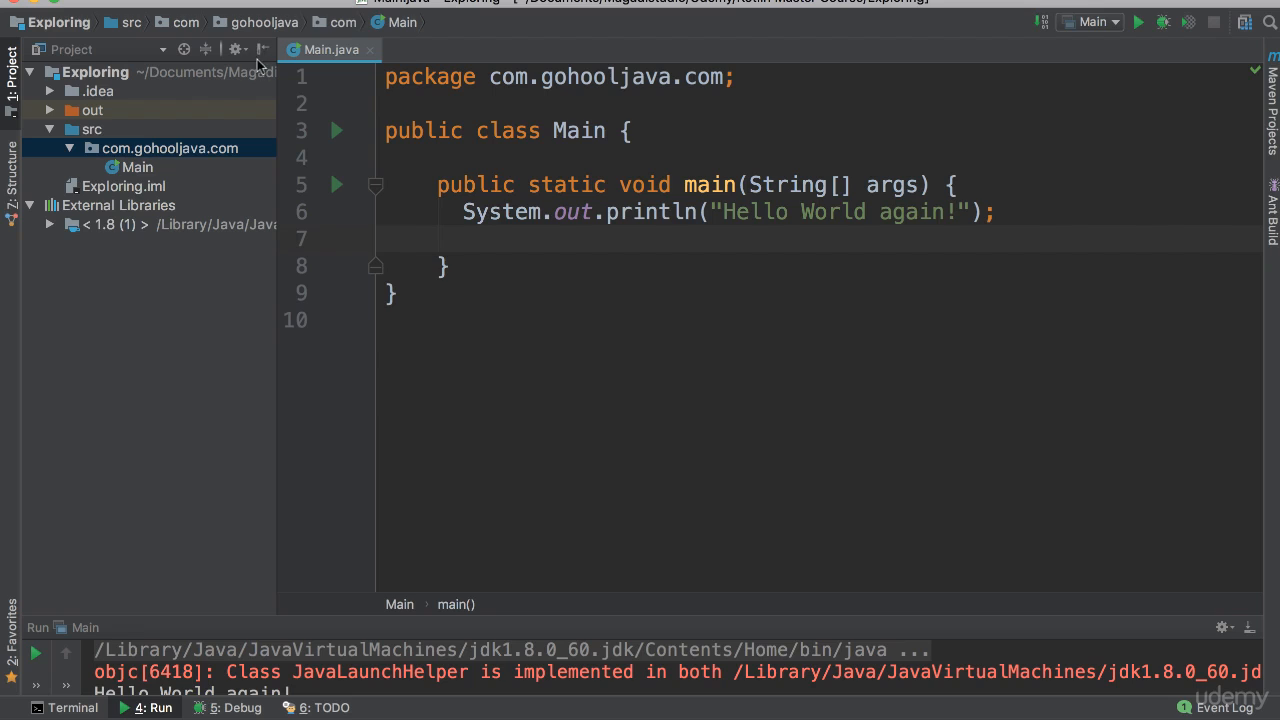
# Hide the Project panel and put the cursor on the blank line 7 in main
pyautogui.click(263, 49)
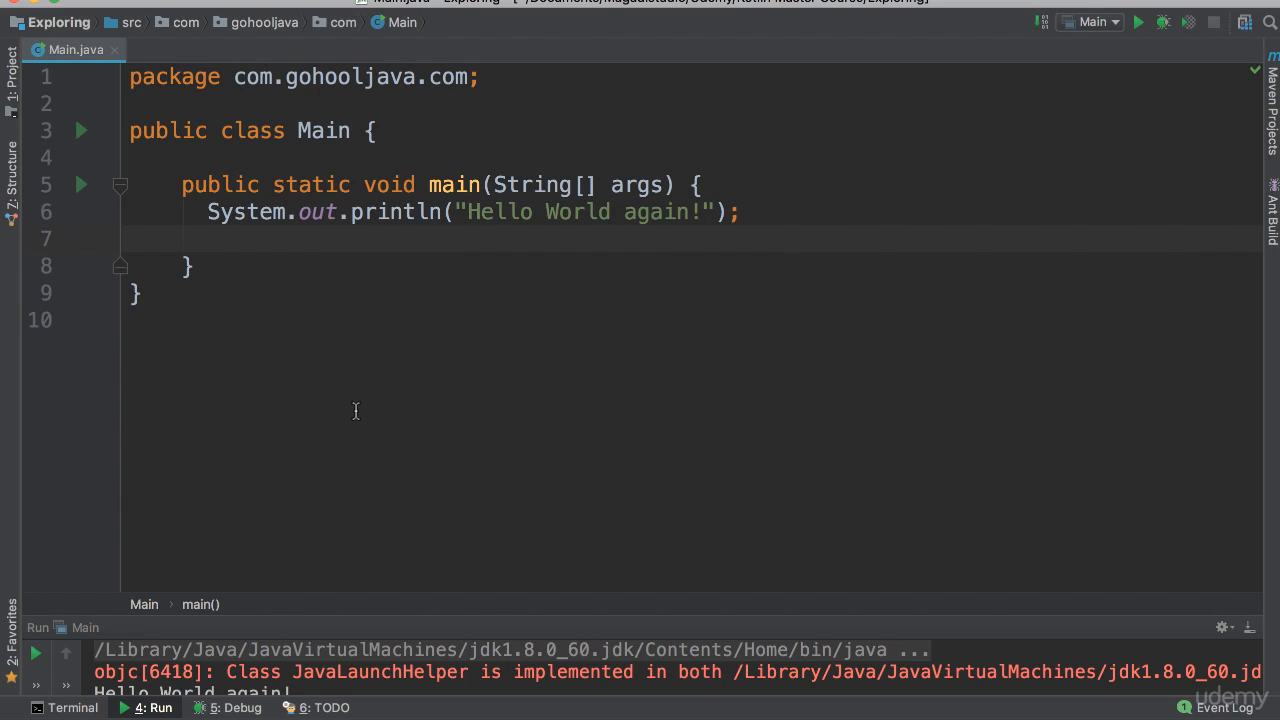
pyautogui.click(13, 60)
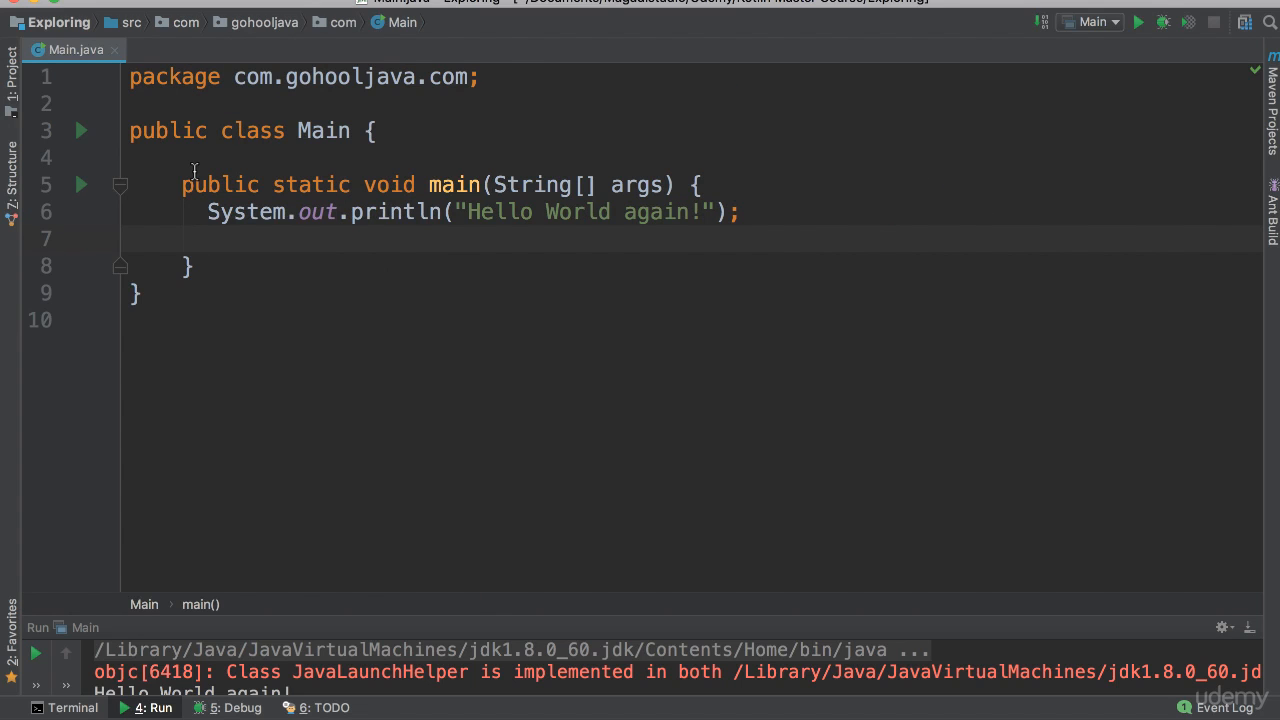
pyautogui.click(207, 238)
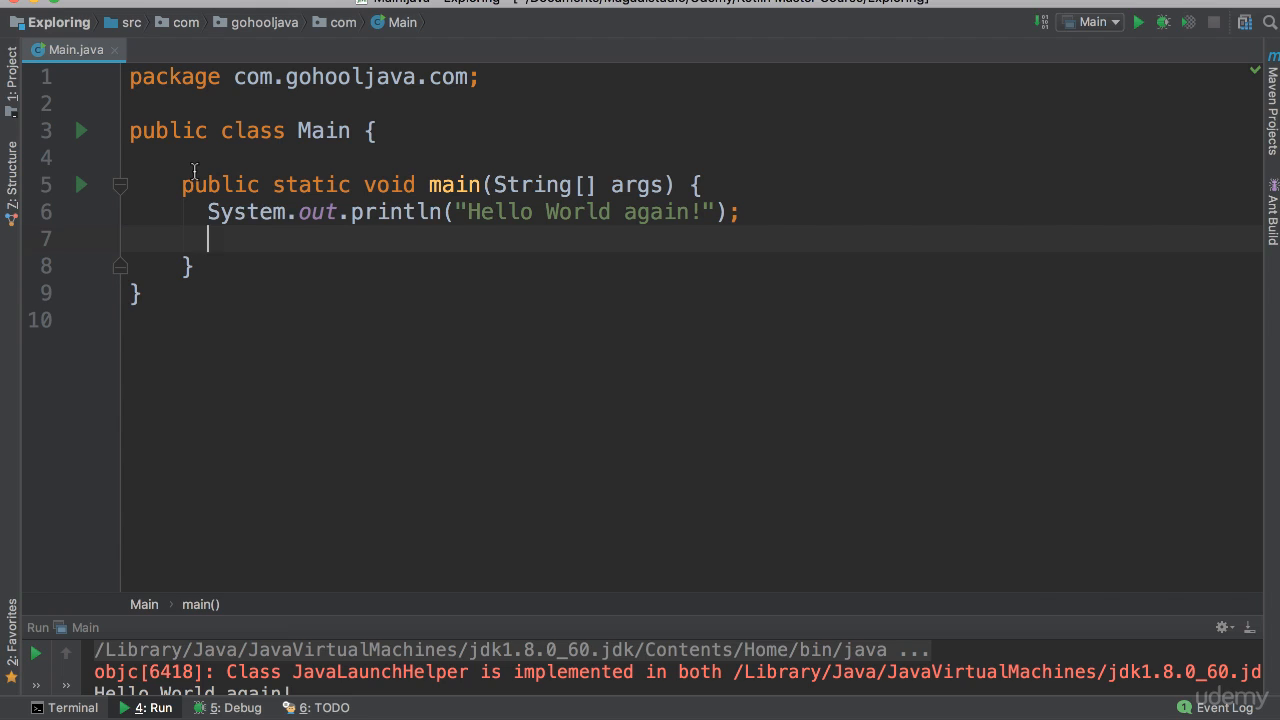